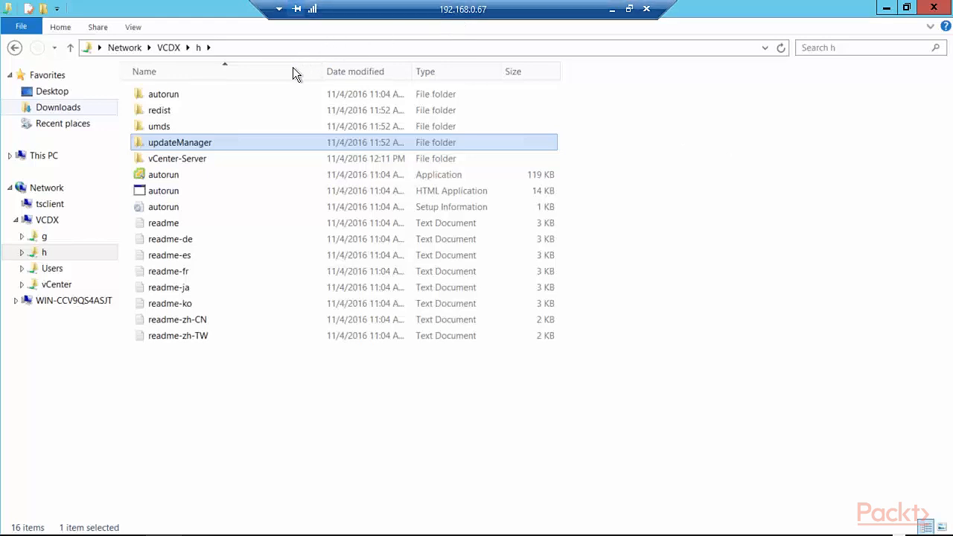
mouse_move(233, 191)
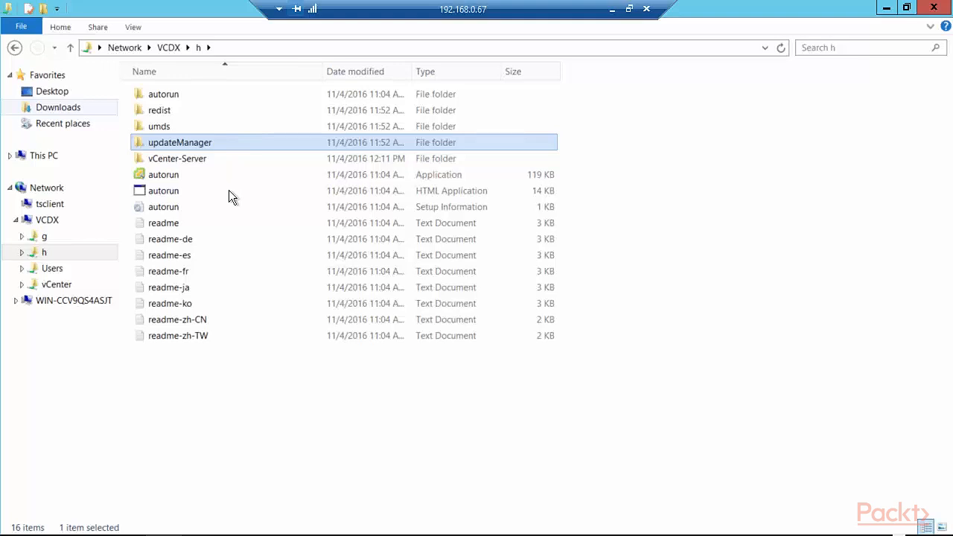
mouse_move(230, 158)
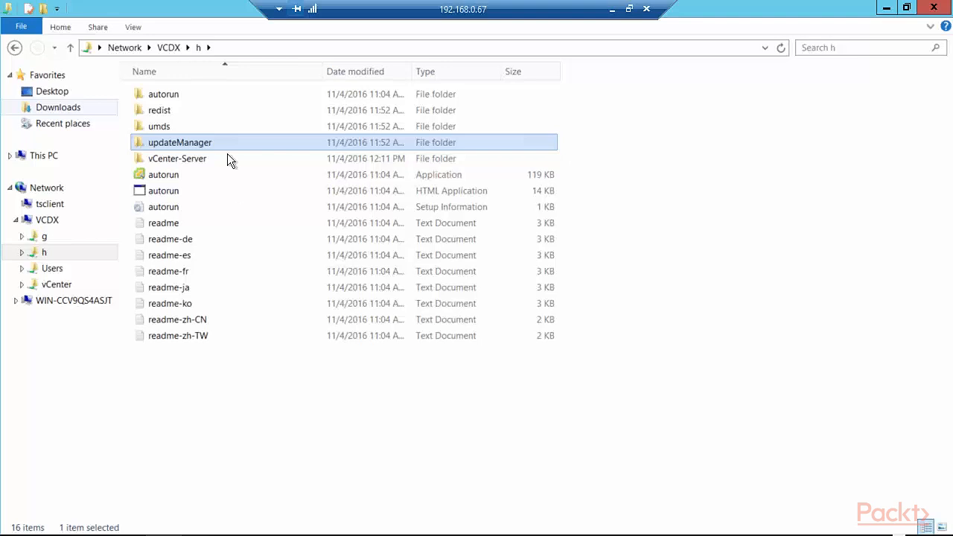
mouse_move(244, 172)
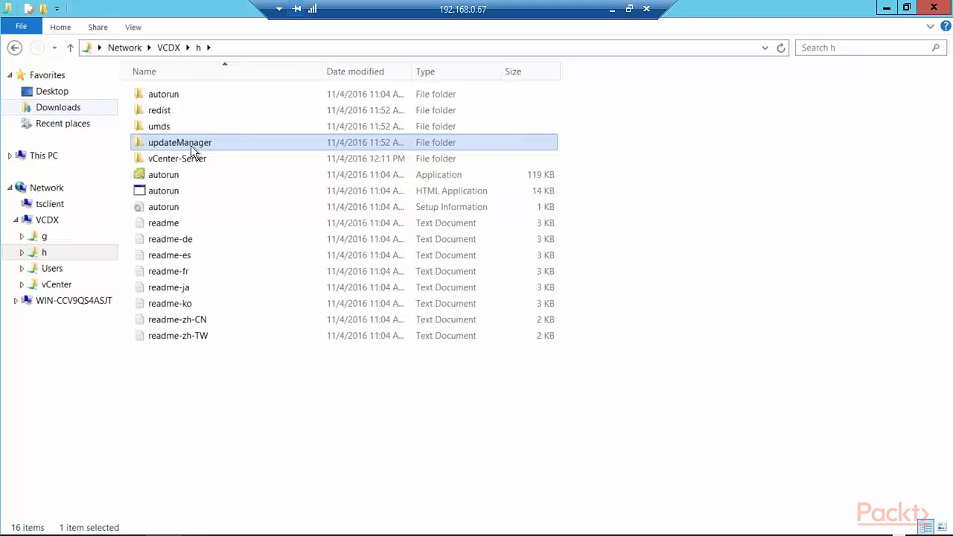
Open the updateManager folder and scroll down to the VMware-UpdateManager application
double_click(179, 143)
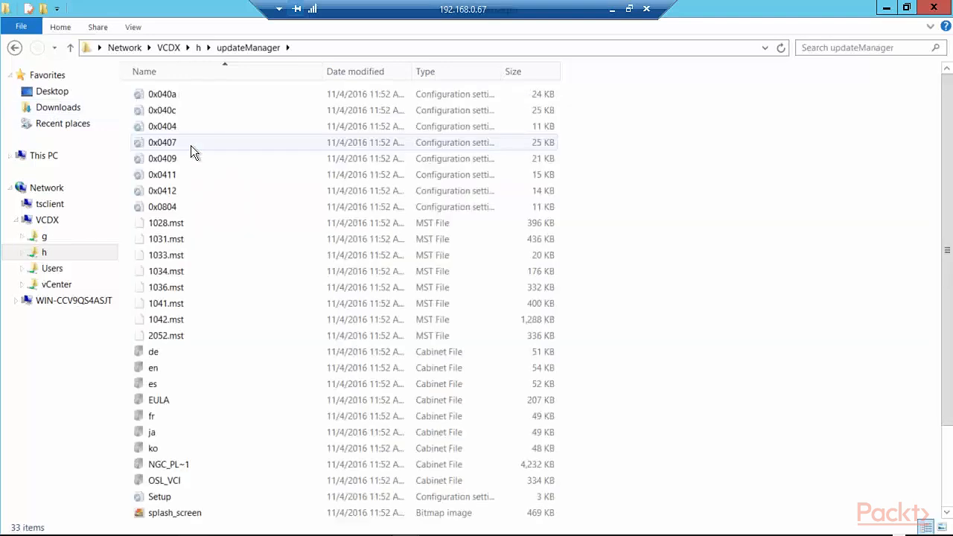
scroll("down", 3)
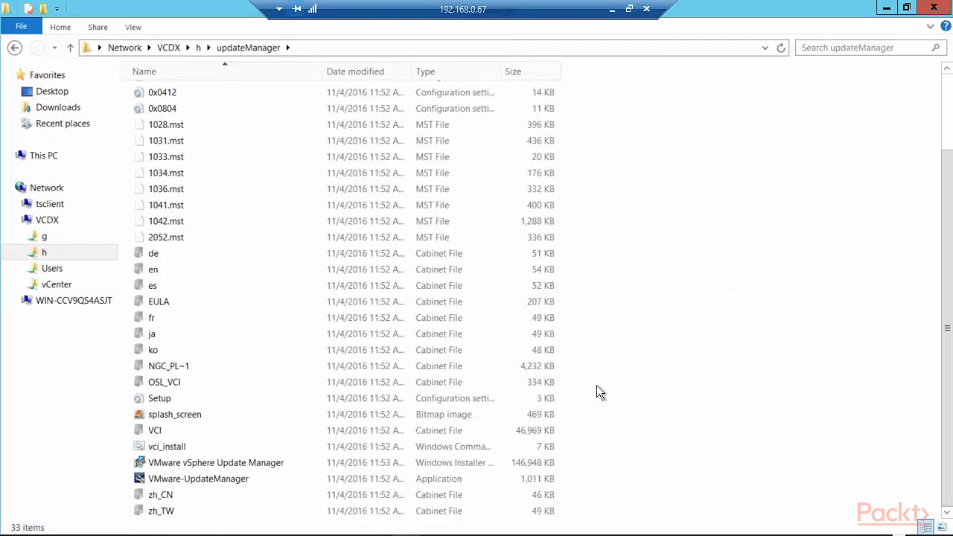
mouse_move(209, 486)
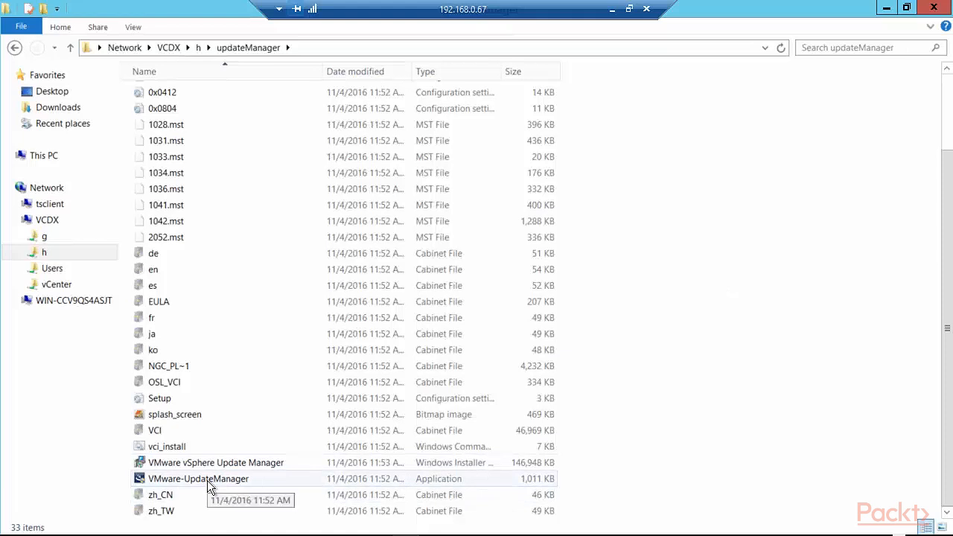
mouse_move(417, 489)
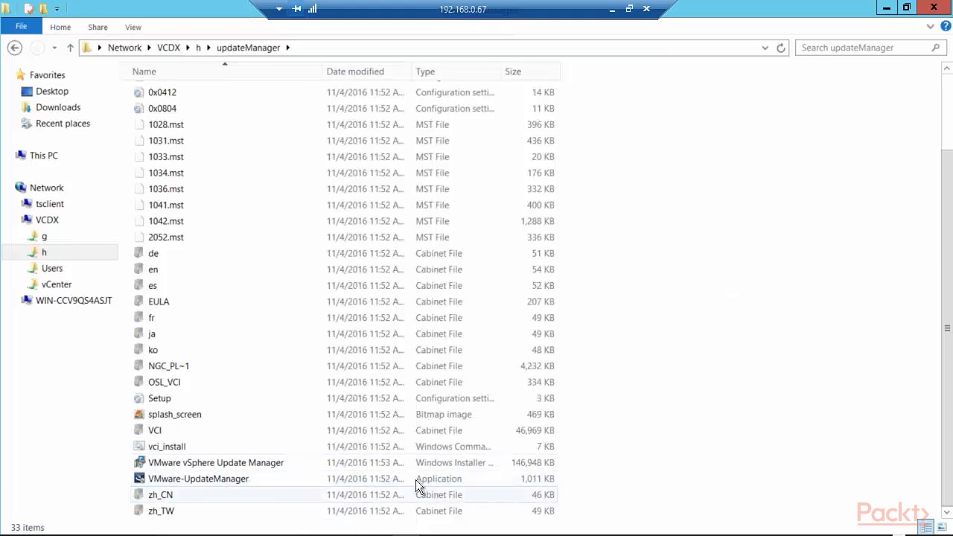
Run VMware-UpdateManager as administrator, allow it in UAC and keep English (United States)
right_click(196, 479)
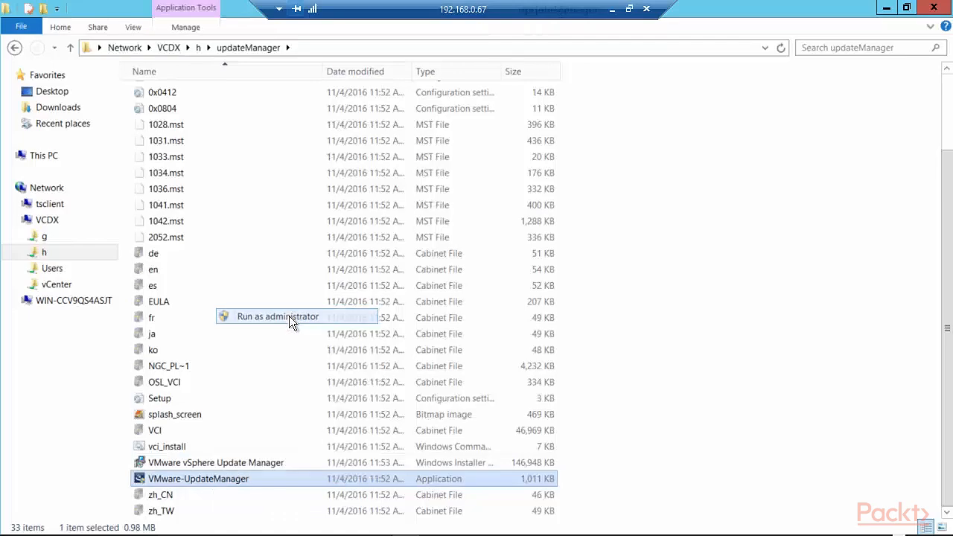
left_click(277, 316)
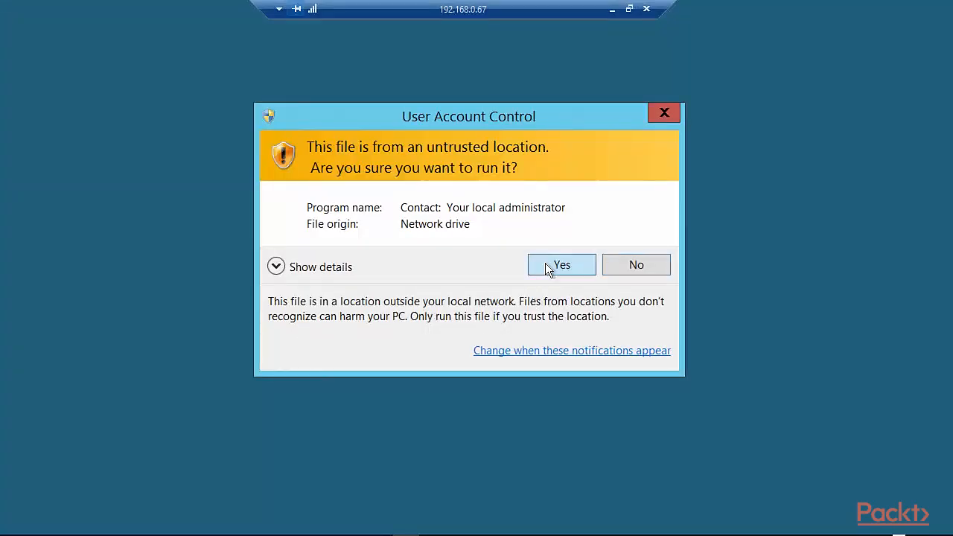
left_click(562, 265)
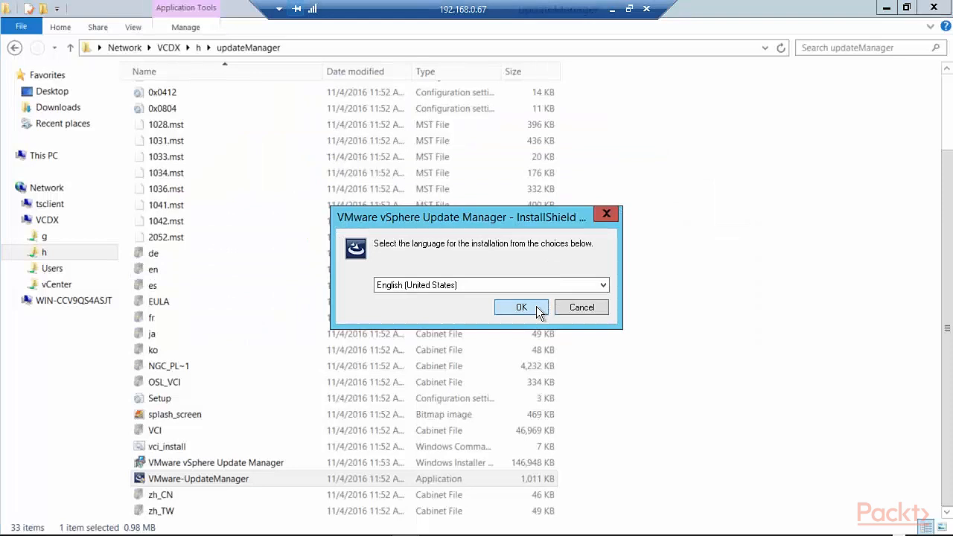
left_click(521, 307)
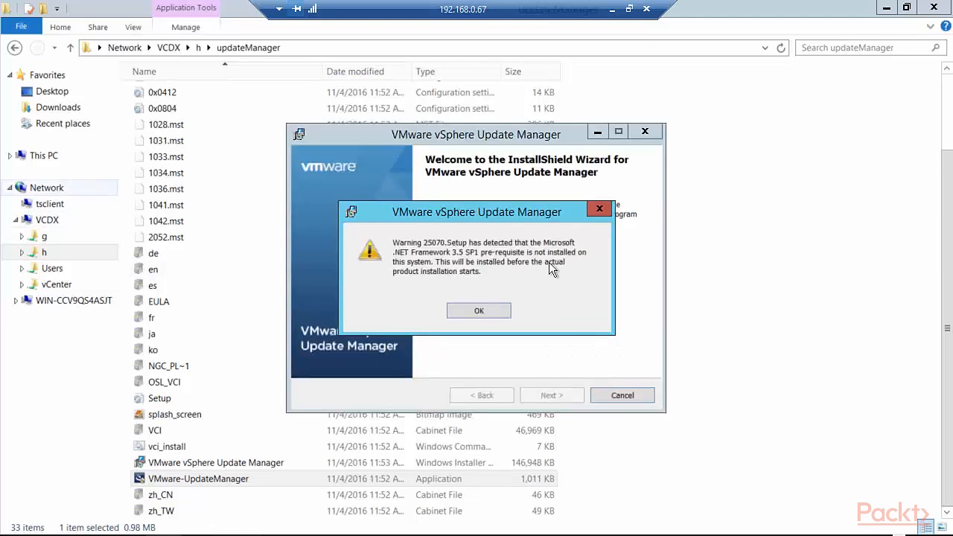
mouse_move(518, 280)
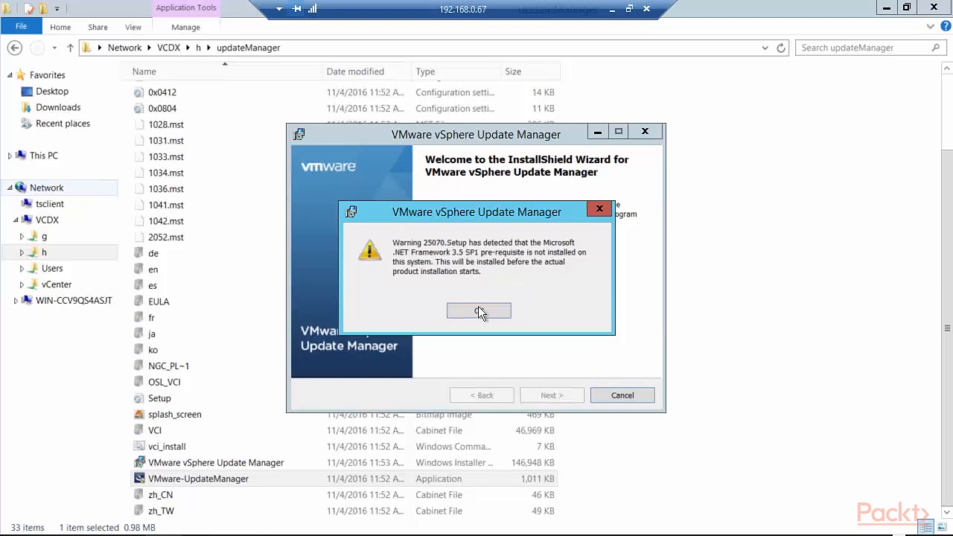
Acknowledge the .NET Framework 3.5 SP1 warning and continue past the welcome page
left_click(480, 311)
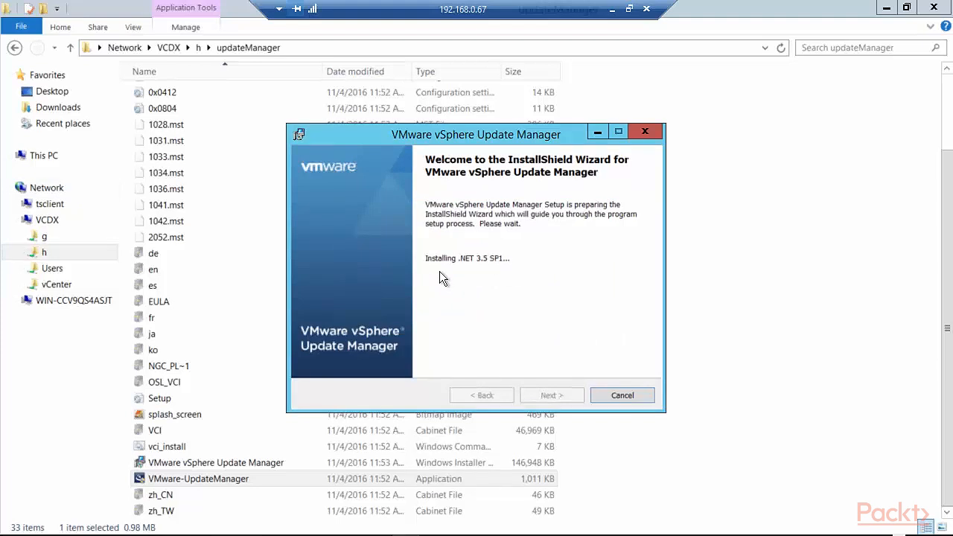
mouse_move(456, 283)
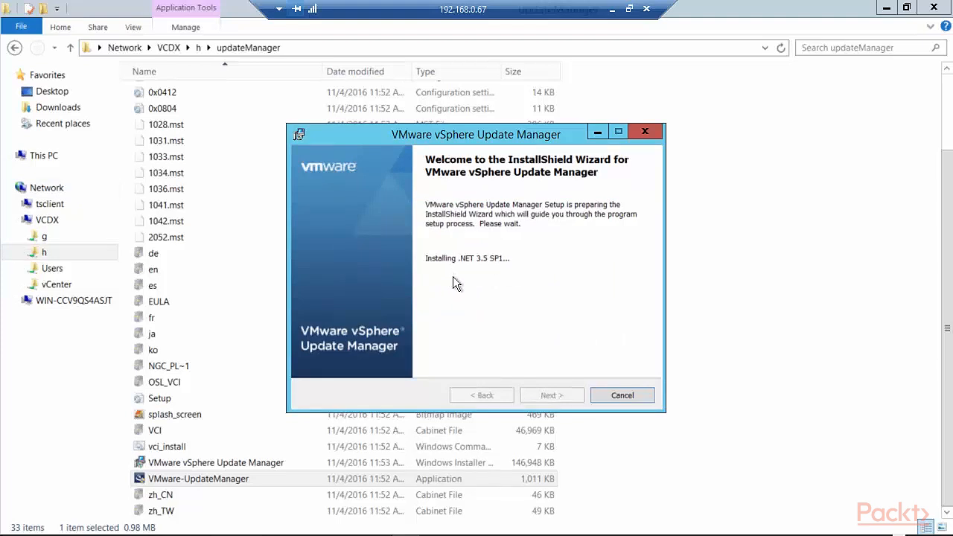
mouse_move(465, 301)
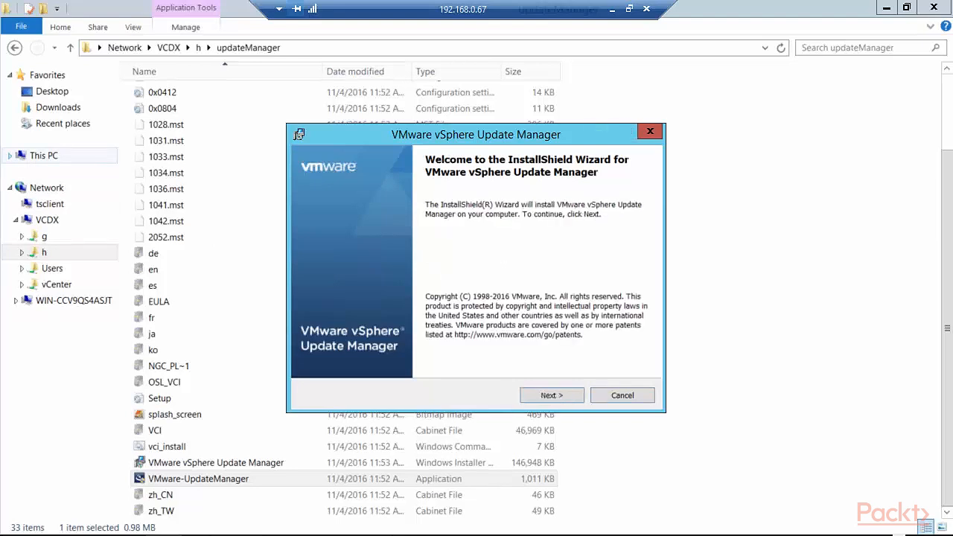
mouse_move(372, 259)
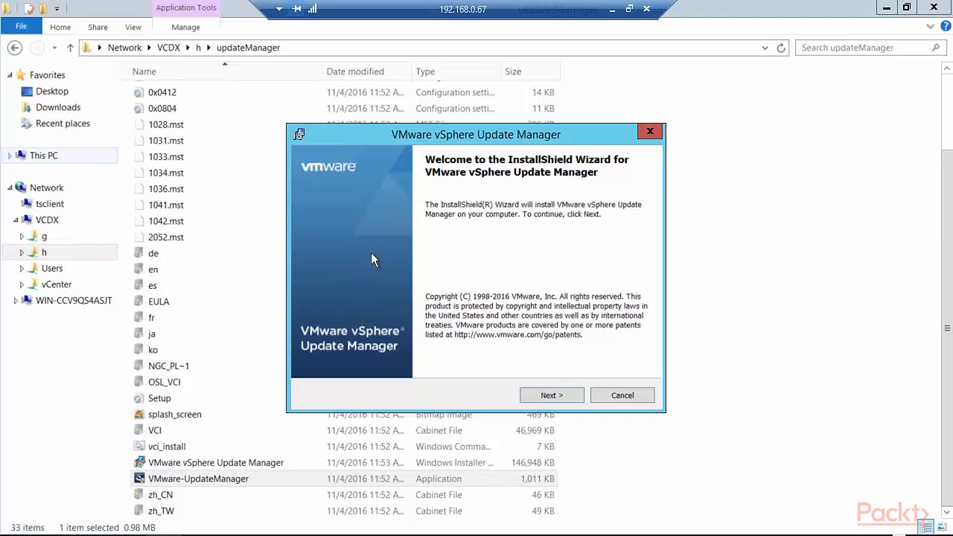
mouse_move(534, 266)
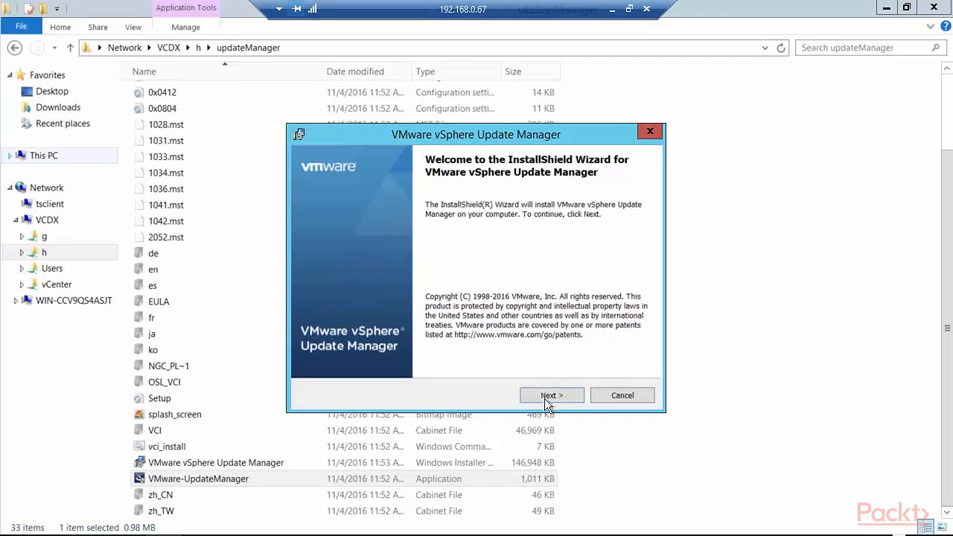
left_click(551, 397)
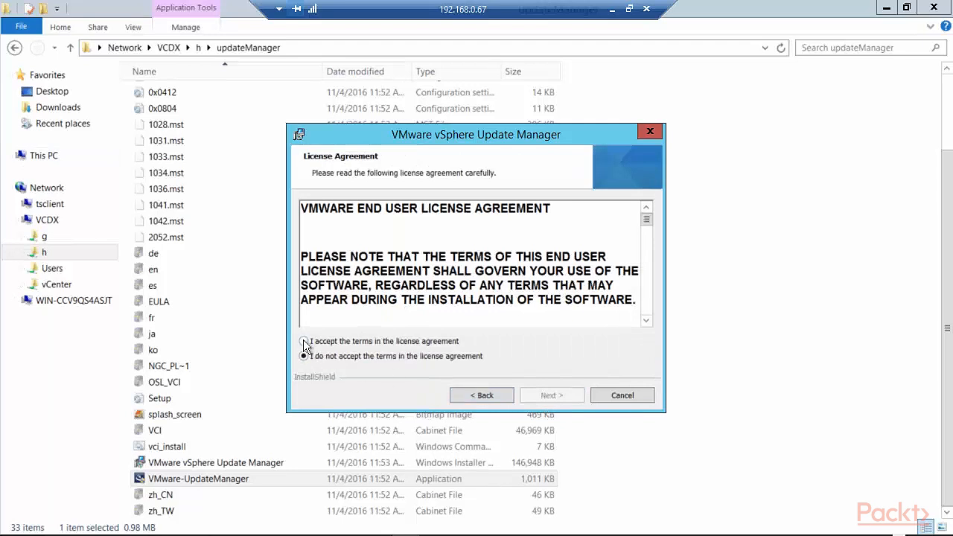
Accept the license agreement terms and reach the Support Information page
left_click(551, 395)
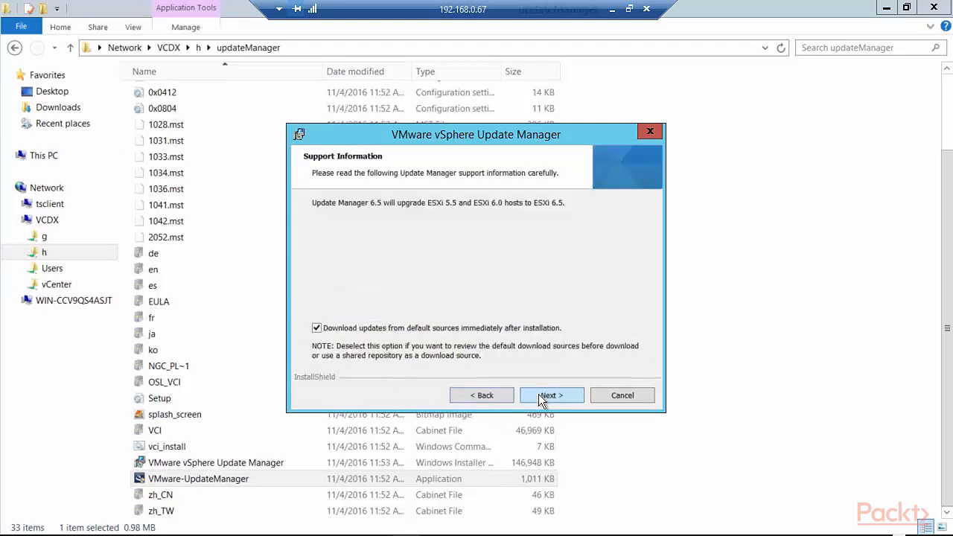
mouse_move(329, 219)
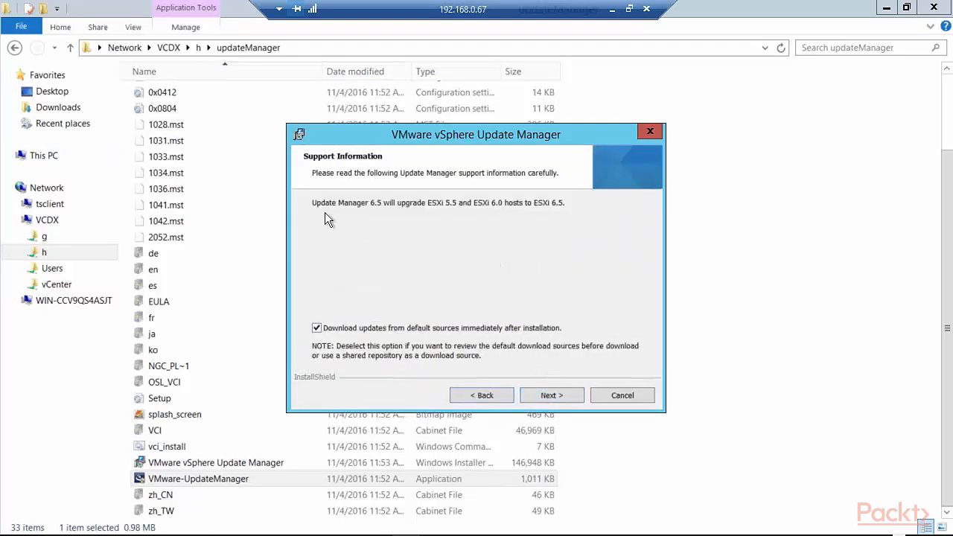
mouse_move(456, 218)
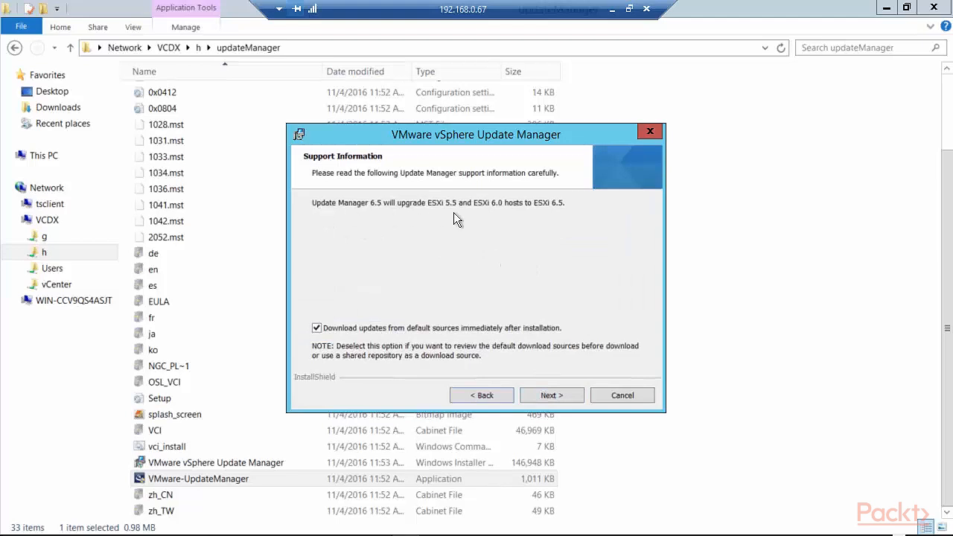
mouse_move(408, 212)
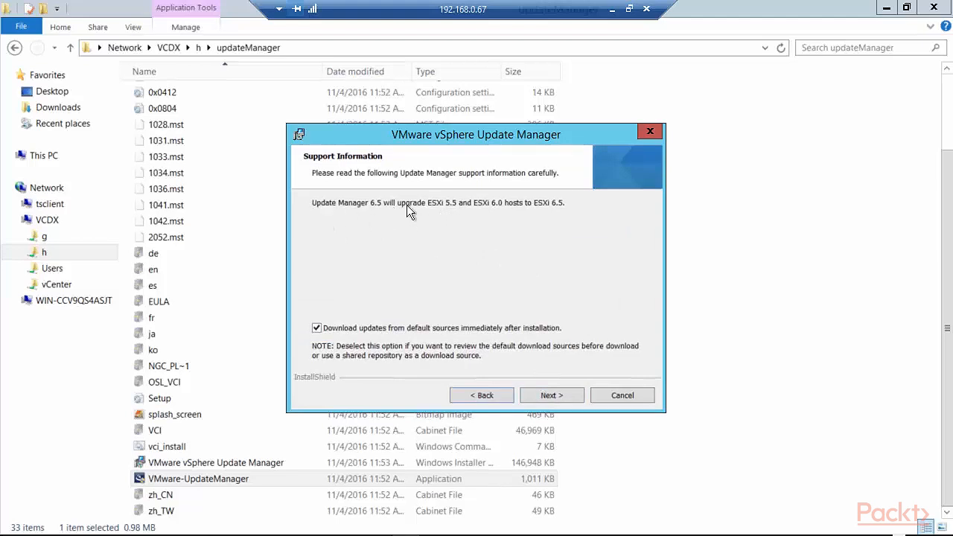
mouse_move(551, 217)
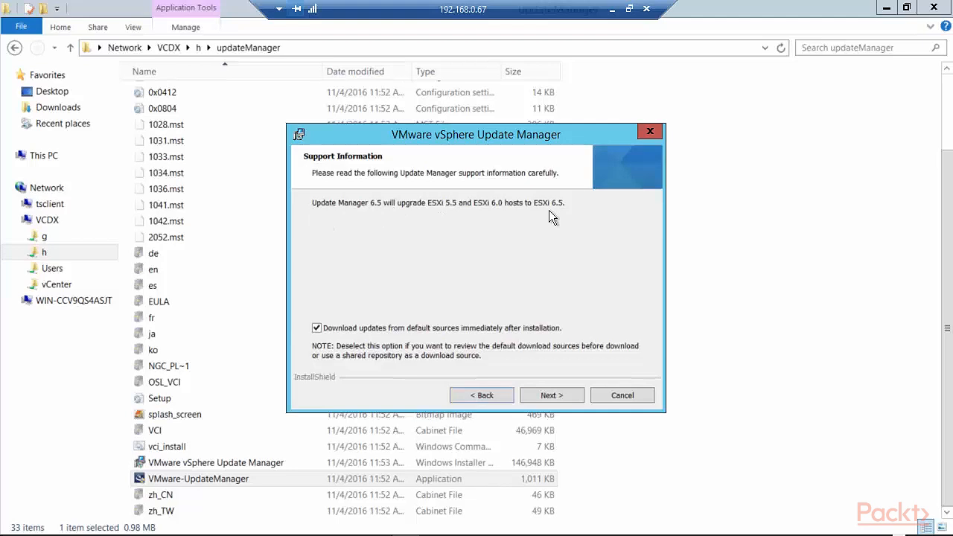
mouse_move(565, 214)
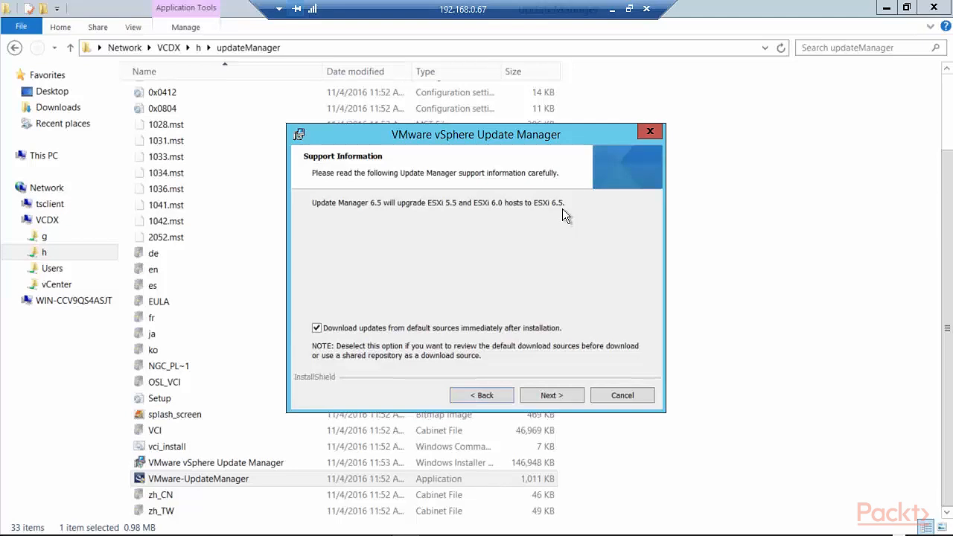
mouse_move(563, 218)
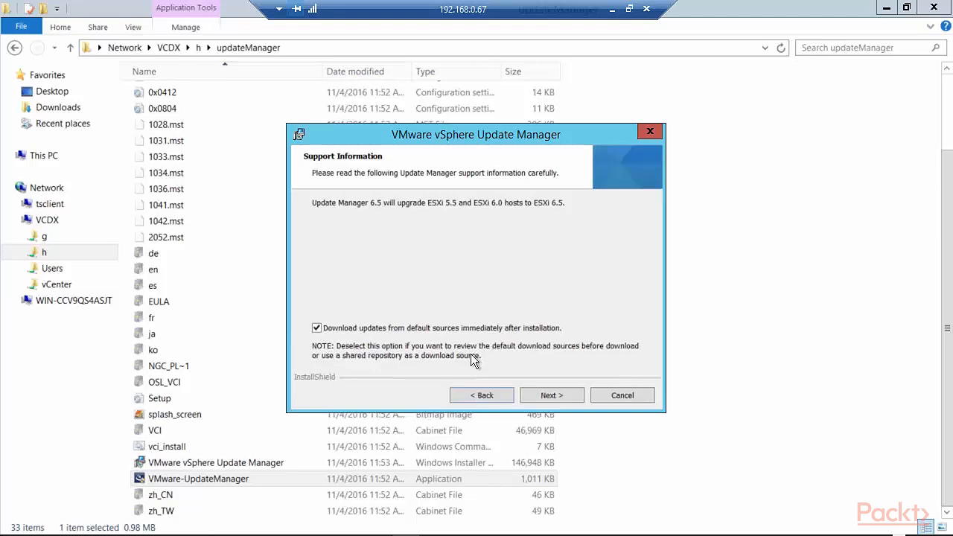
mouse_move(490, 366)
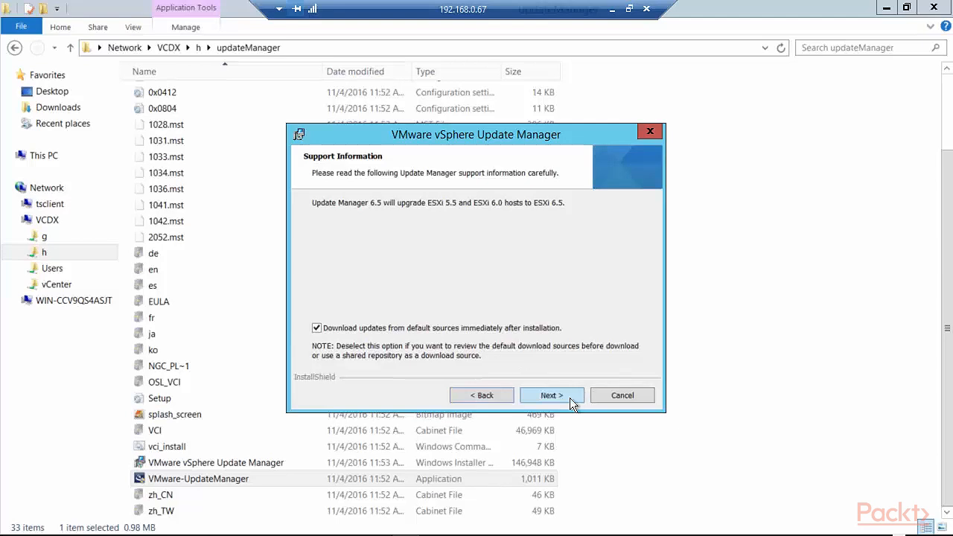
Continue past Support Information and vCenter Server details, dismissing the credentials error
left_click(551, 395)
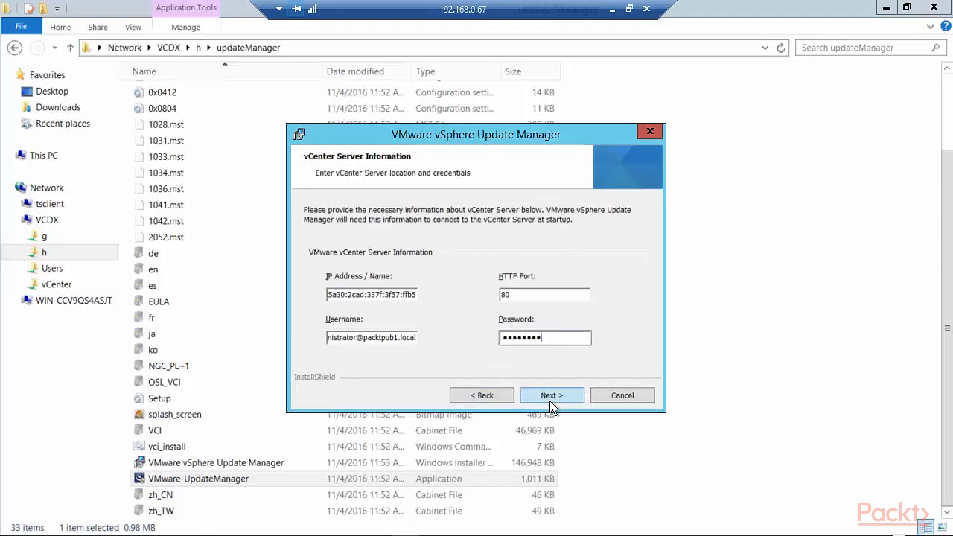
left_click(551, 395)
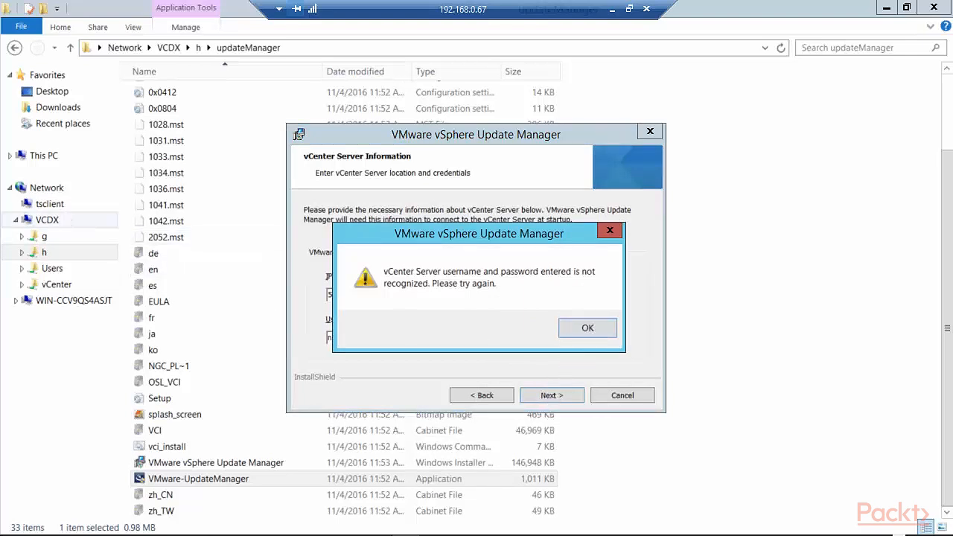
left_click(587, 328)
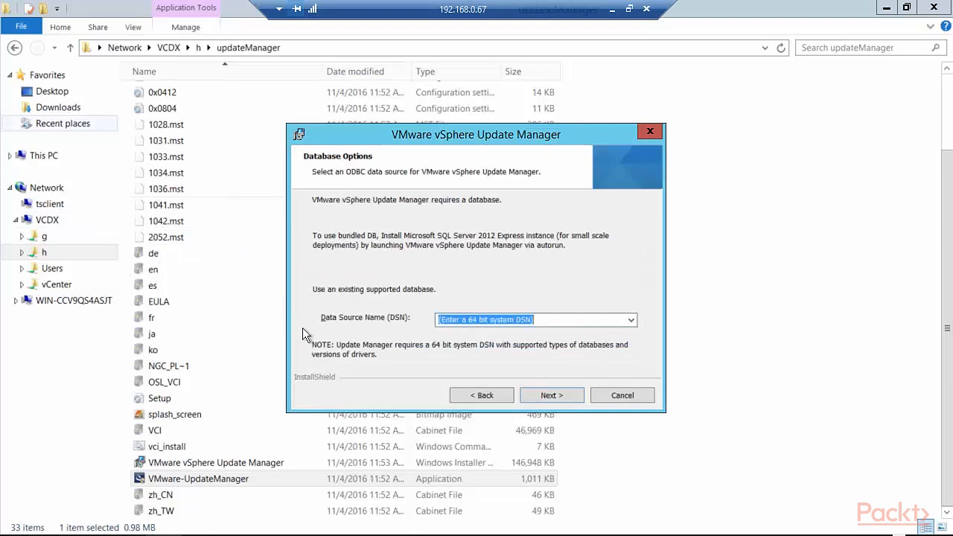
mouse_move(311, 283)
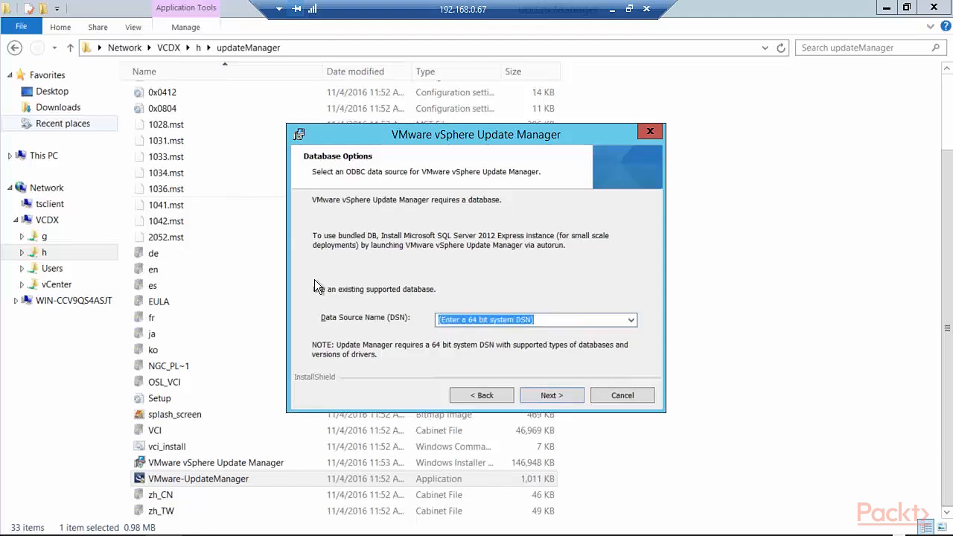
mouse_move(397, 262)
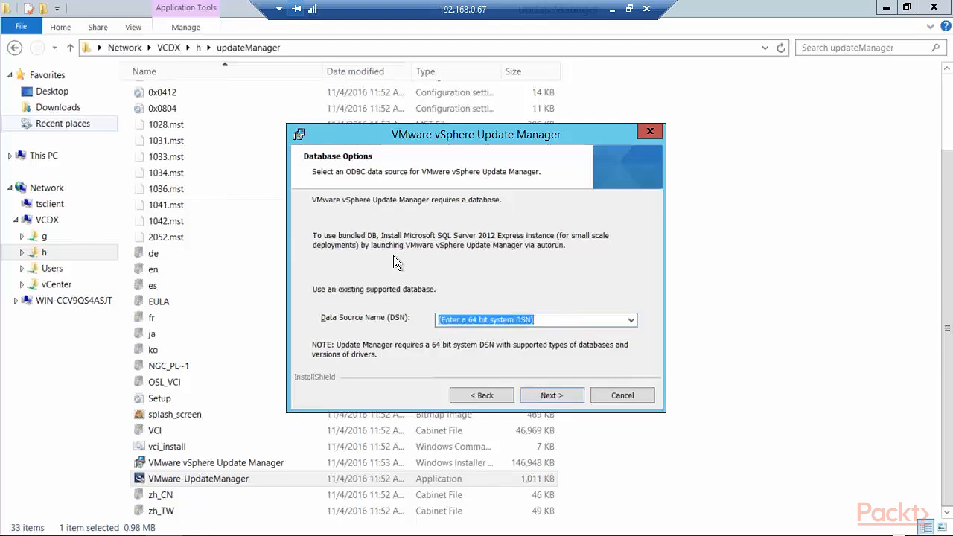
mouse_move(680, 371)
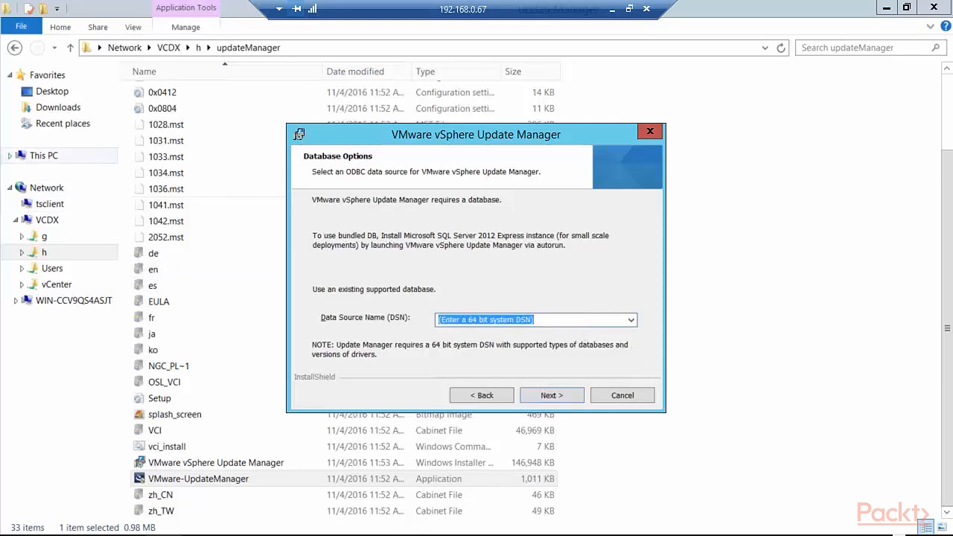
mouse_move(321, 238)
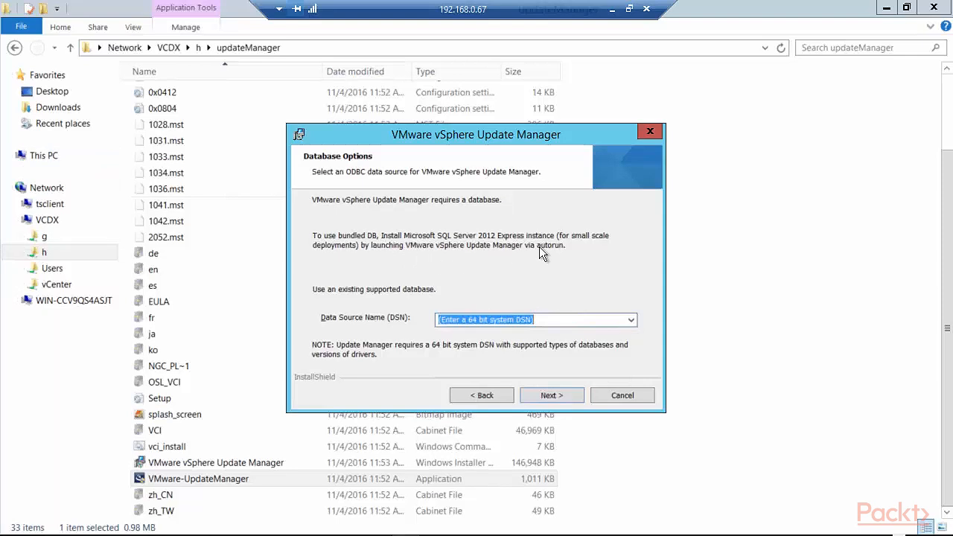
mouse_move(573, 250)
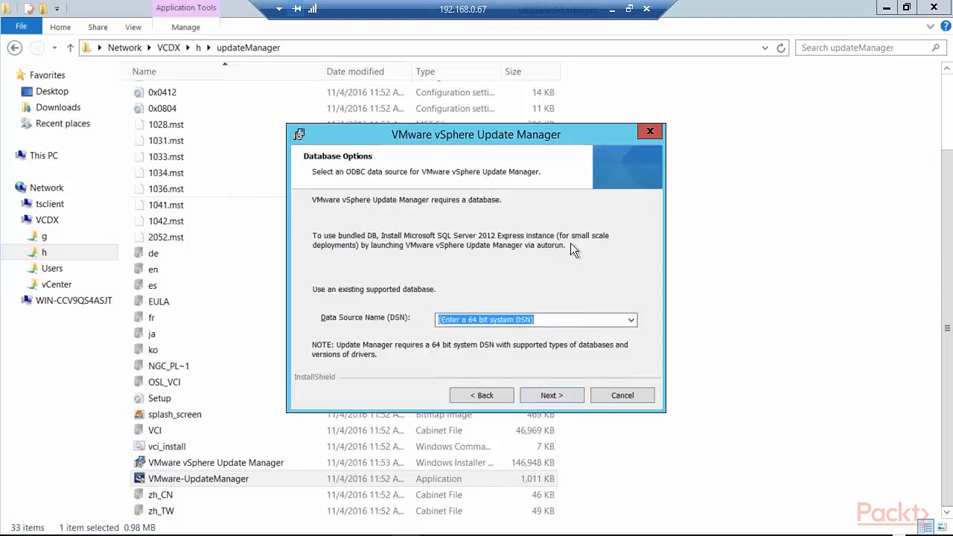
mouse_move(575, 254)
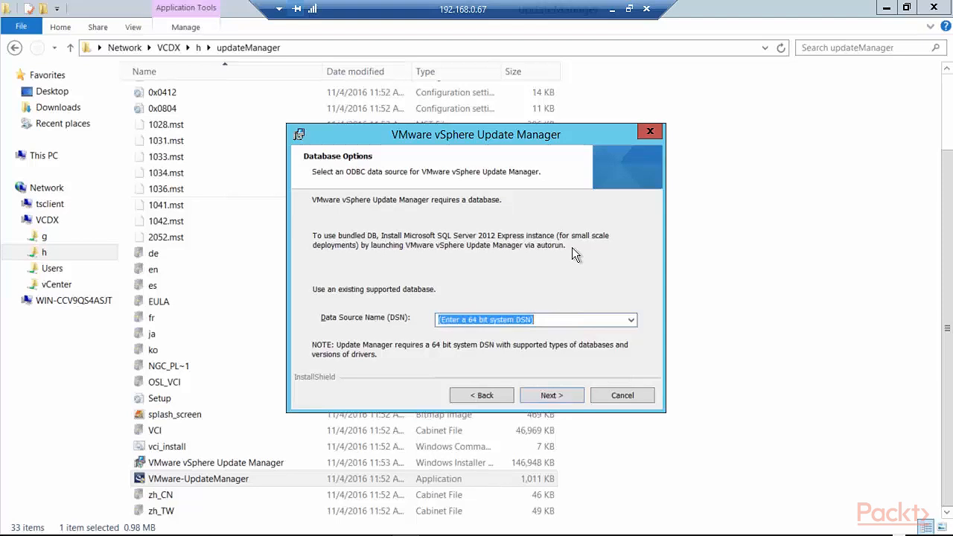
mouse_move(578, 266)
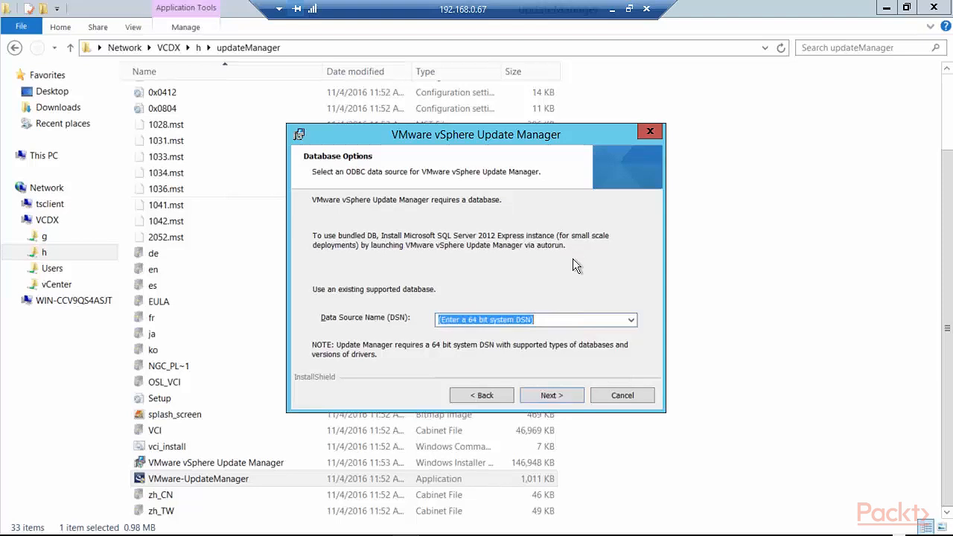
mouse_move(546, 274)
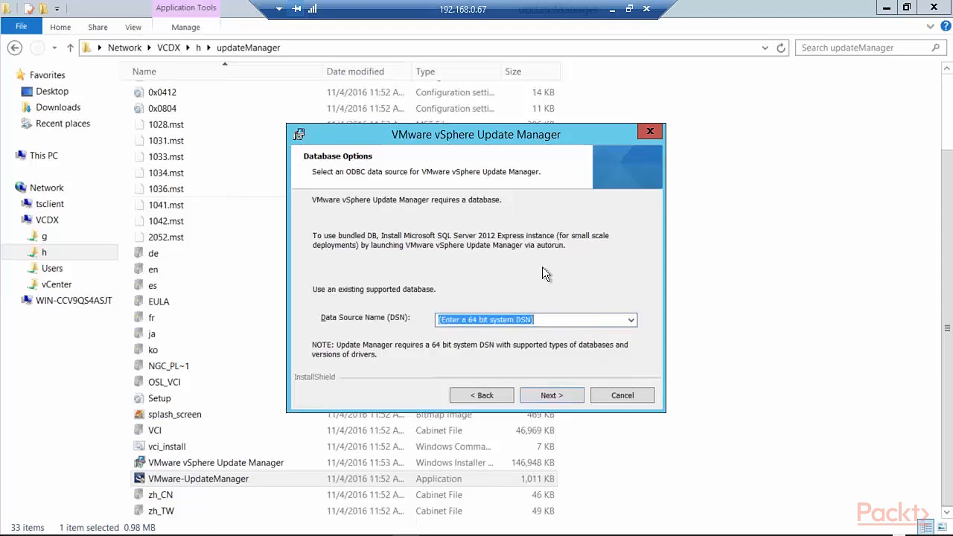
mouse_move(560, 257)
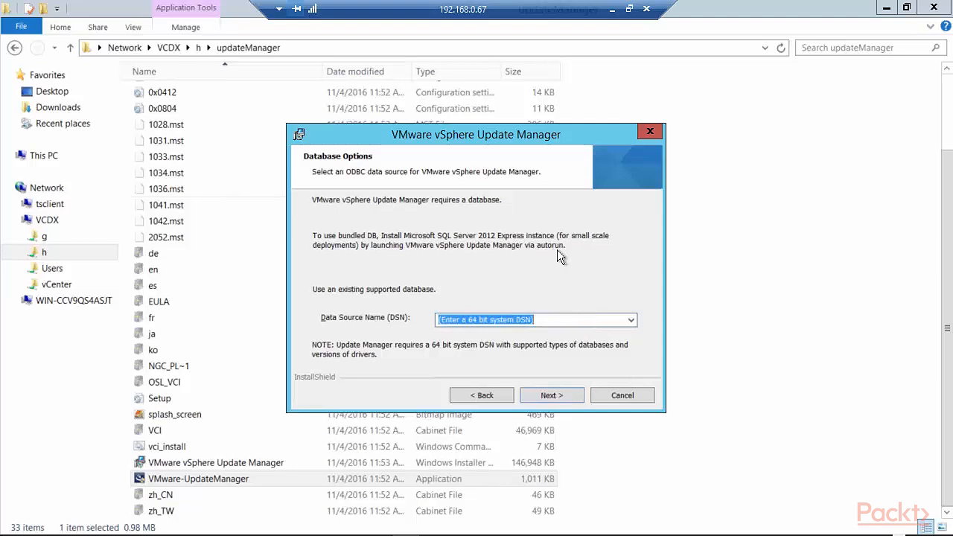
mouse_move(568, 252)
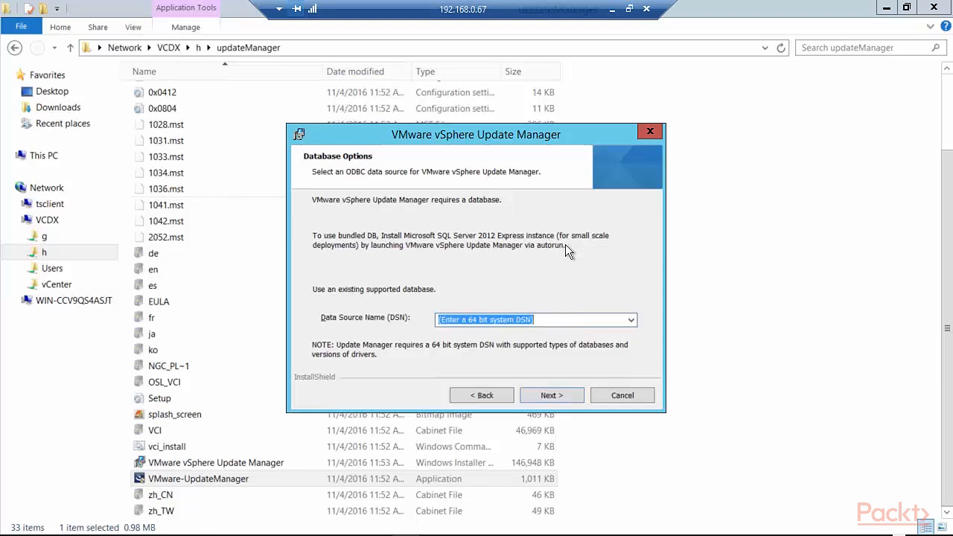
mouse_move(569, 266)
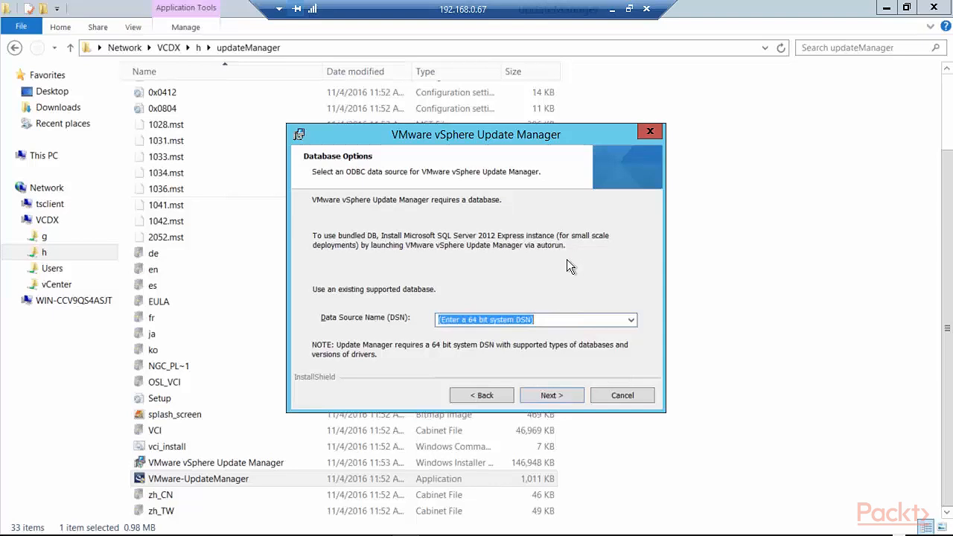
mouse_move(569, 272)
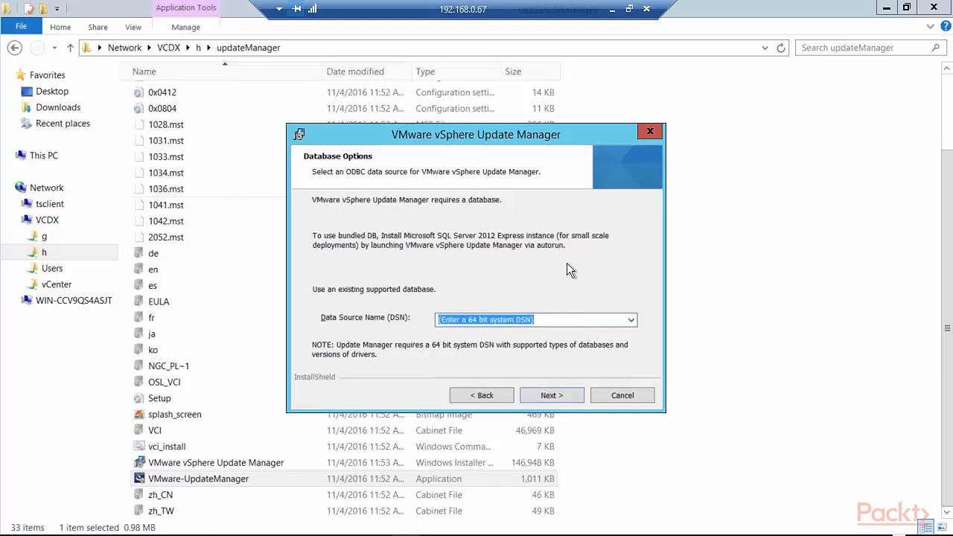
mouse_move(557, 278)
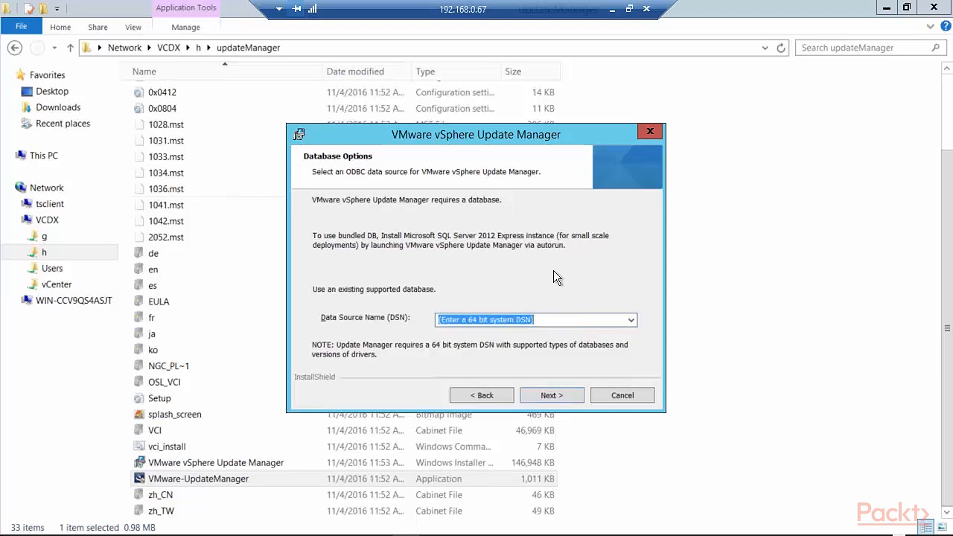
mouse_move(462, 260)
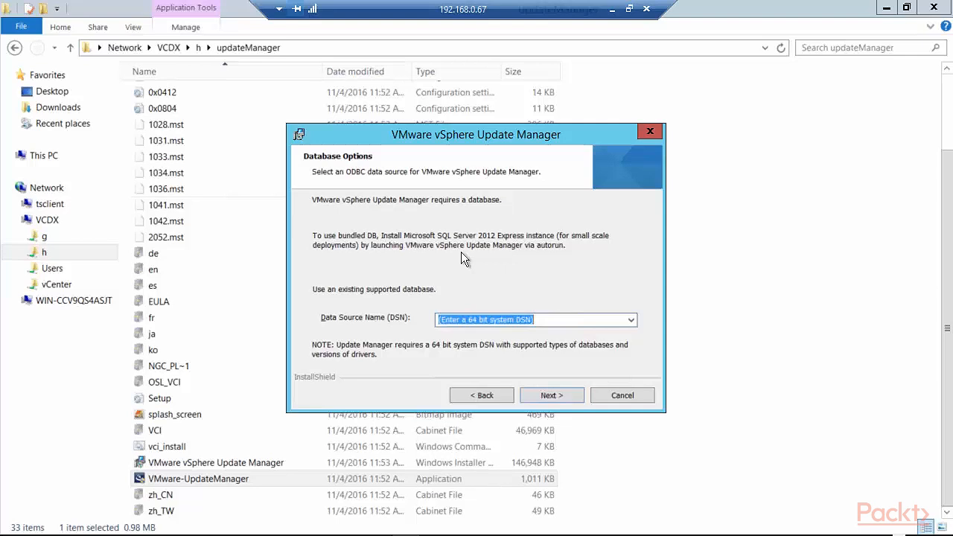
mouse_move(594, 292)
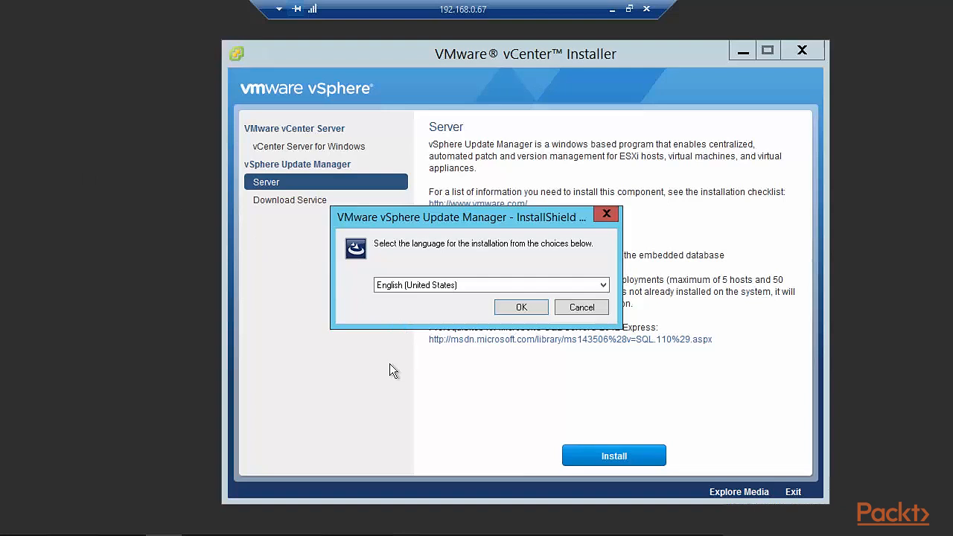
Keep English (United States), pass the welcome page and accept the license agreement
left_click(521, 307)
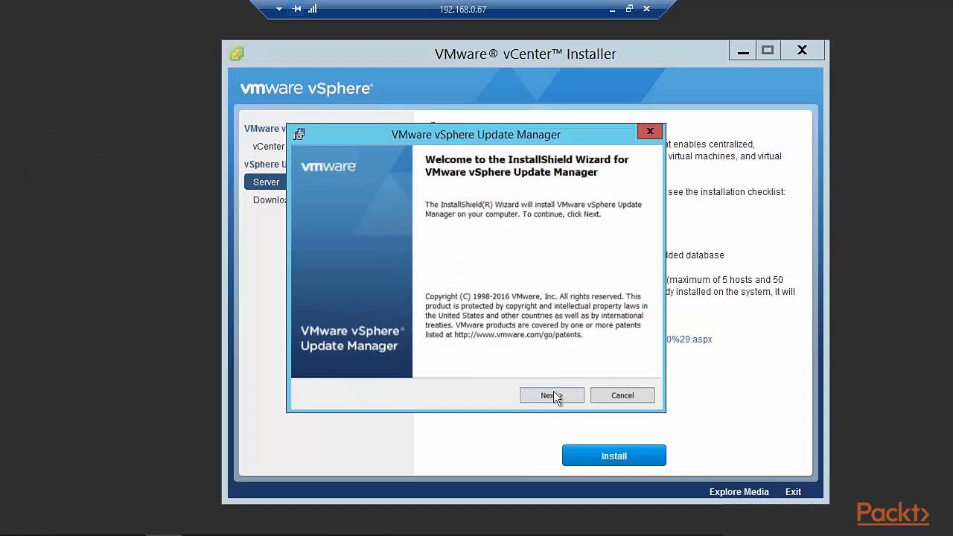
left_click(548, 395)
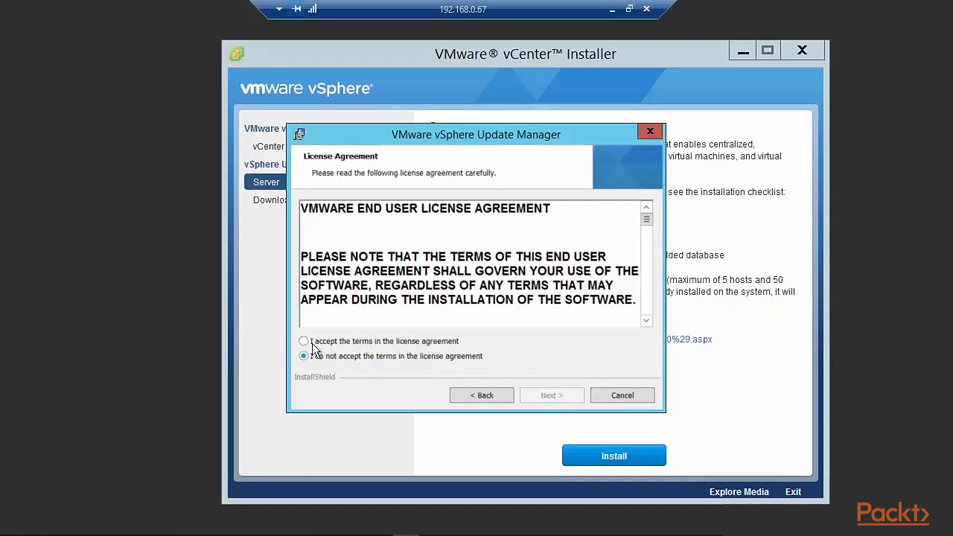
left_click(304, 341)
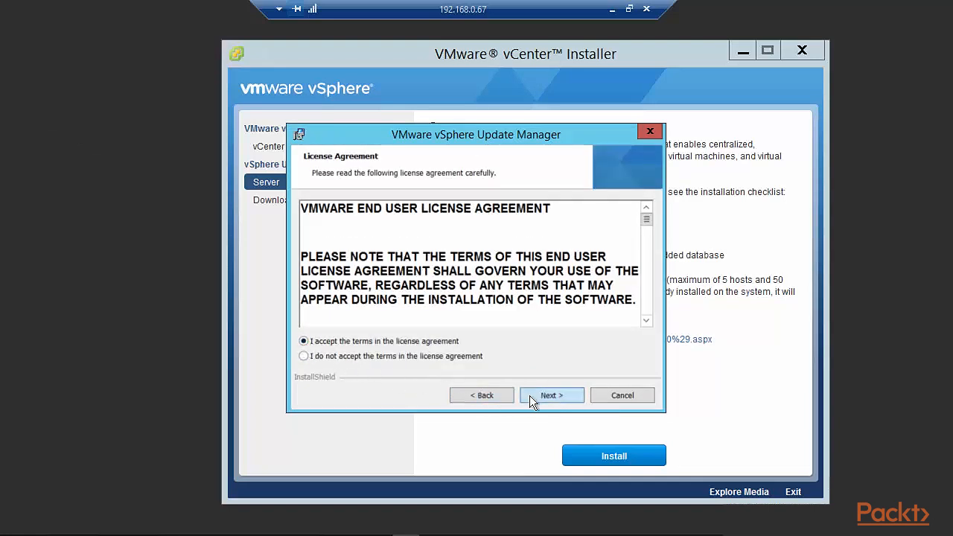
left_click(551, 395)
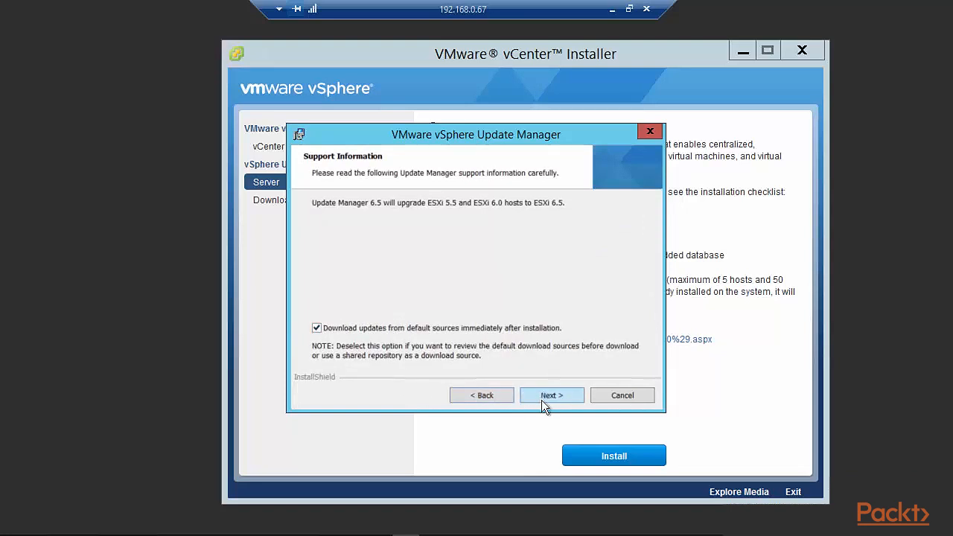
Enter the vCenter Server username and password and continue to Port Settings
left_click(551, 395)
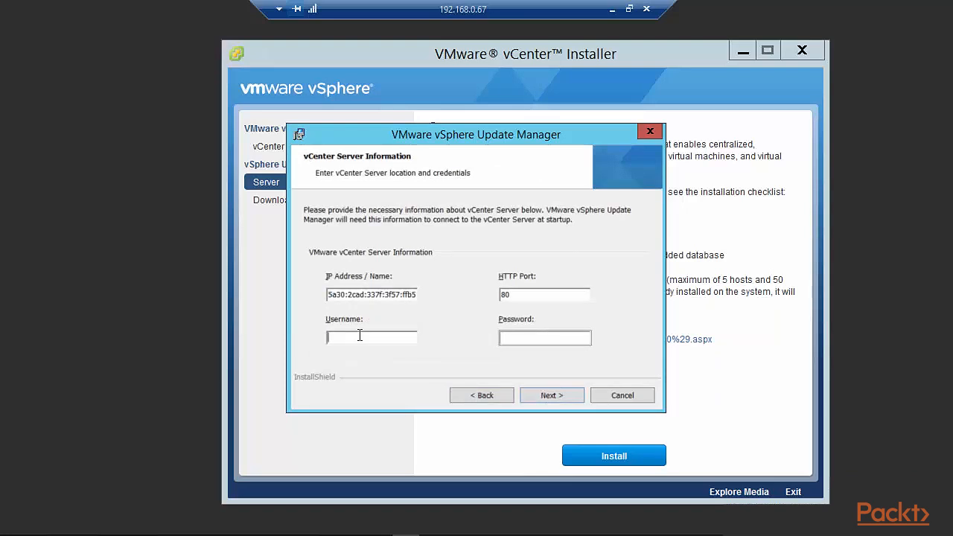
type("administrator")
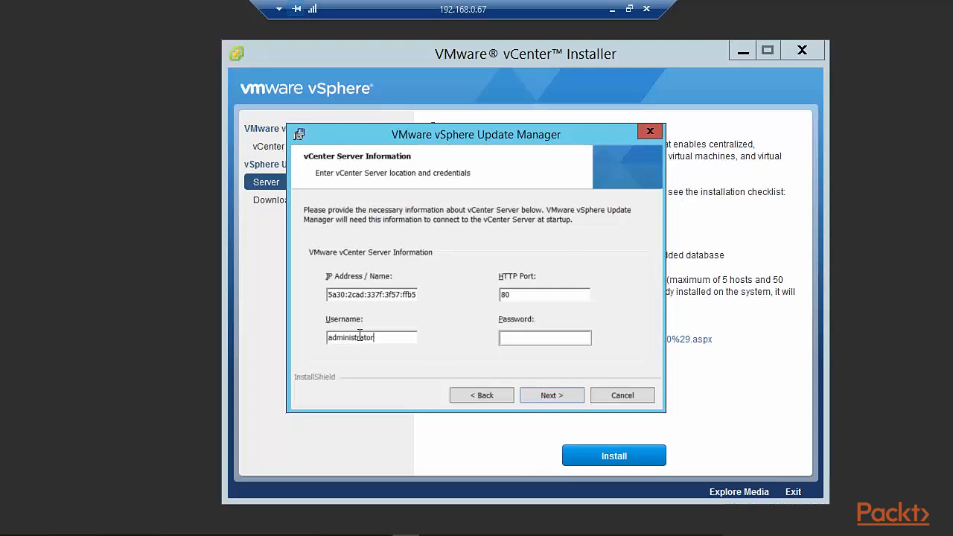
type("@packtpub")
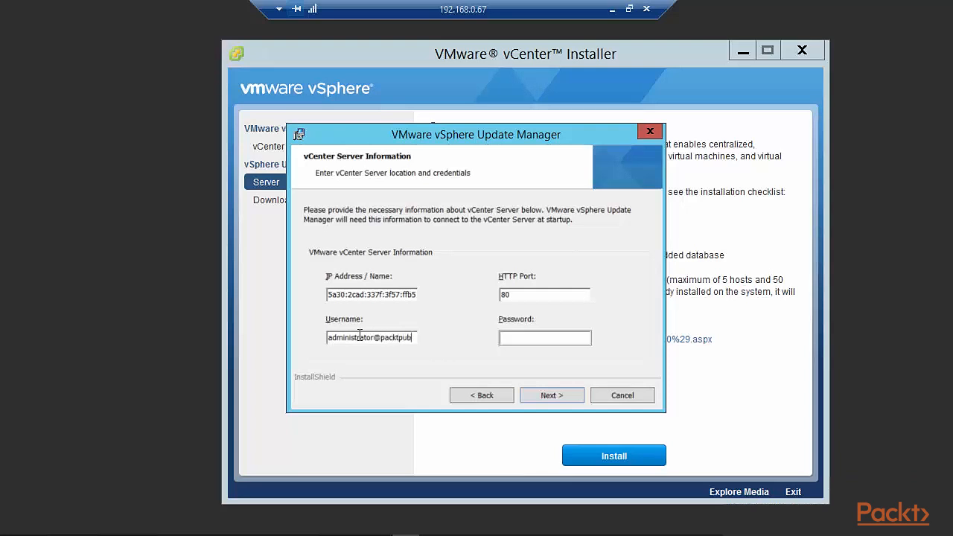
type("Branch.local")
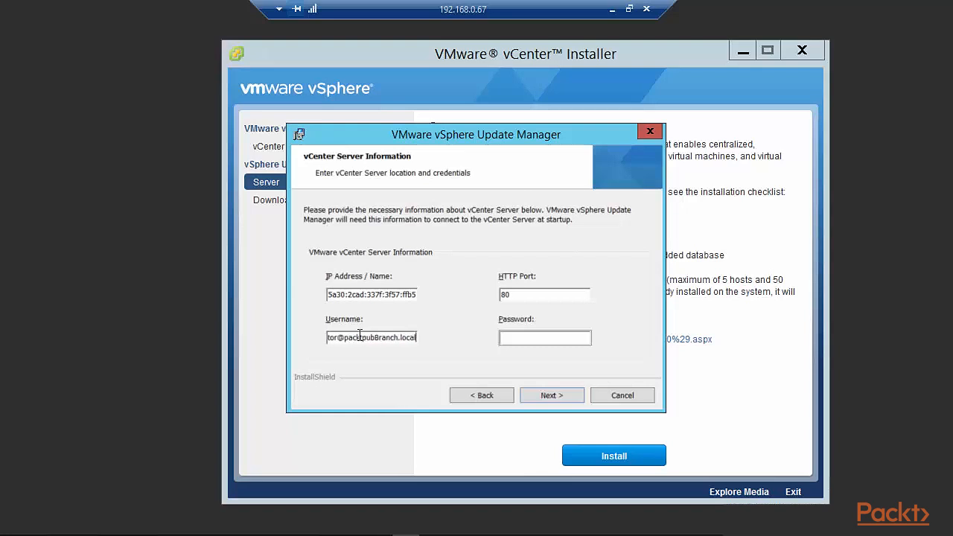
left_click(545, 336)
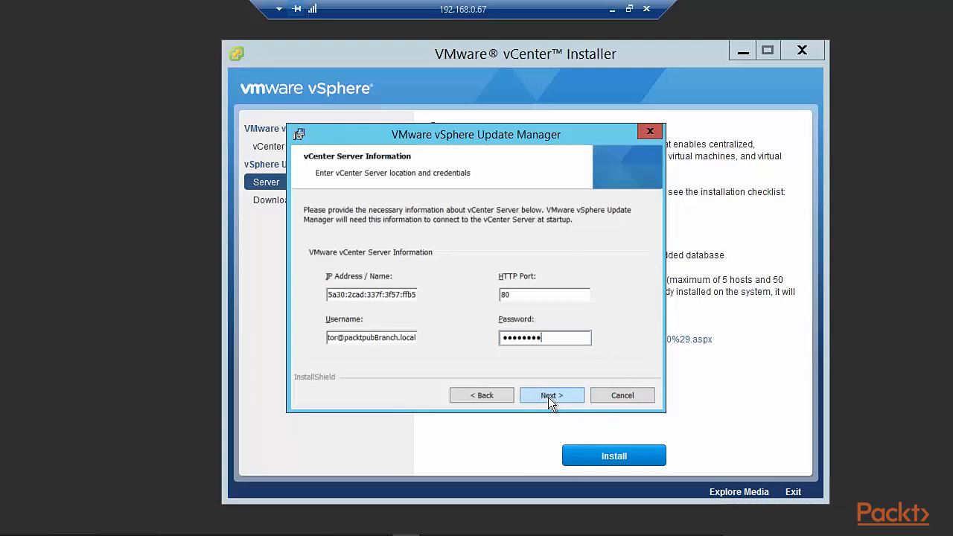
left_click(551, 394)
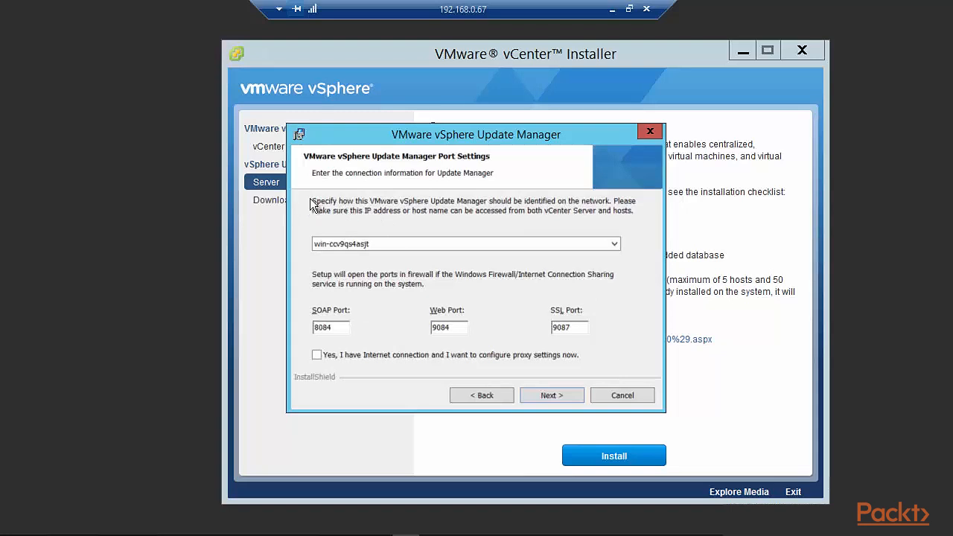
mouse_move(558, 223)
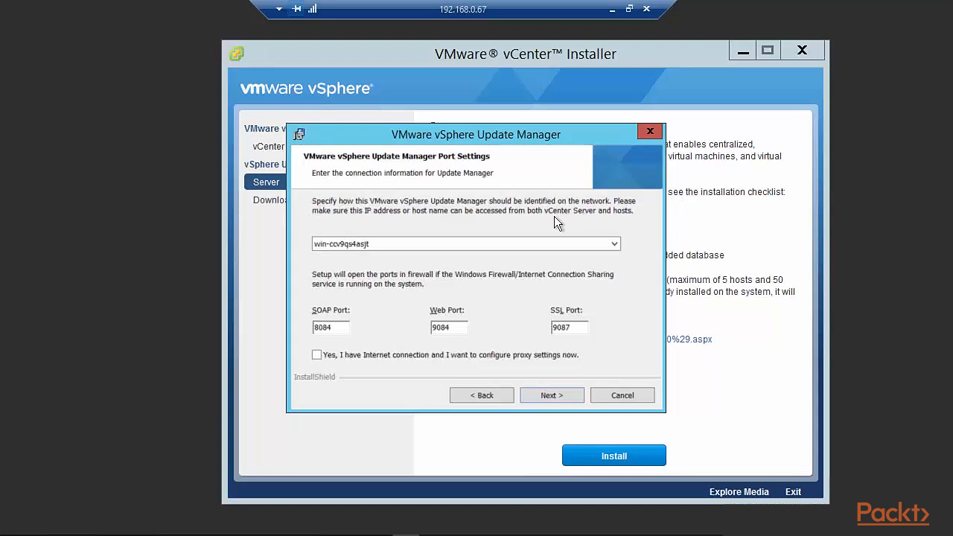
mouse_move(485, 225)
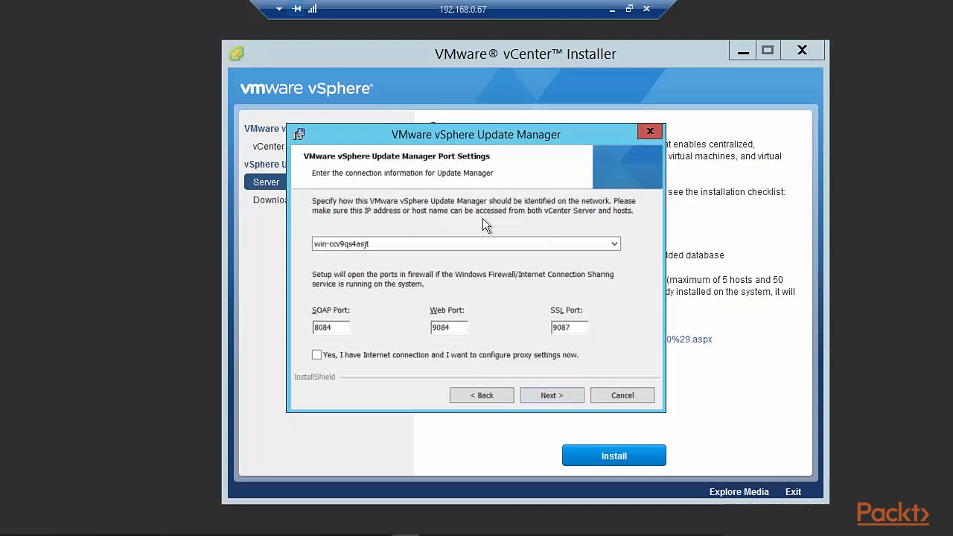
mouse_move(589, 220)
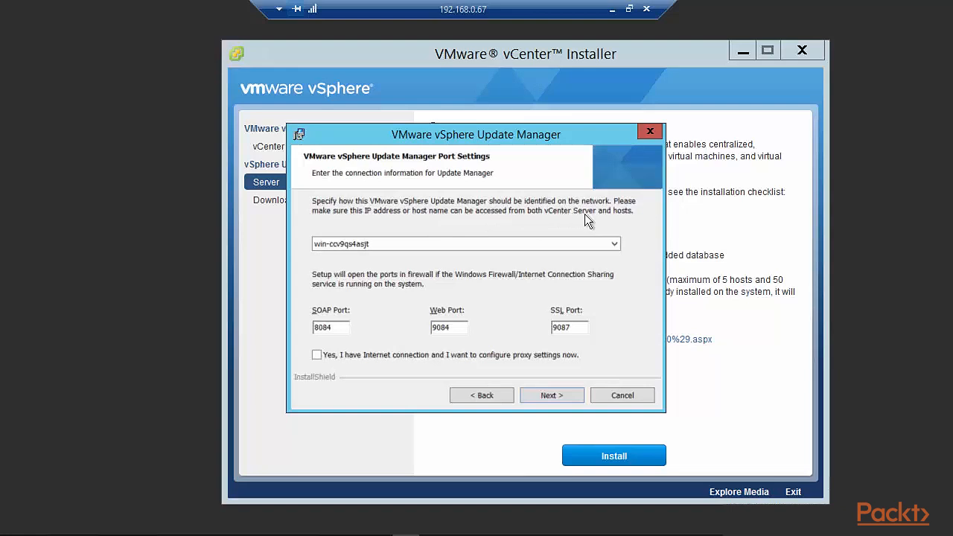
Identify Update Manager by 192.168.0.67 with ports 8084, 9084 and 9087, toggling proxy settings
left_click(614, 244)
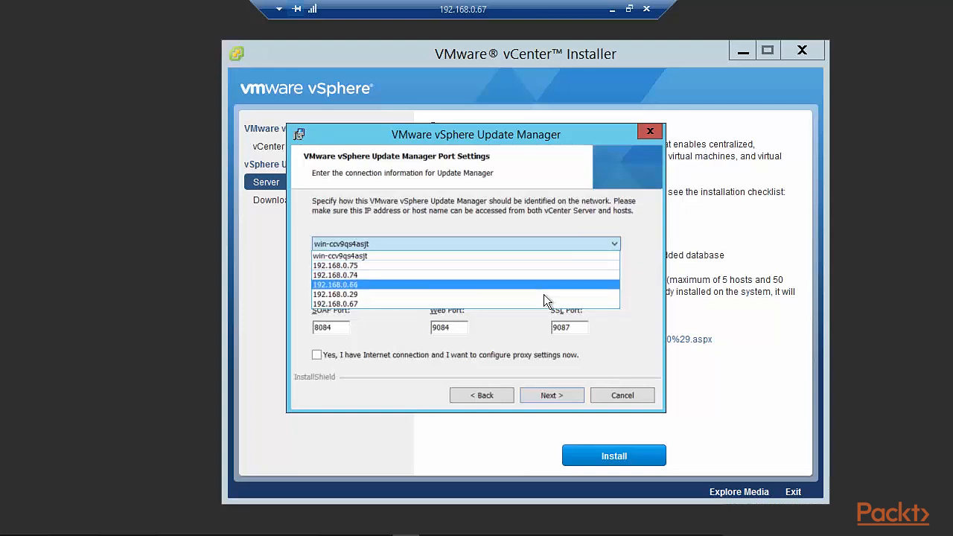
left_click(335, 304)
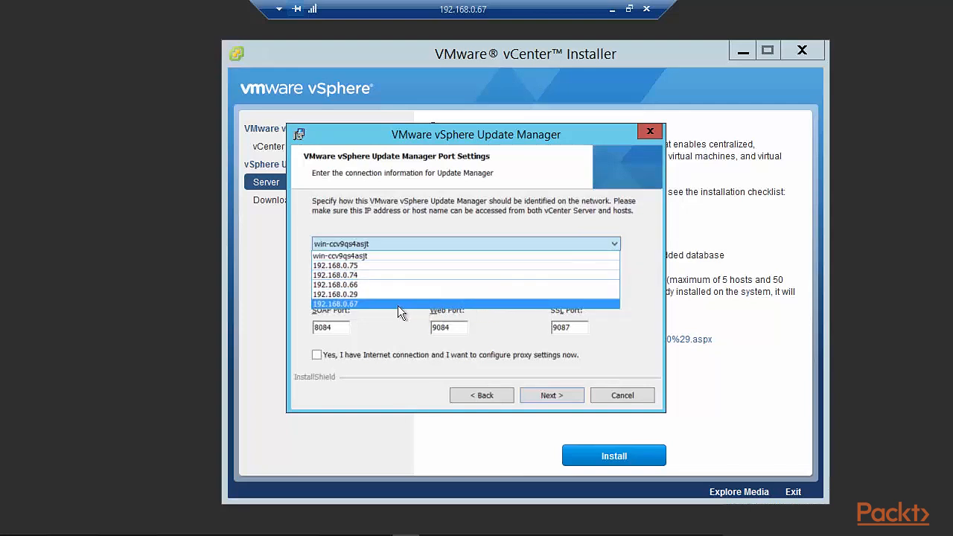
left_click(335, 304)
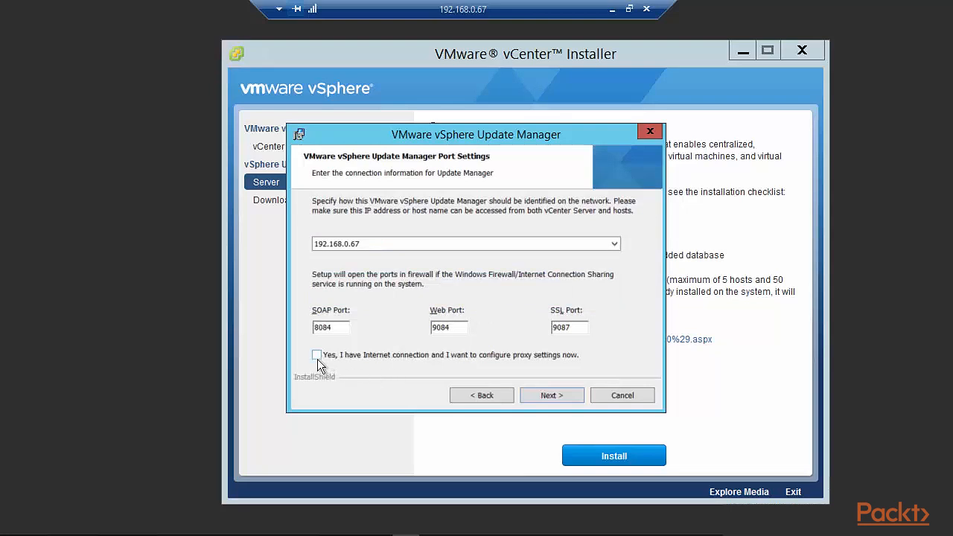
left_click(317, 355)
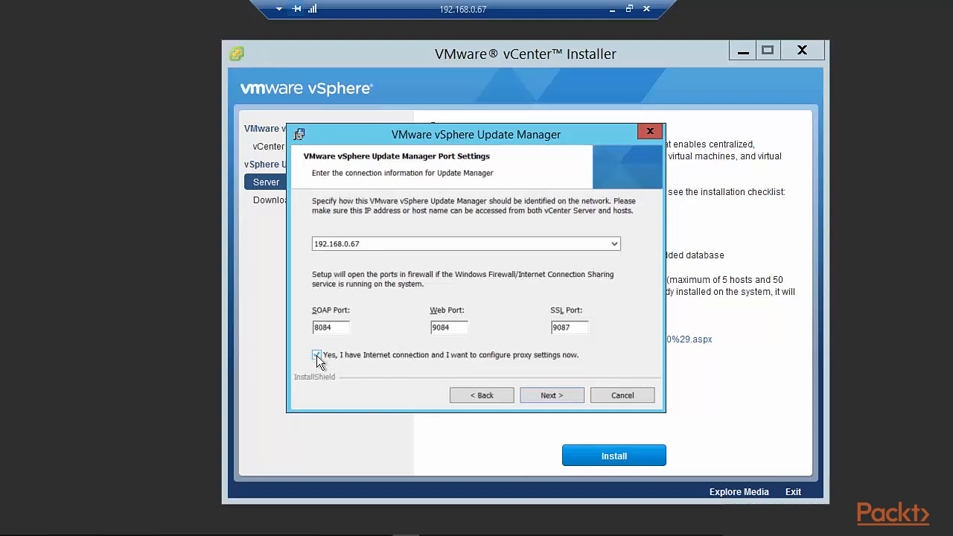
left_click(316, 354)
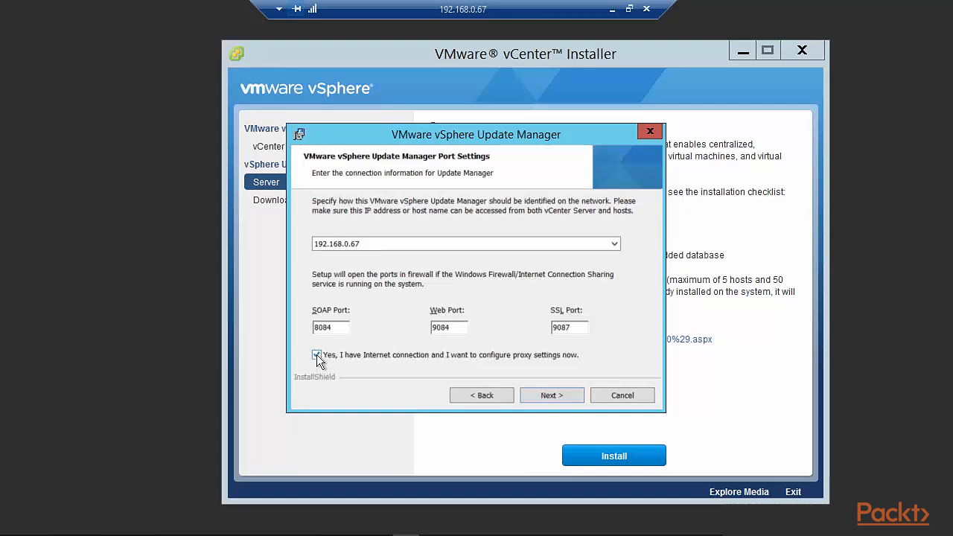
left_click(551, 396)
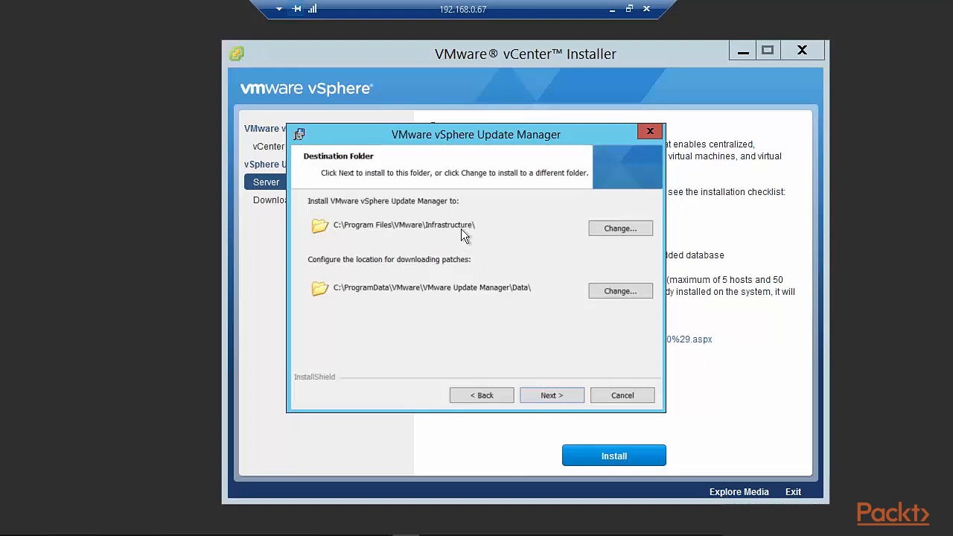
mouse_move(364, 301)
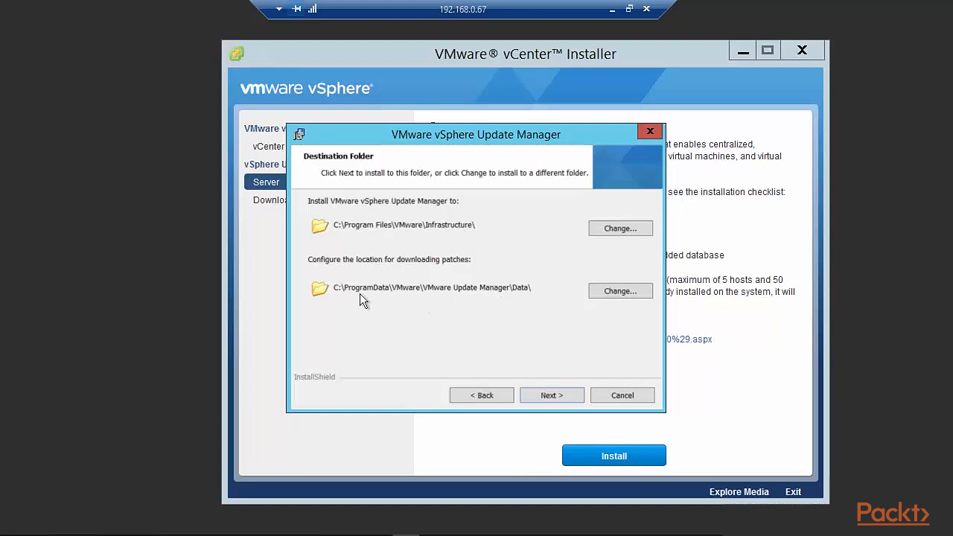
mouse_move(545, 304)
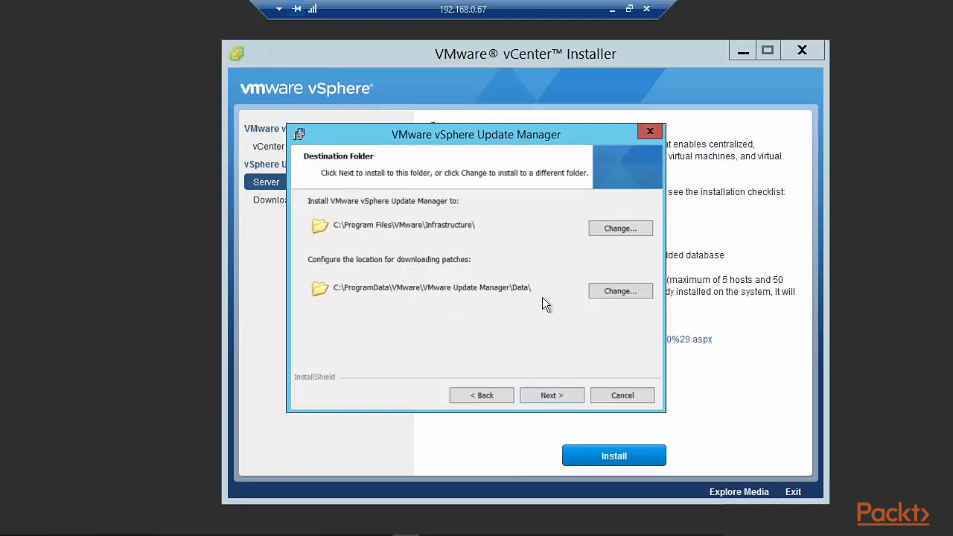
mouse_move(480, 330)
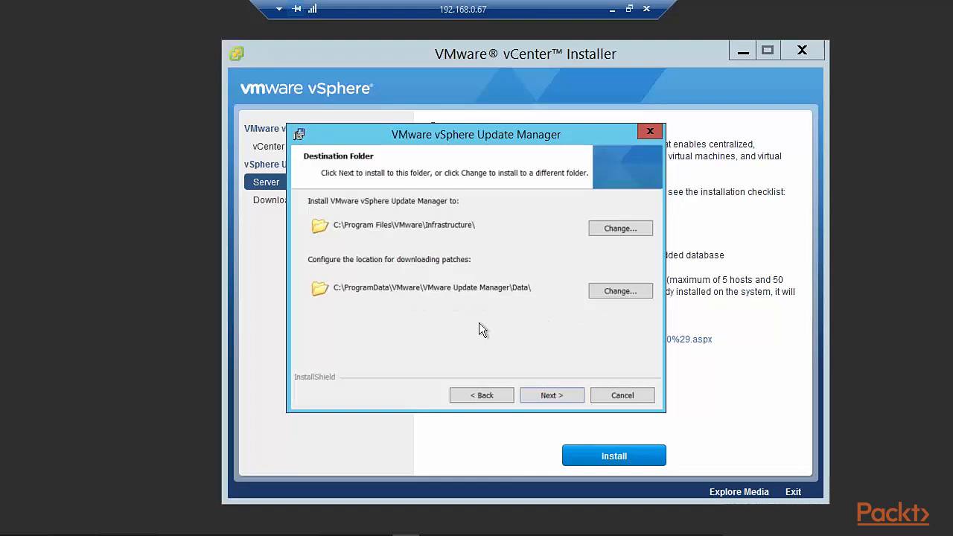
mouse_move(551, 331)
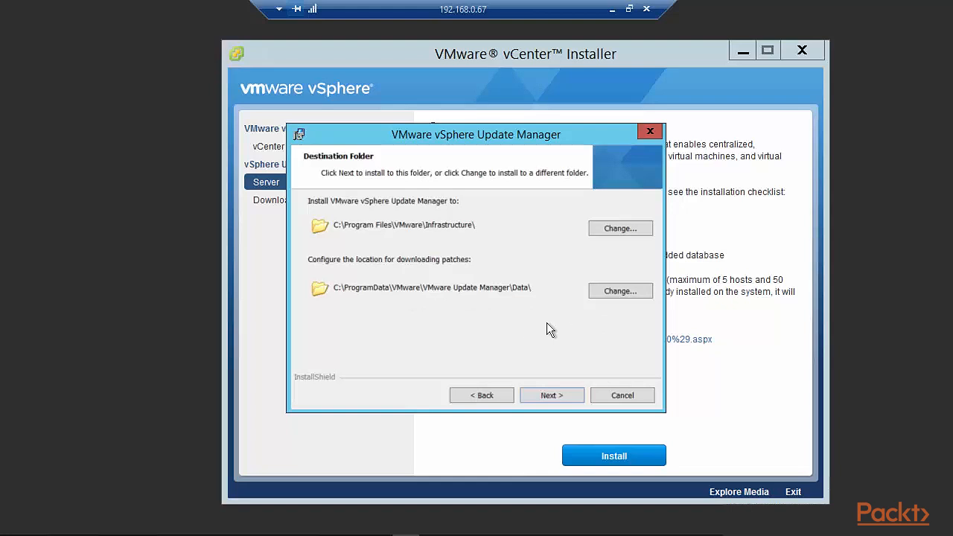
Install Update Manager to the default install and patch folders and finish the wizard
left_click(552, 394)
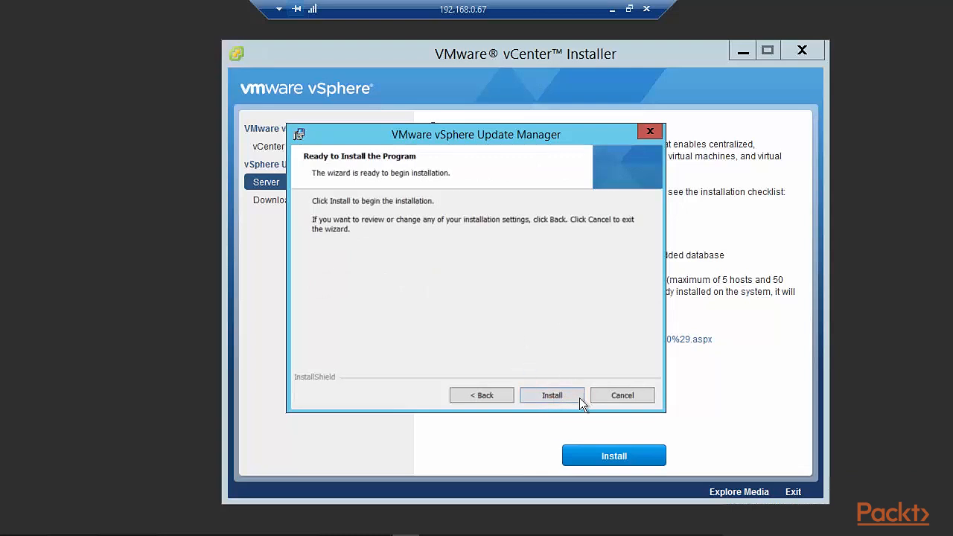
left_click(552, 394)
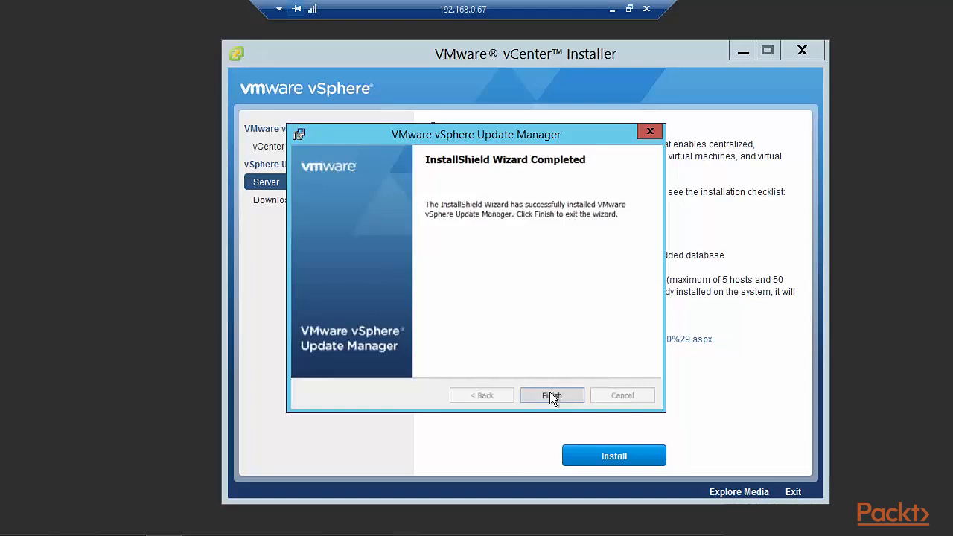
left_click(552, 395)
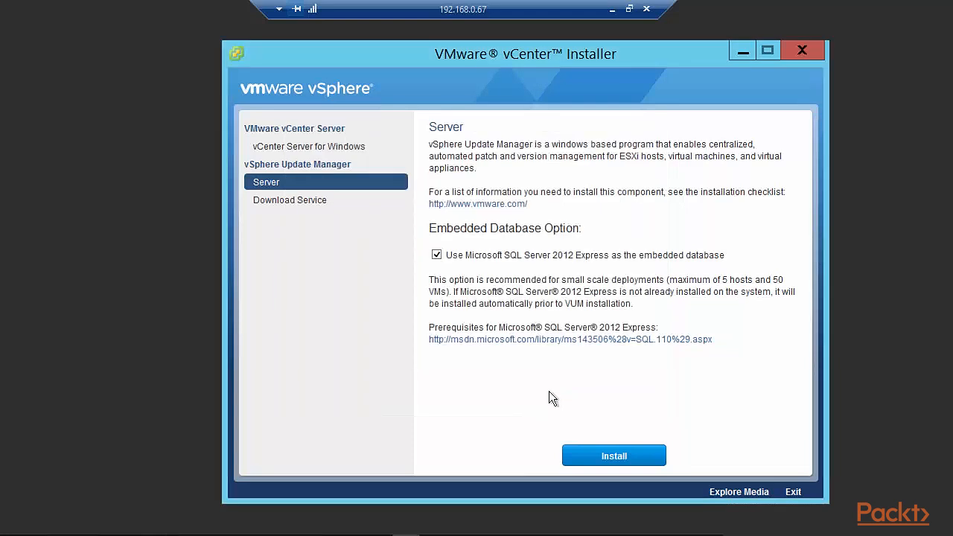
mouse_move(552, 395)
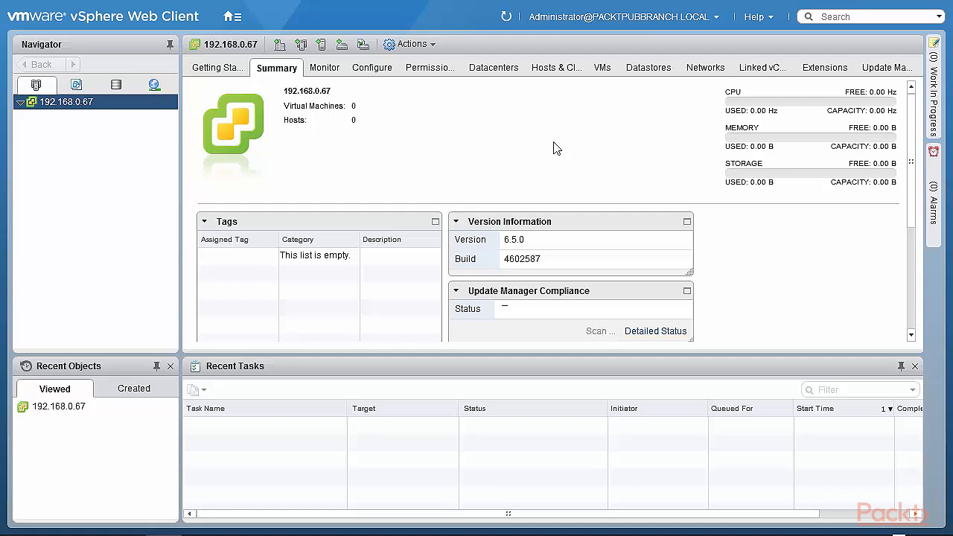
mouse_move(604, 31)
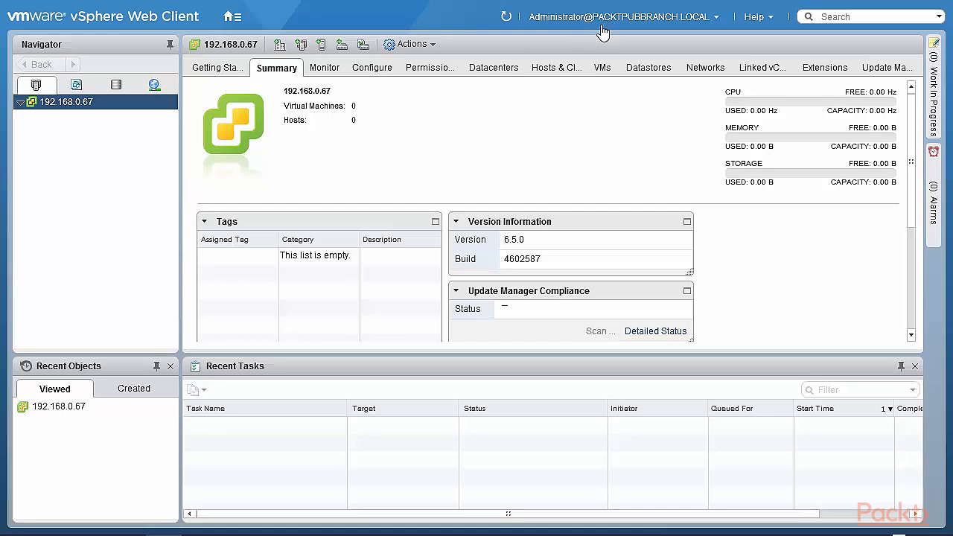
mouse_move(596, 33)
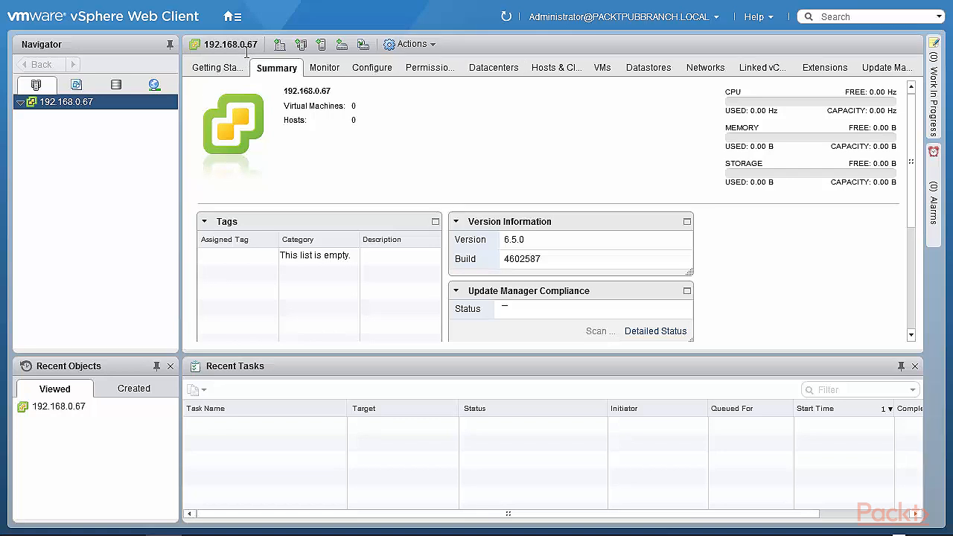
mouse_move(888, 67)
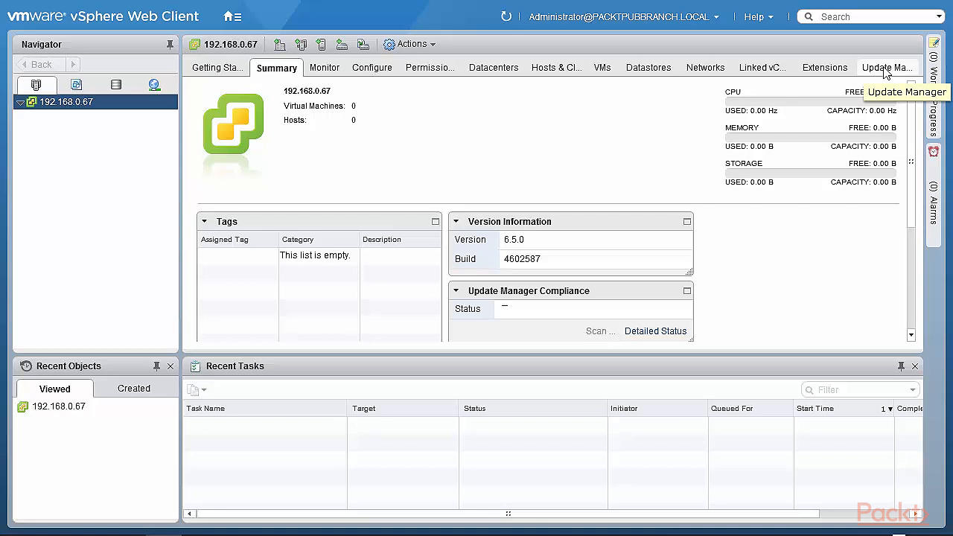
Show Update Manager compliance for the vCenter and switch to the administration view
left_click(886, 69)
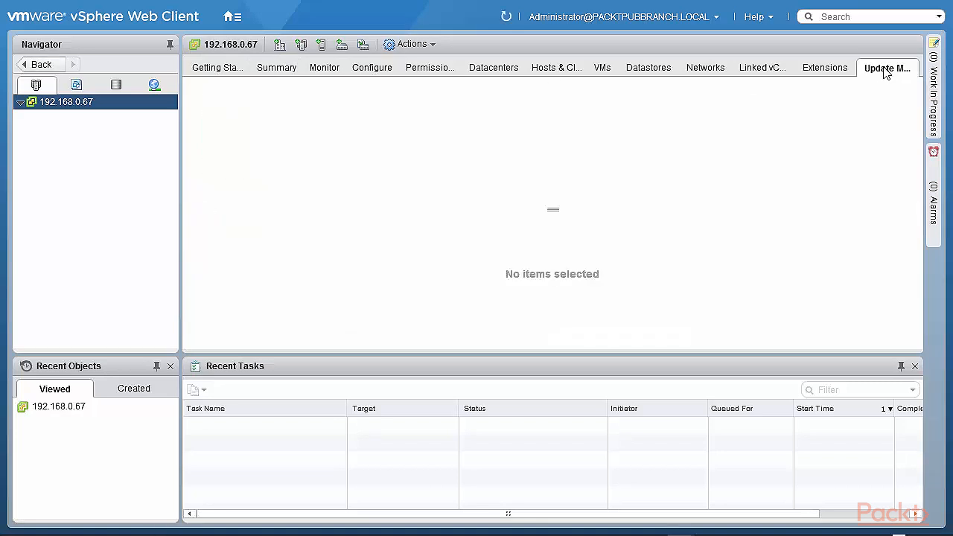
left_click(887, 68)
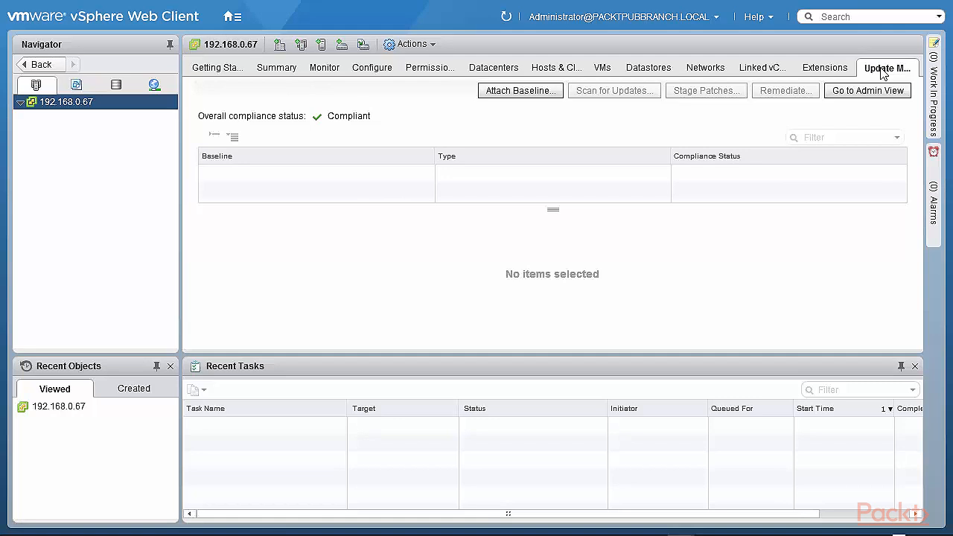
mouse_move(462, 139)
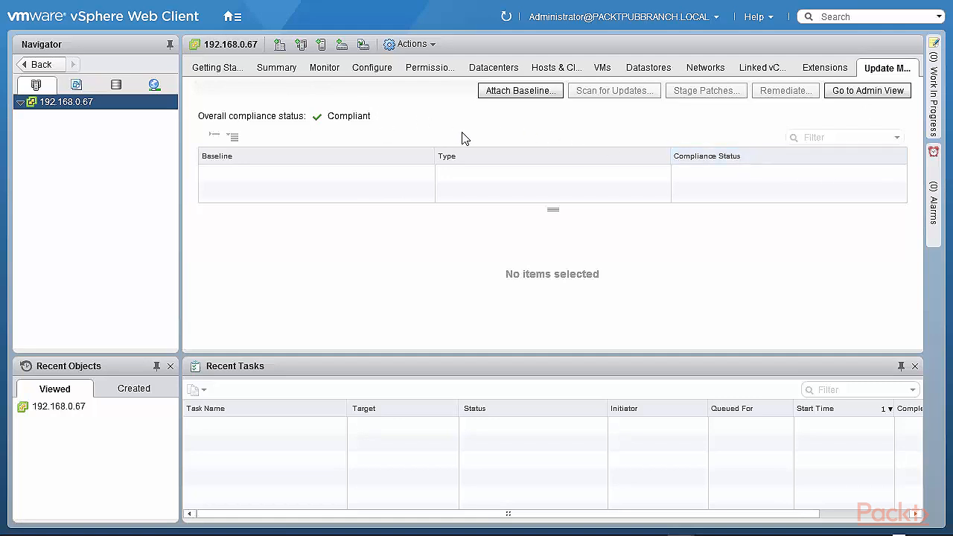
mouse_move(444, 126)
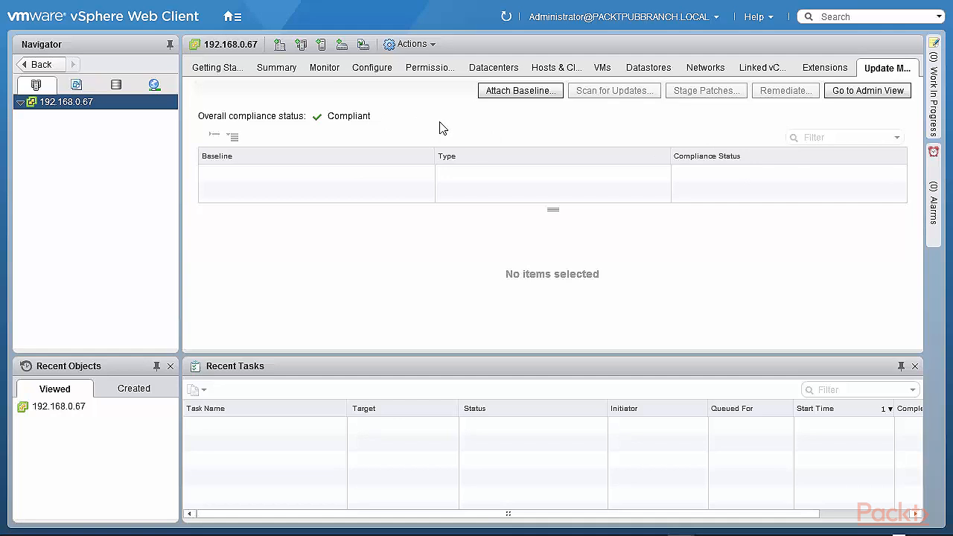
mouse_move(742, 116)
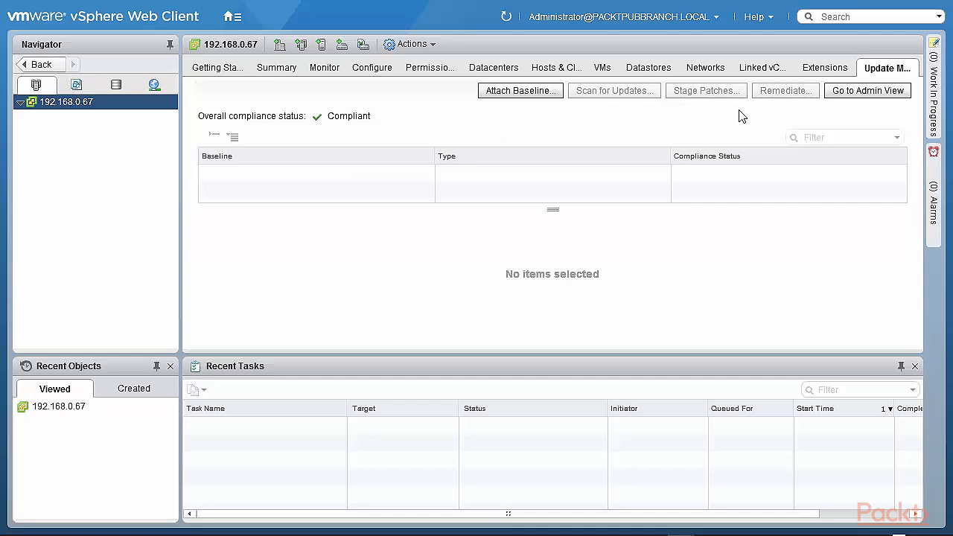
left_click(868, 91)
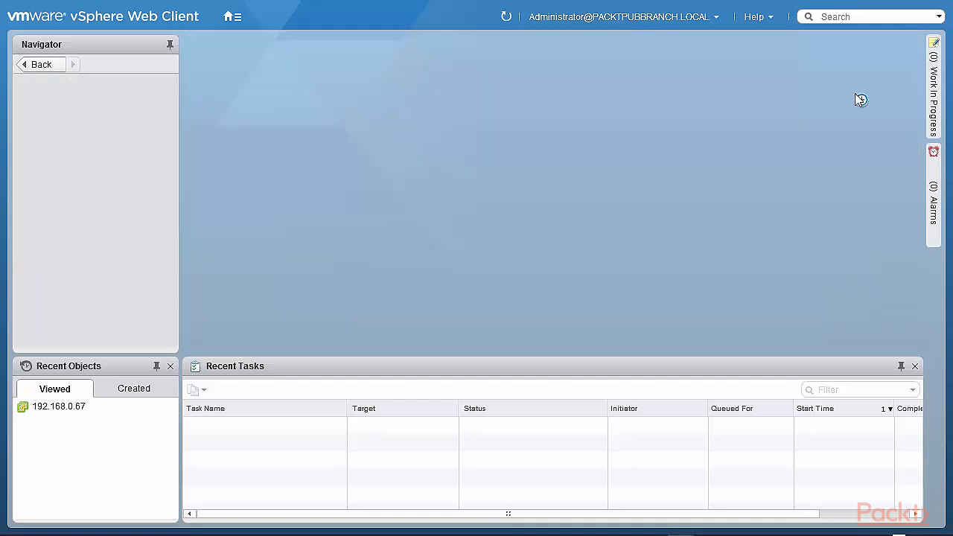
left_click(59, 405)
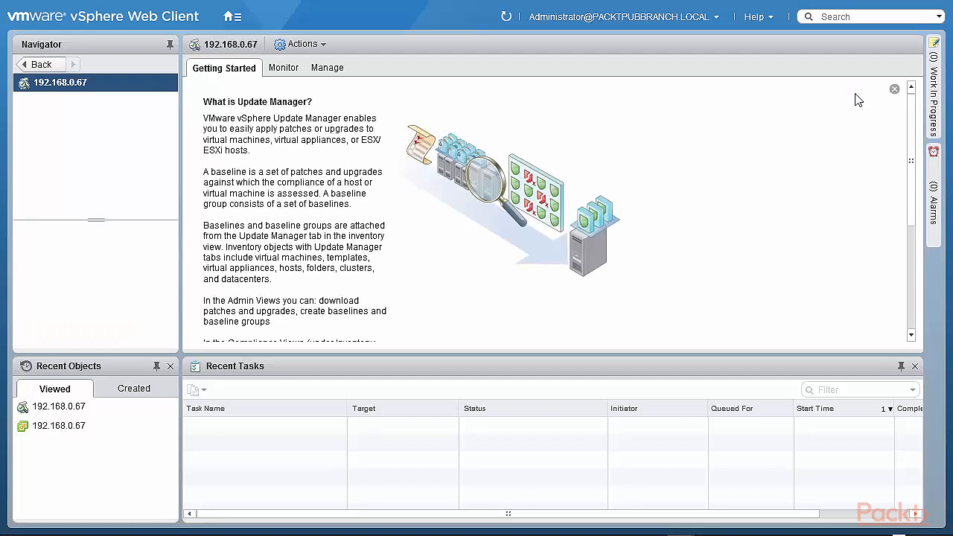
mouse_move(338, 111)
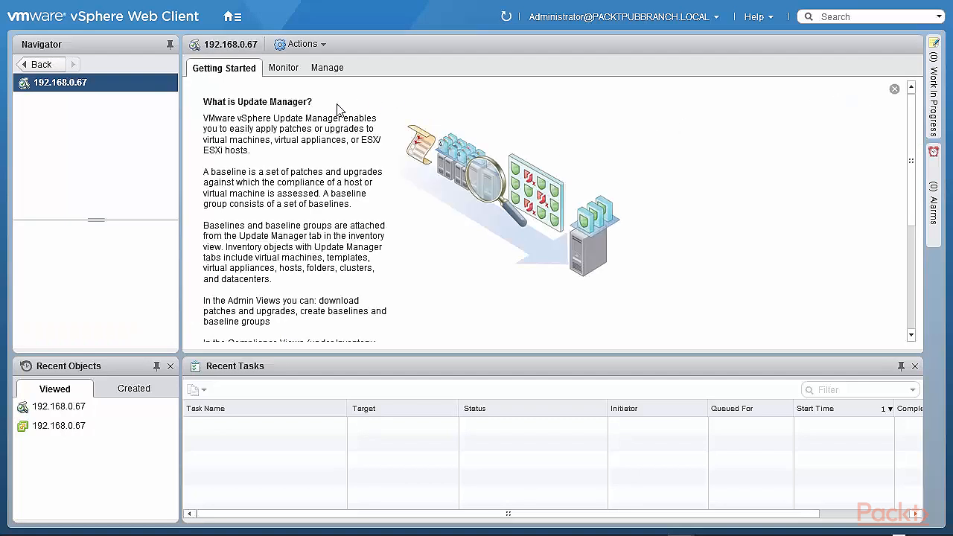
Review Manage > Settings, return to the compliance view and start attaching a baseline to 192.168.0.67
left_click(324, 69)
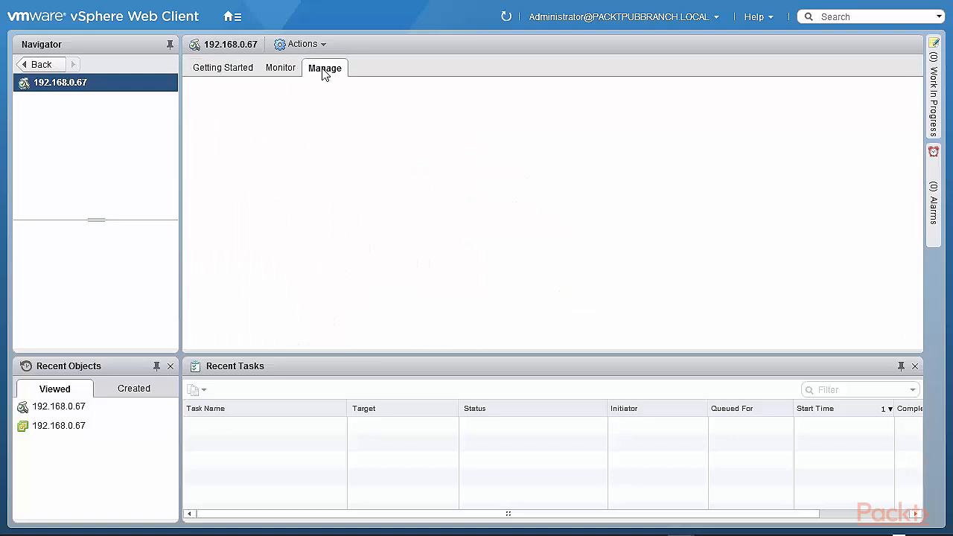
left_click(325, 67)
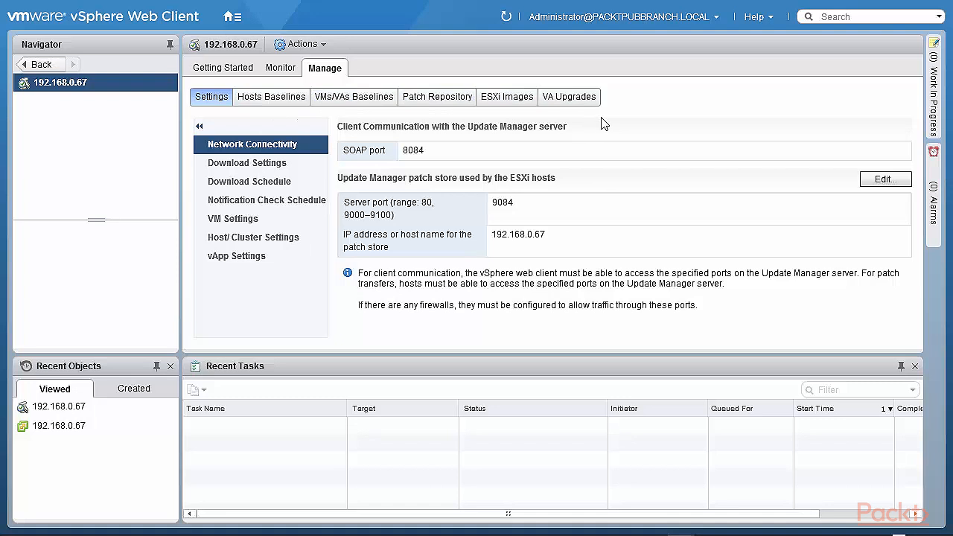
mouse_move(610, 137)
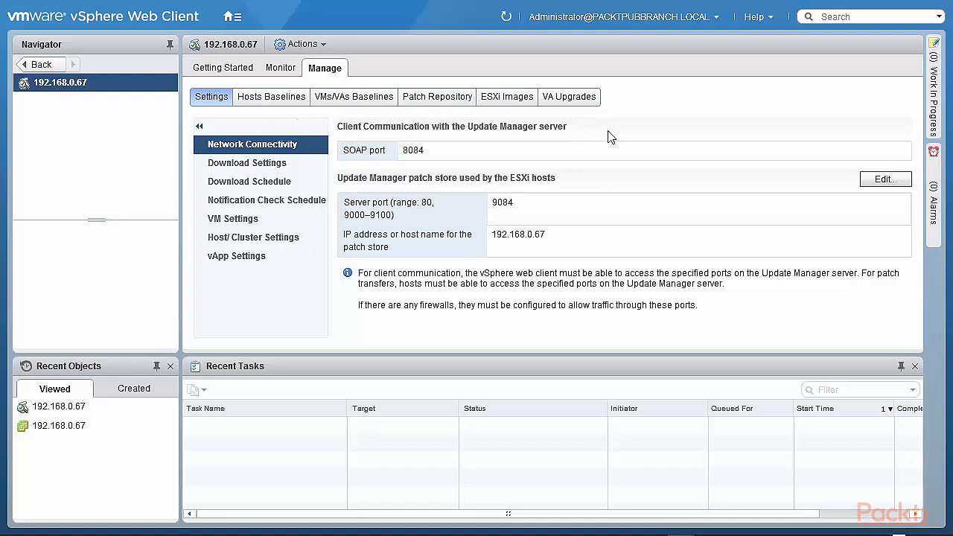
mouse_move(405, 122)
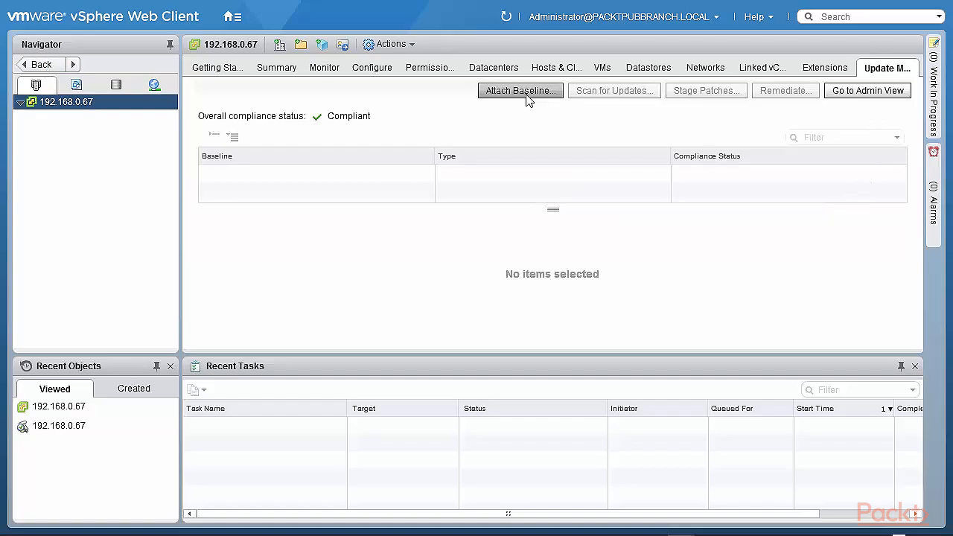
left_click(521, 91)
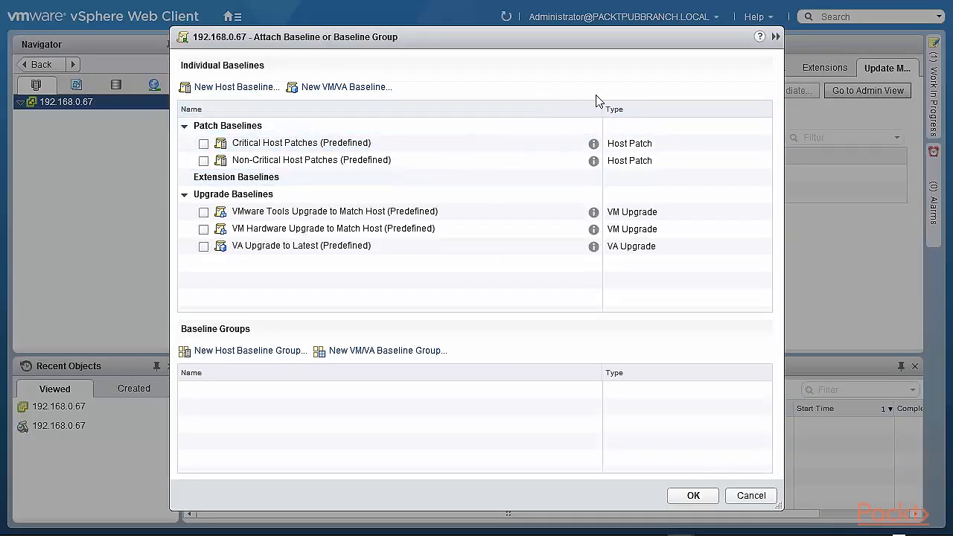
mouse_move(408, 83)
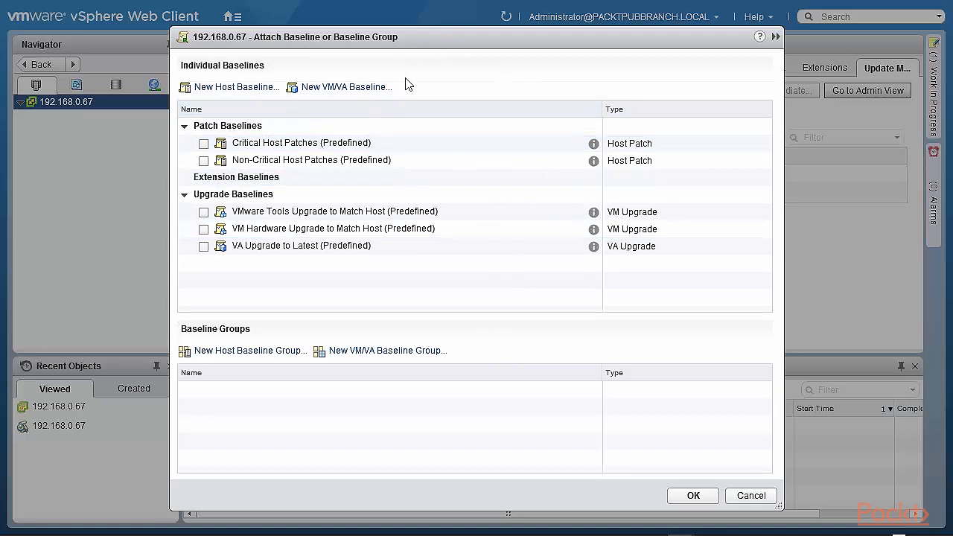
mouse_move(437, 86)
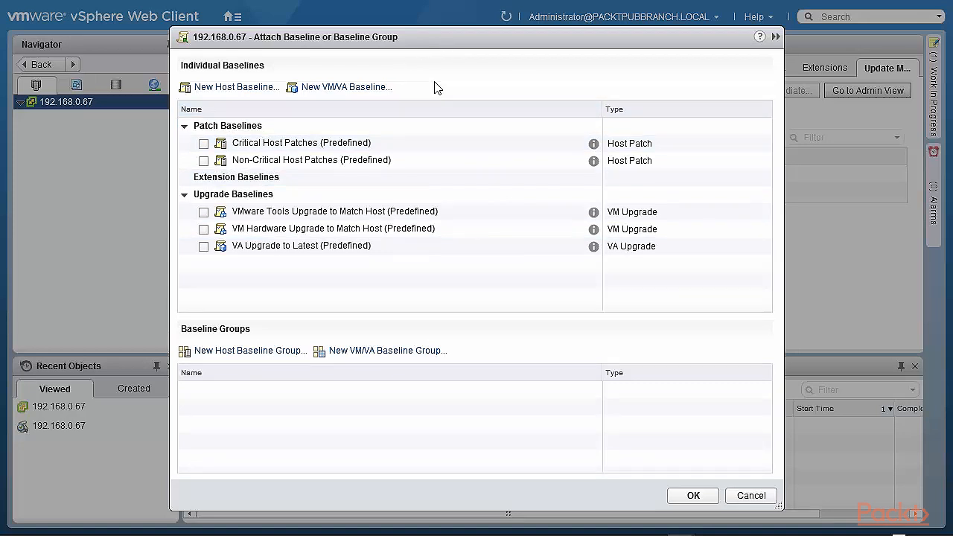
mouse_move(444, 92)
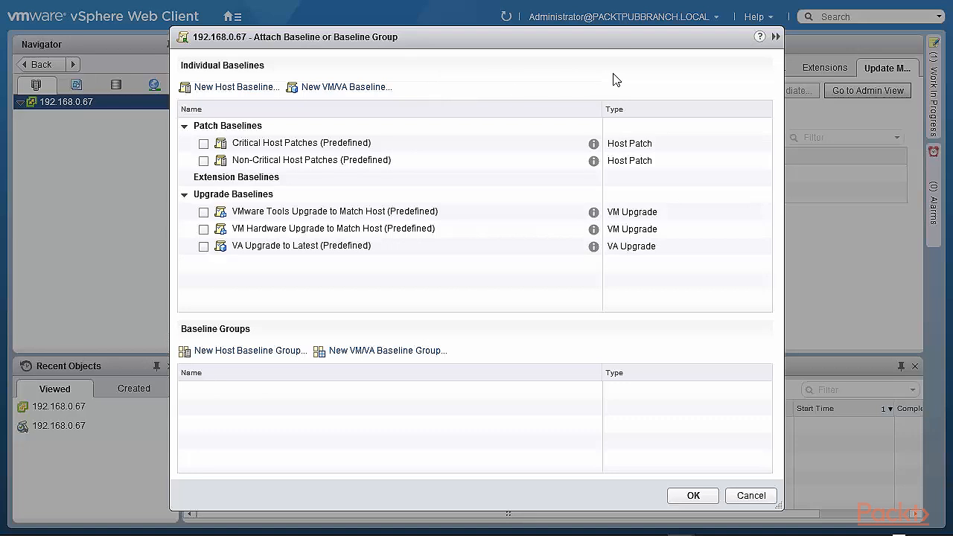
mouse_move(530, 89)
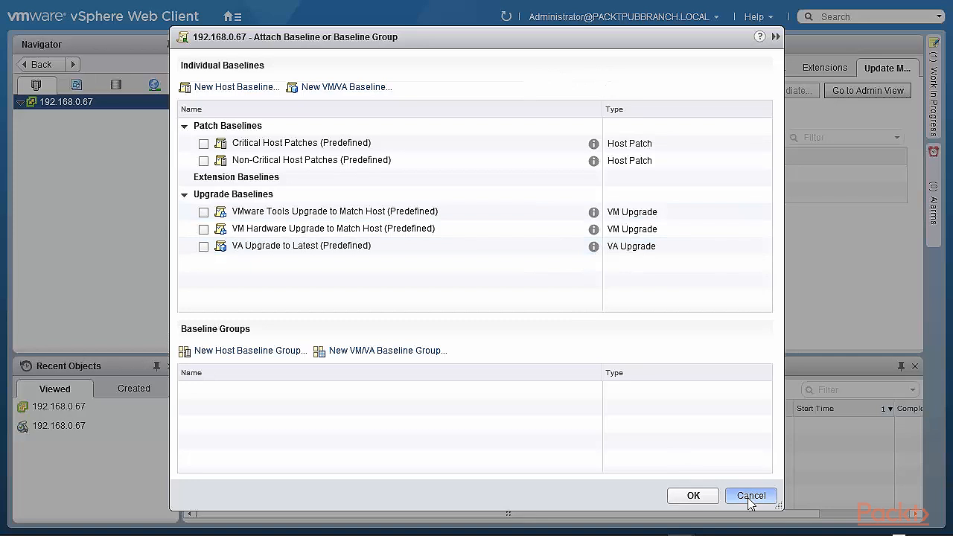
left_click(751, 494)
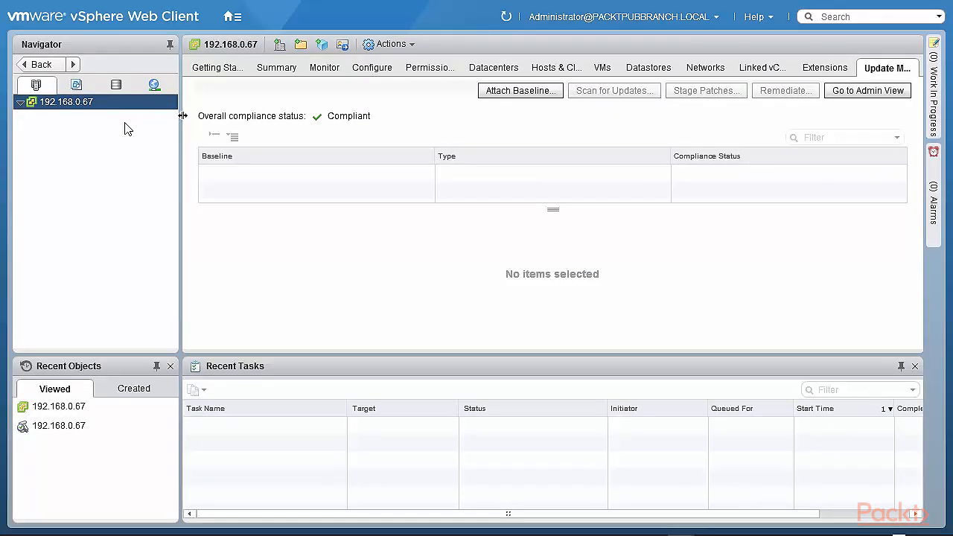
mouse_move(887, 69)
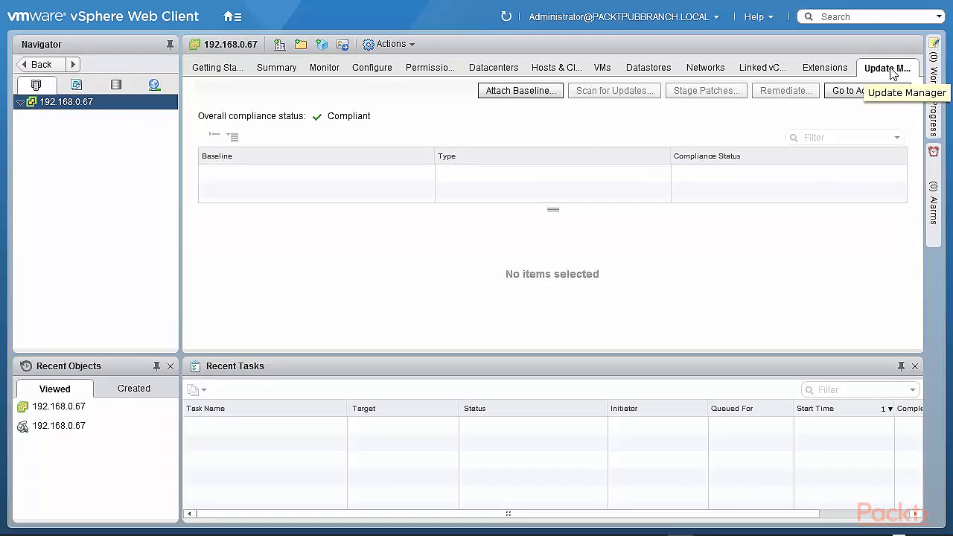
mouse_move(832, 125)
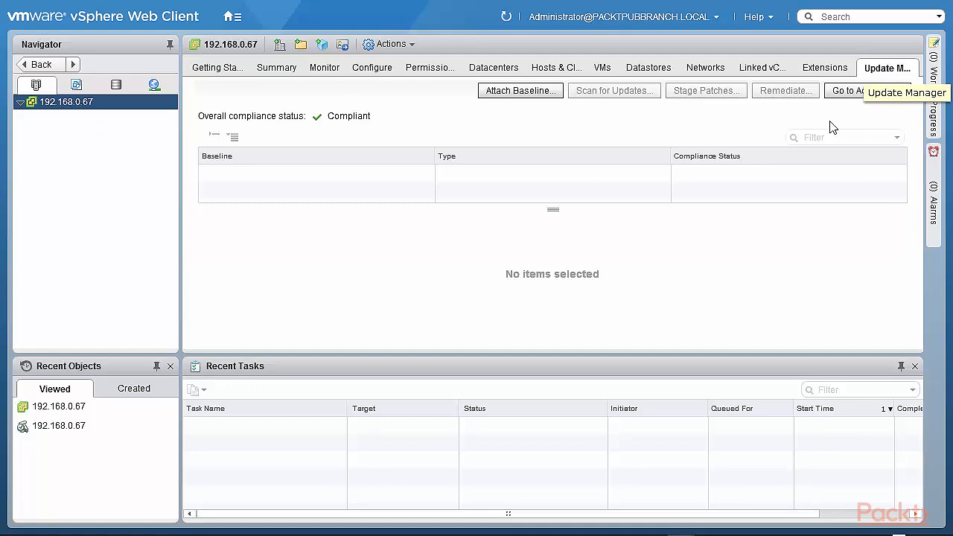
mouse_move(869, 91)
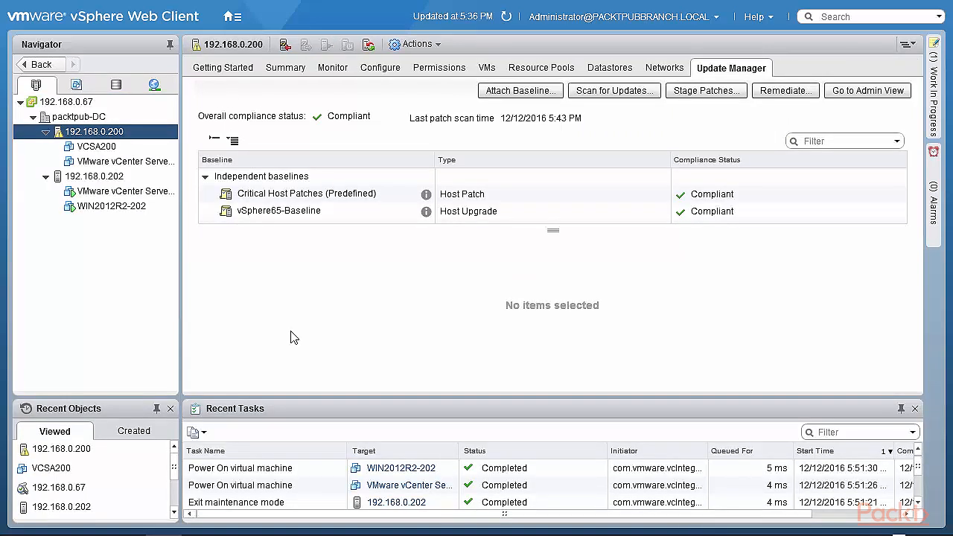
mouse_move(733, 77)
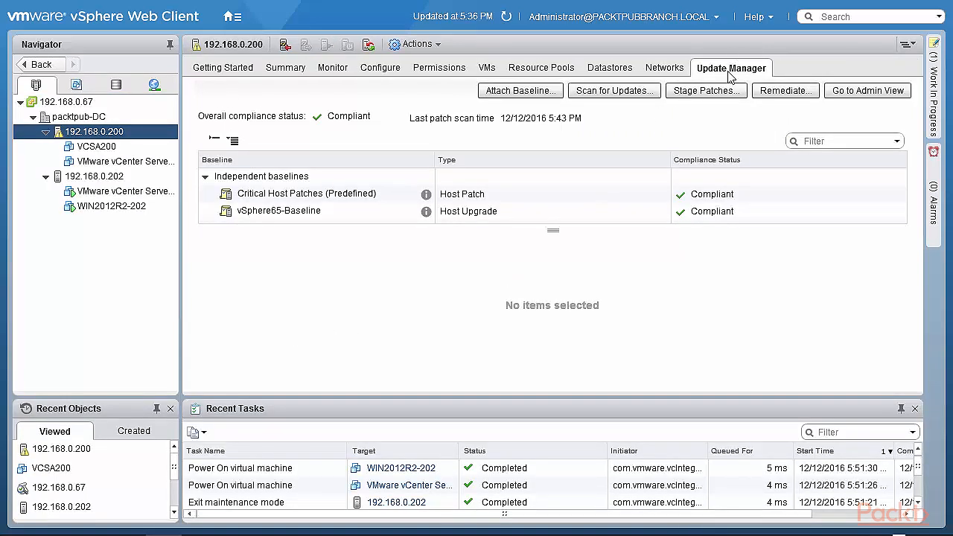
mouse_move(320, 313)
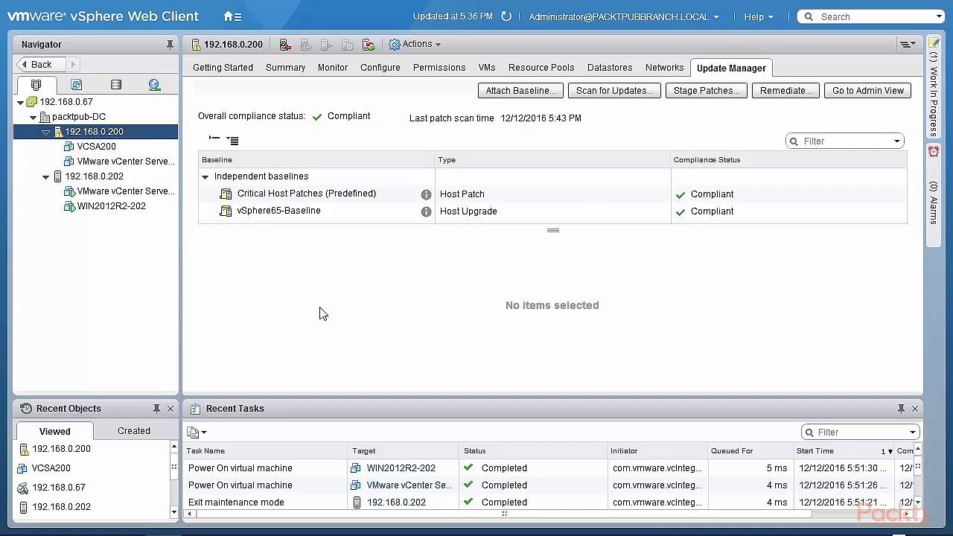
mouse_move(522, 104)
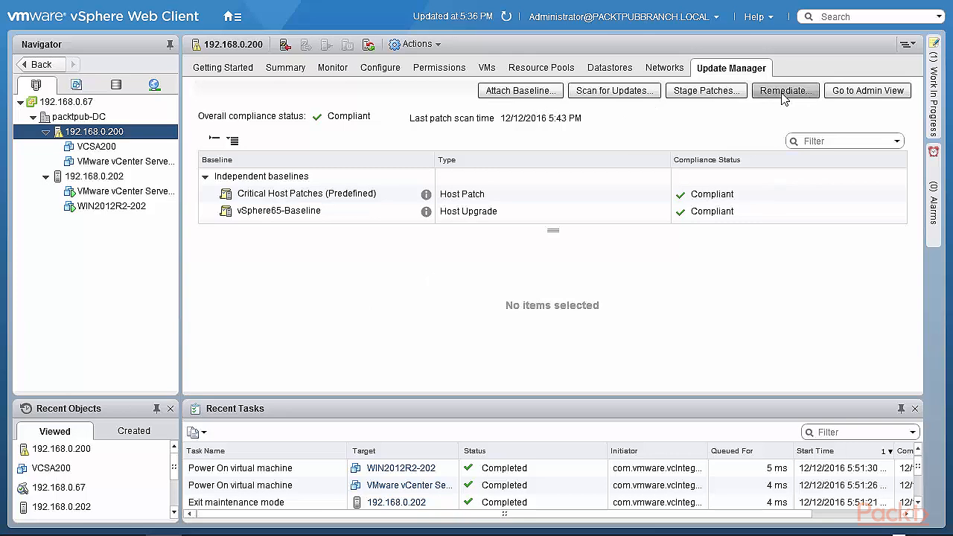
mouse_move(775, 307)
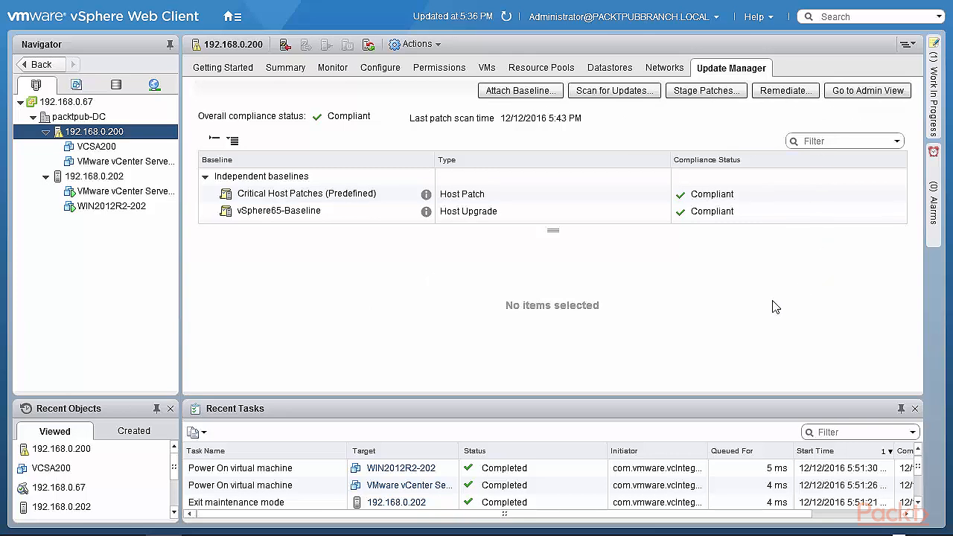
mouse_move(754, 320)
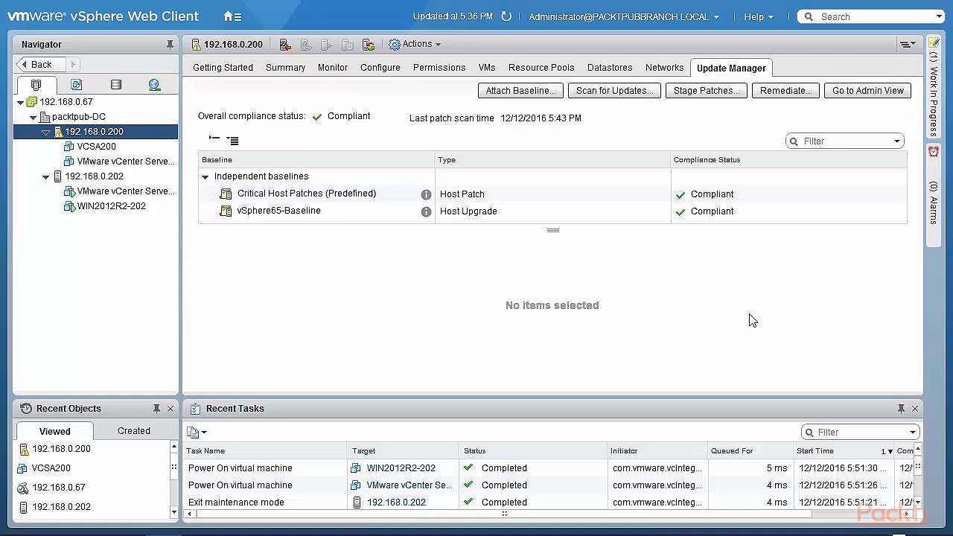
left_click(867, 91)
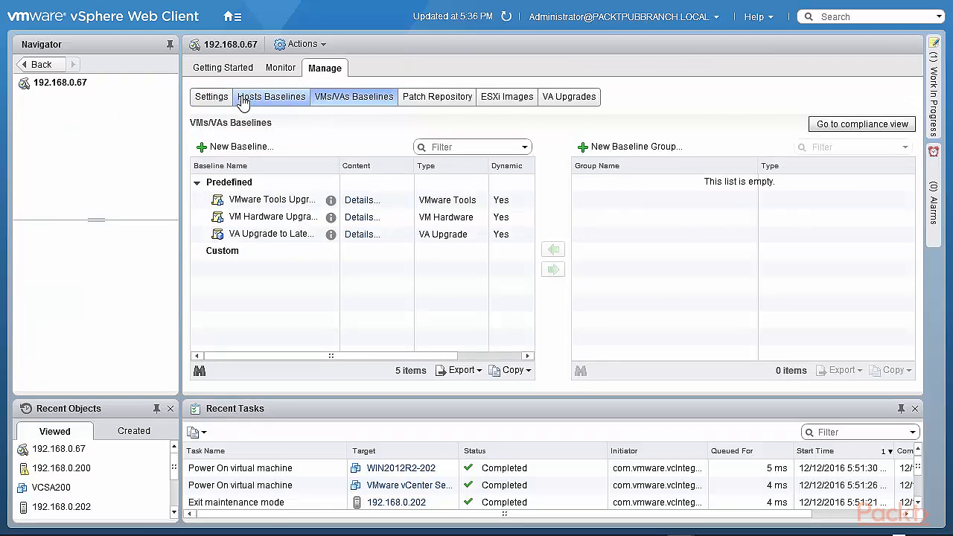
Review Network Connectivity settings, leave the patch store edit unchanged, then show Download Settings
left_click(212, 95)
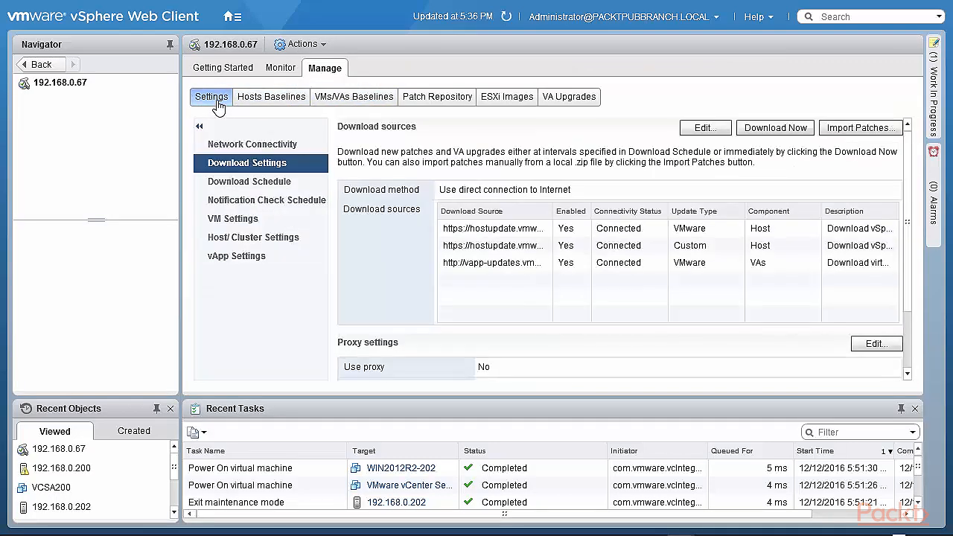
left_click(251, 143)
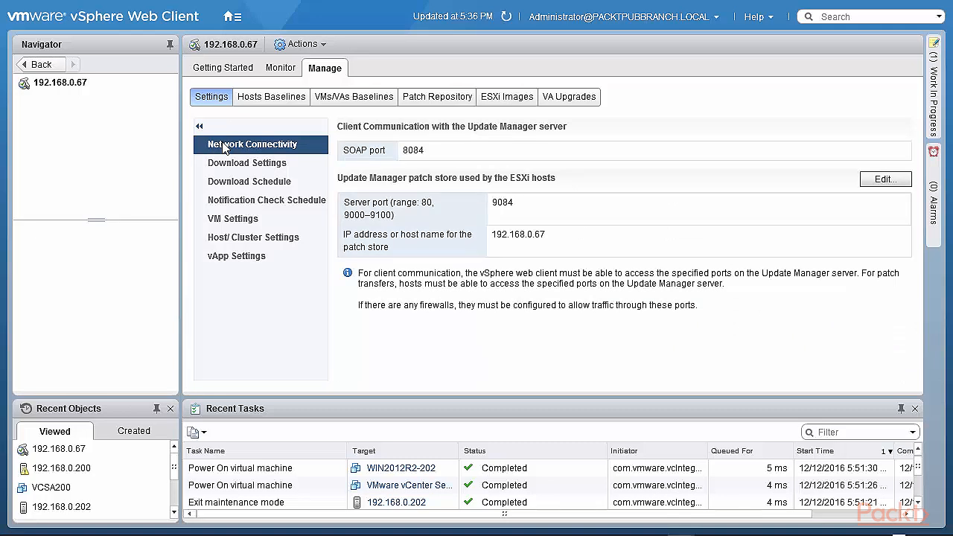
mouse_move(469, 154)
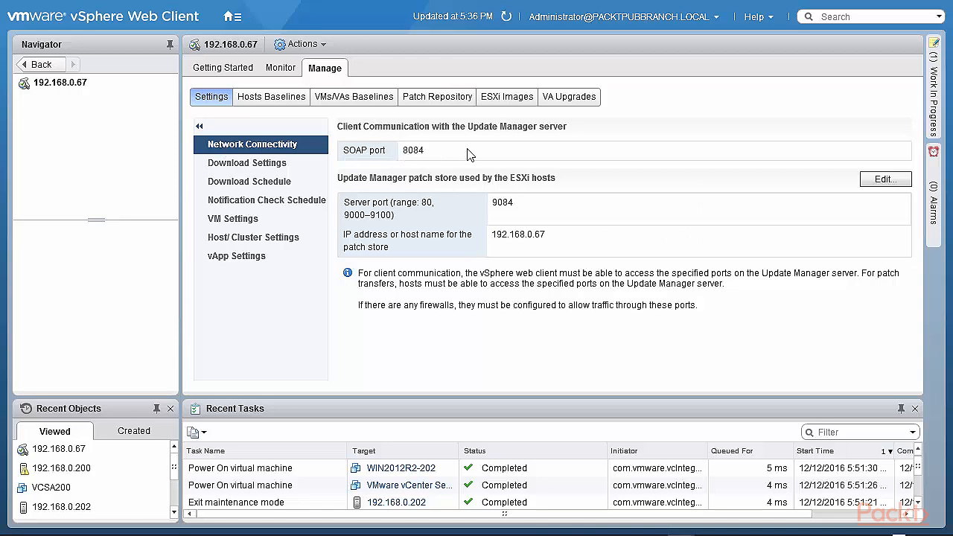
mouse_move(462, 158)
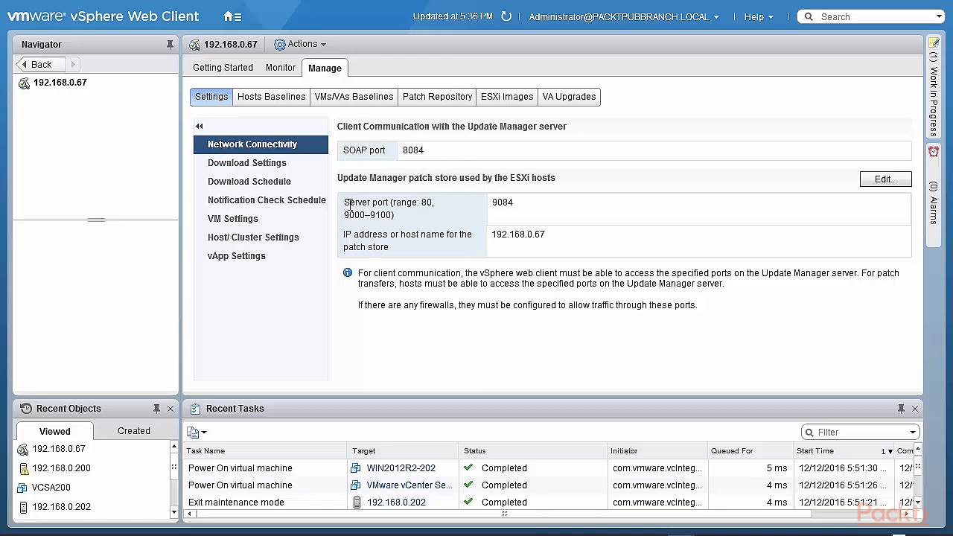
mouse_move(360, 231)
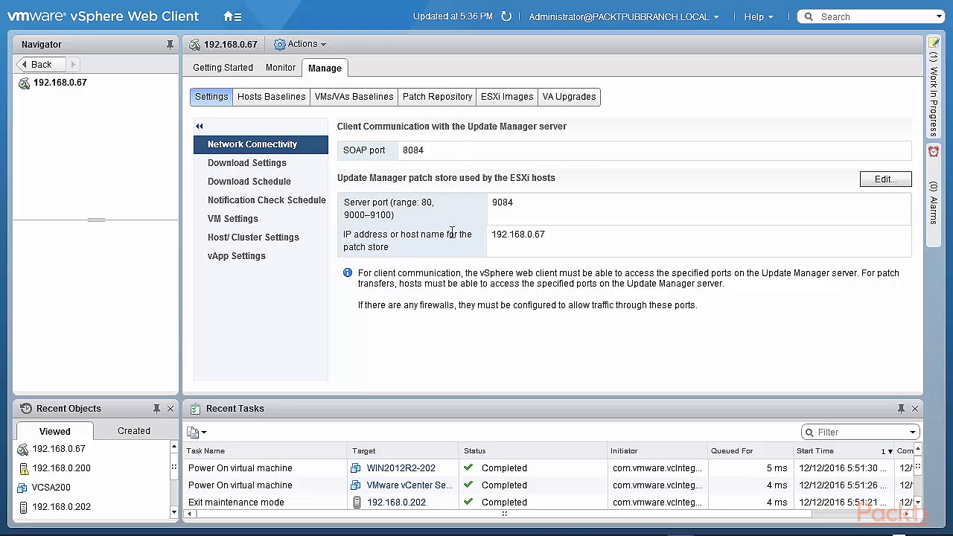
mouse_move(479, 244)
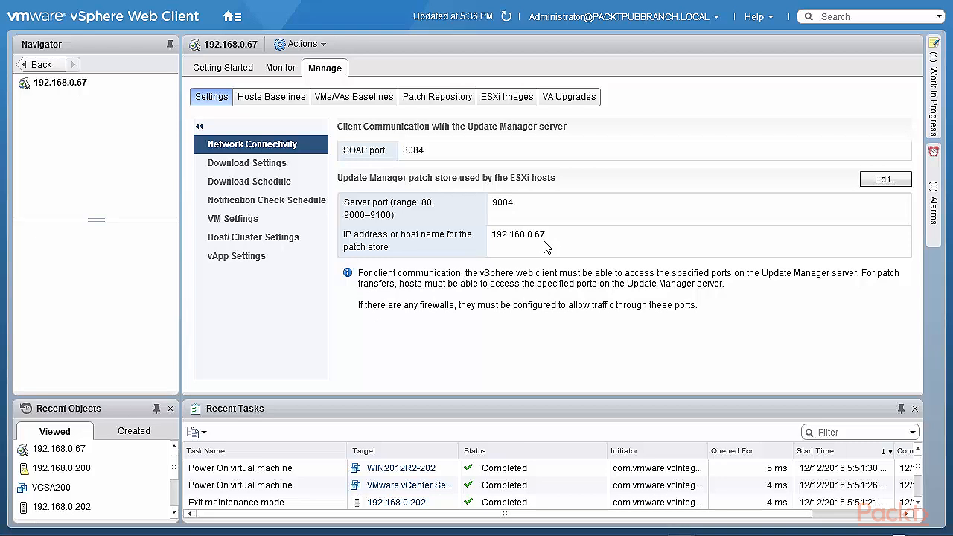
mouse_move(623, 221)
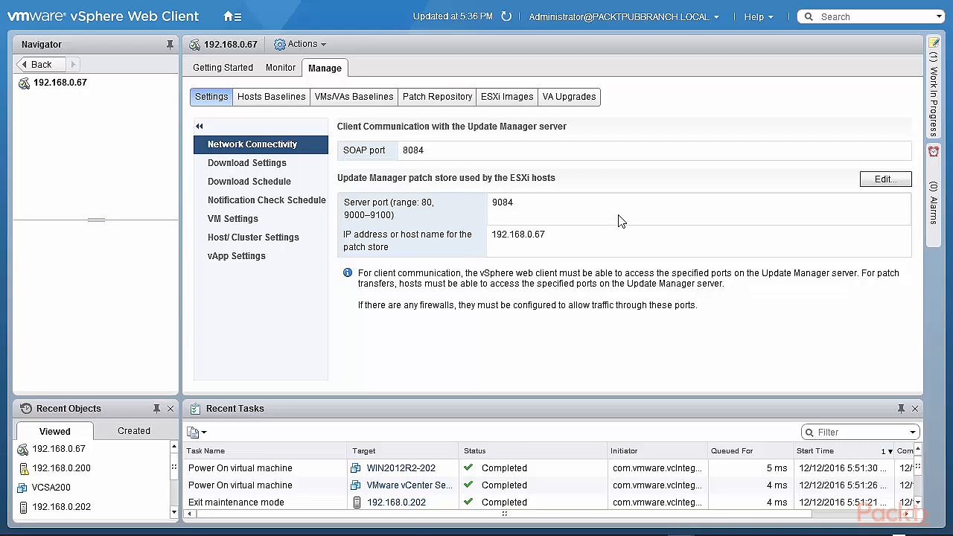
left_click(885, 179)
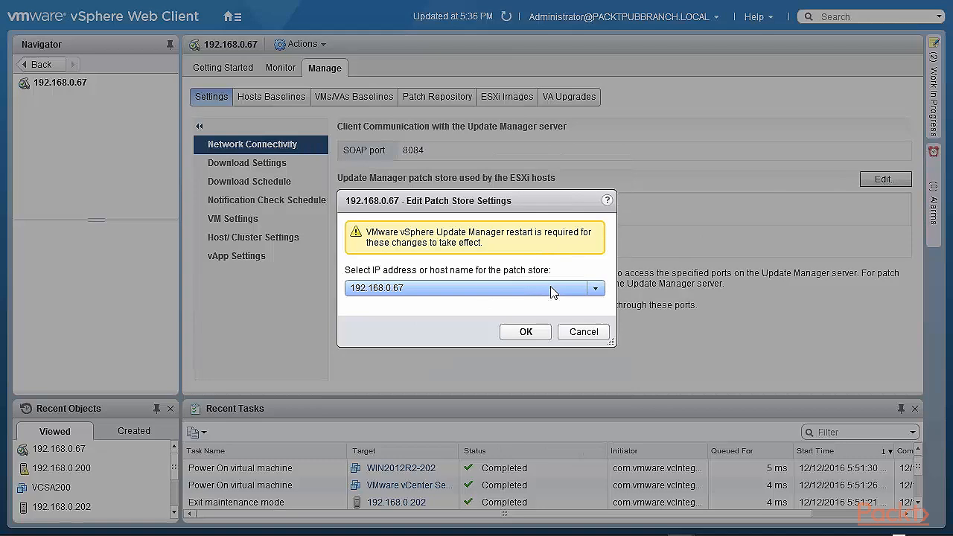
left_click(525, 331)
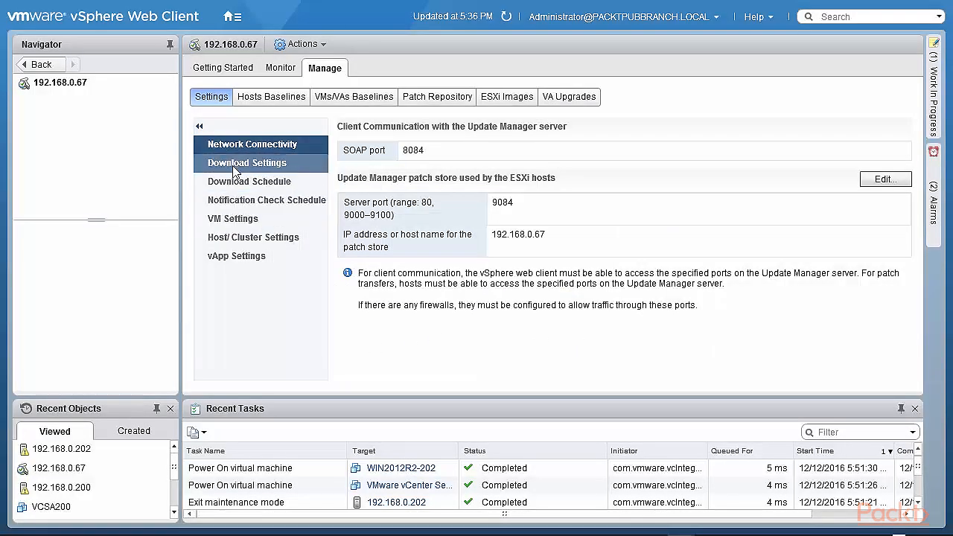
left_click(247, 163)
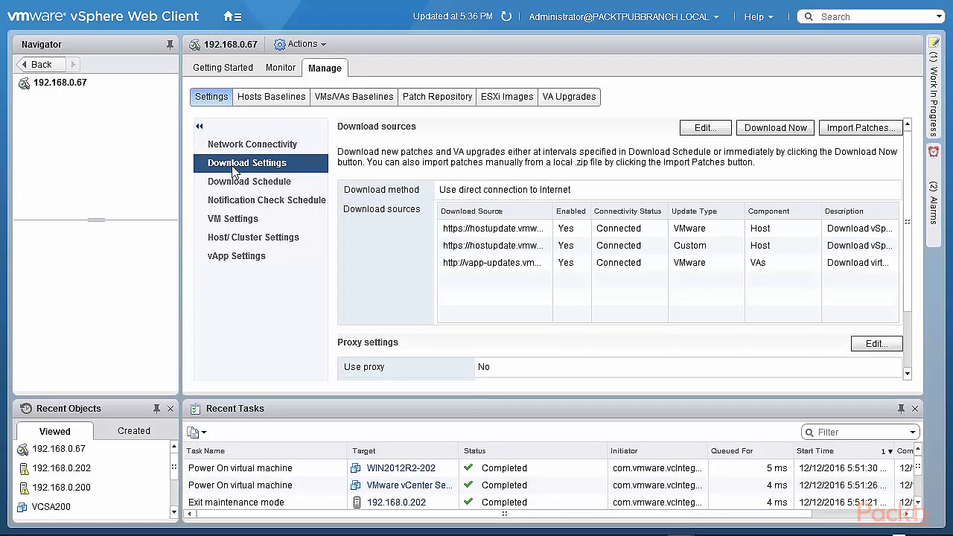
mouse_move(344, 176)
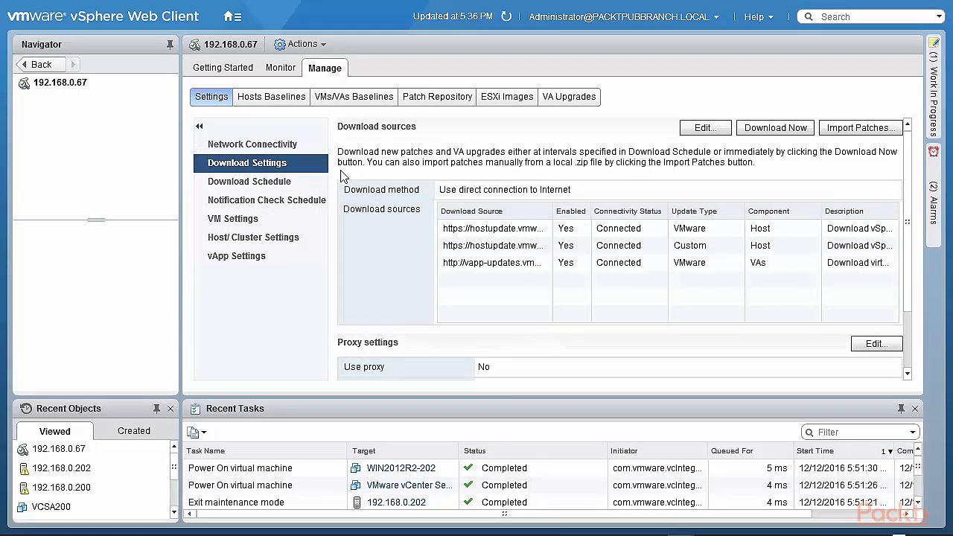
mouse_move(447, 161)
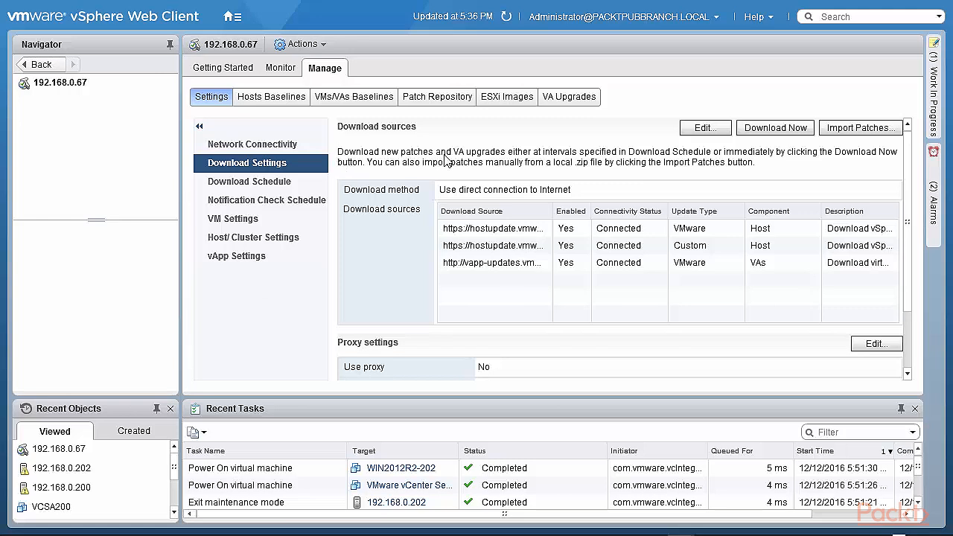
mouse_move(497, 158)
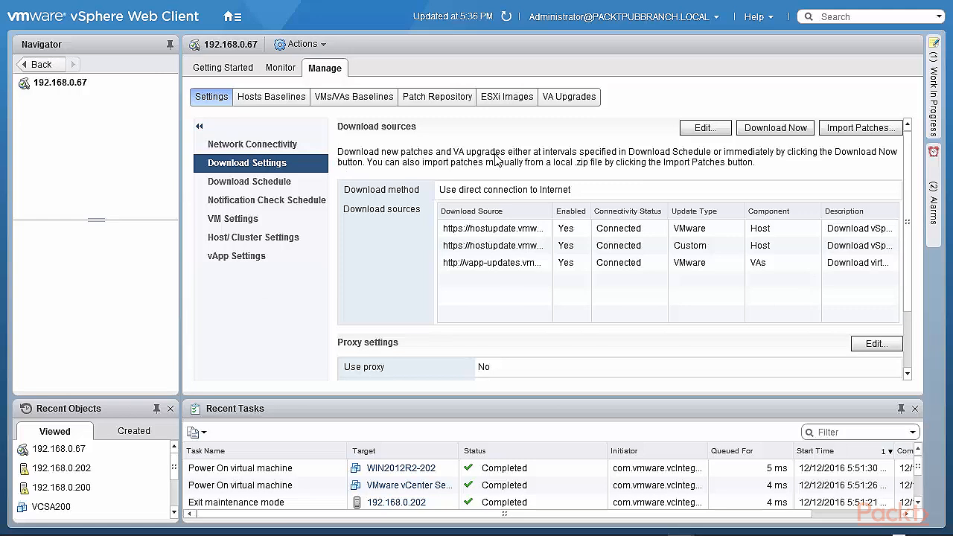
mouse_move(663, 161)
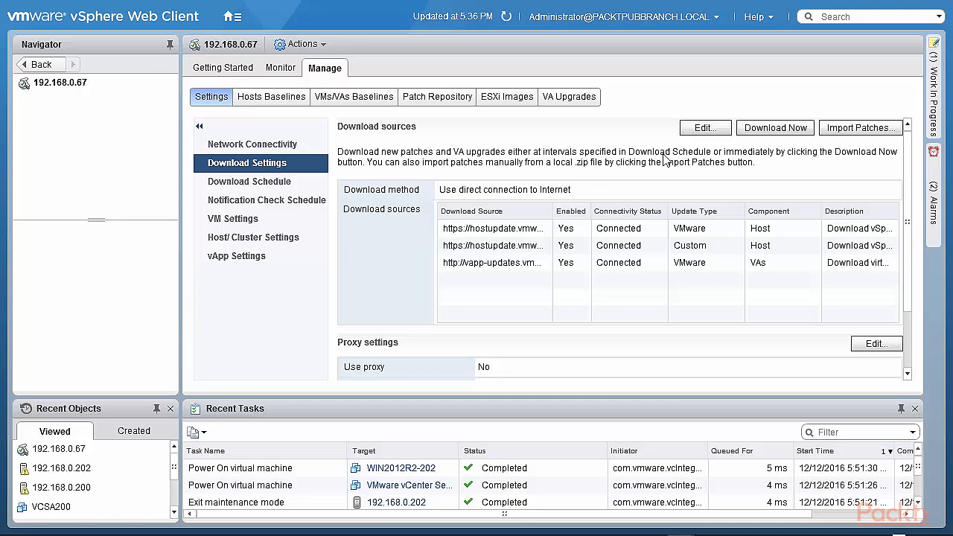
mouse_move(817, 166)
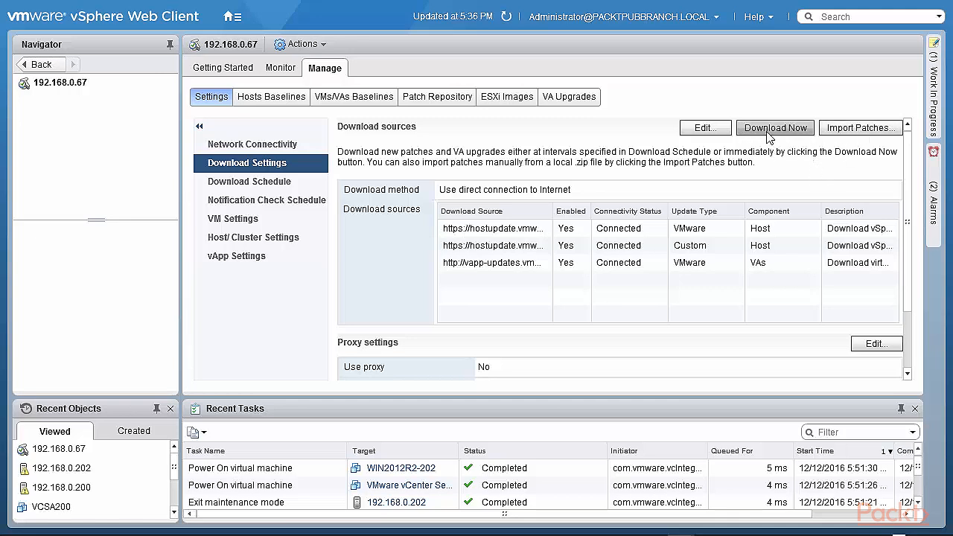
mouse_move(775, 128)
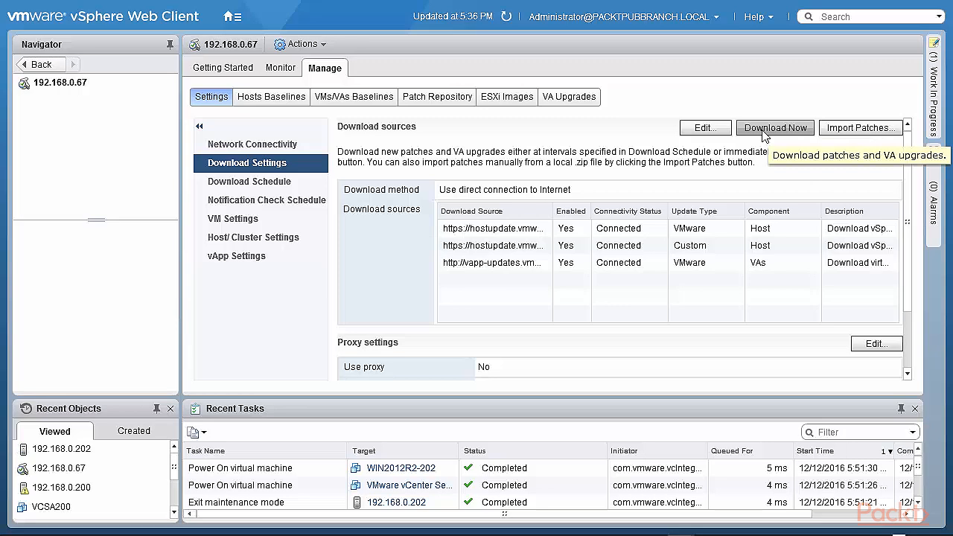
mouse_move(841, 137)
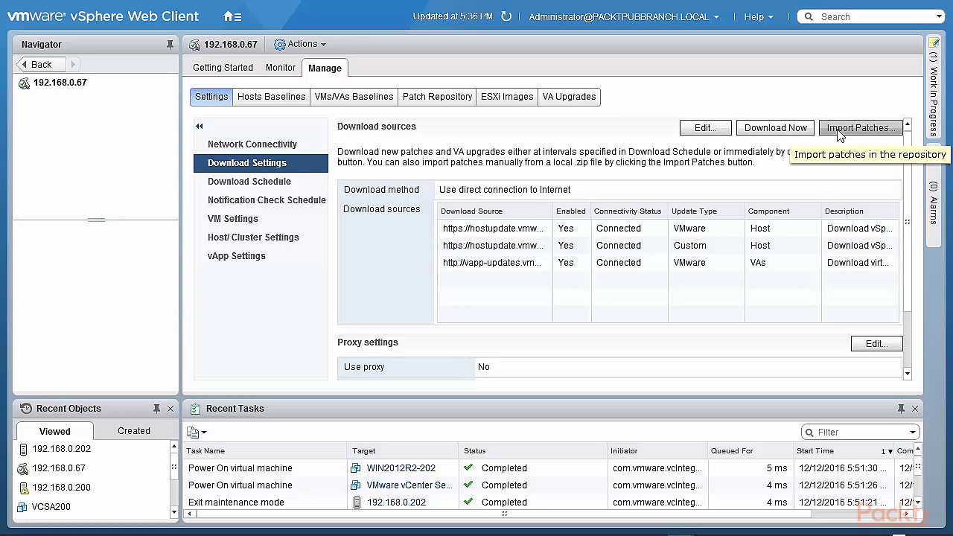
Start the Import Patches wizard for uploading a patch .zip file
left_click(861, 129)
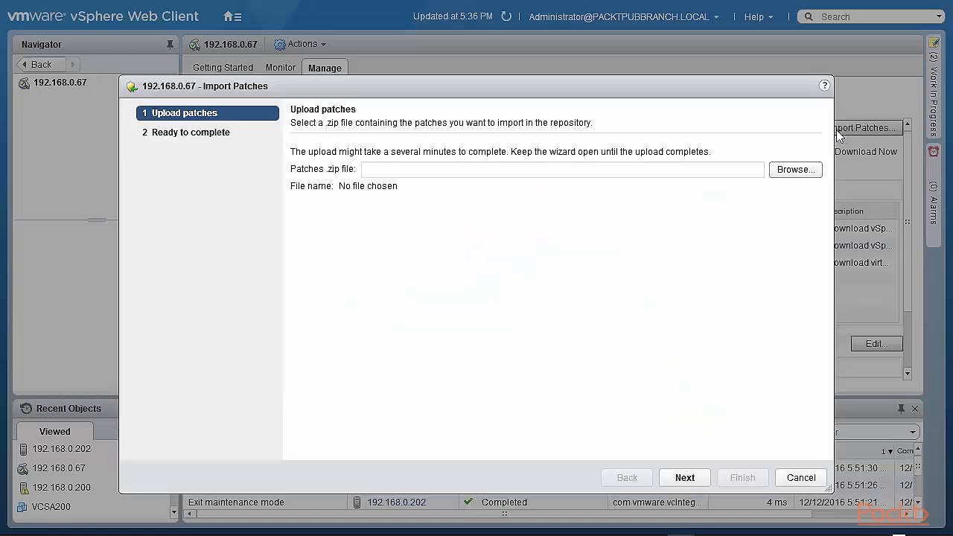
mouse_move(398, 158)
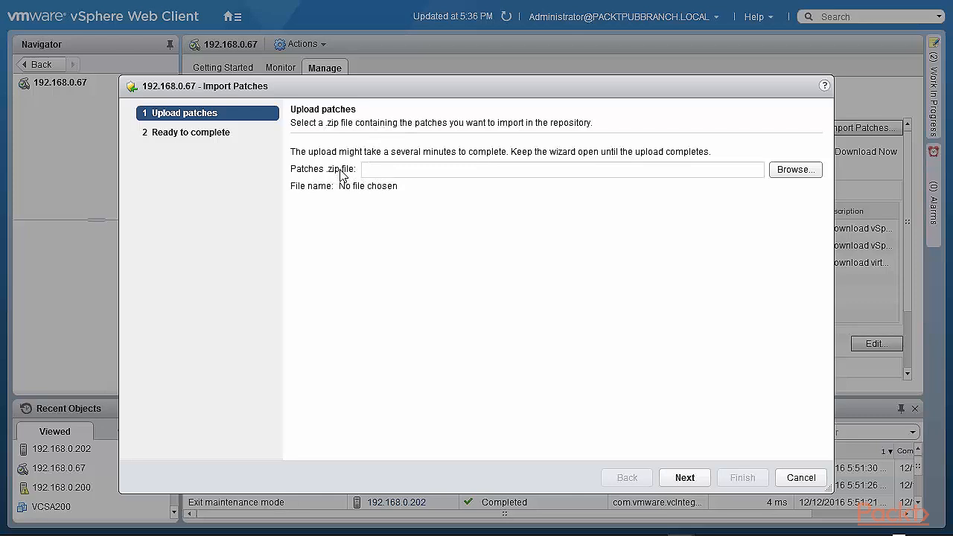
mouse_move(332, 179)
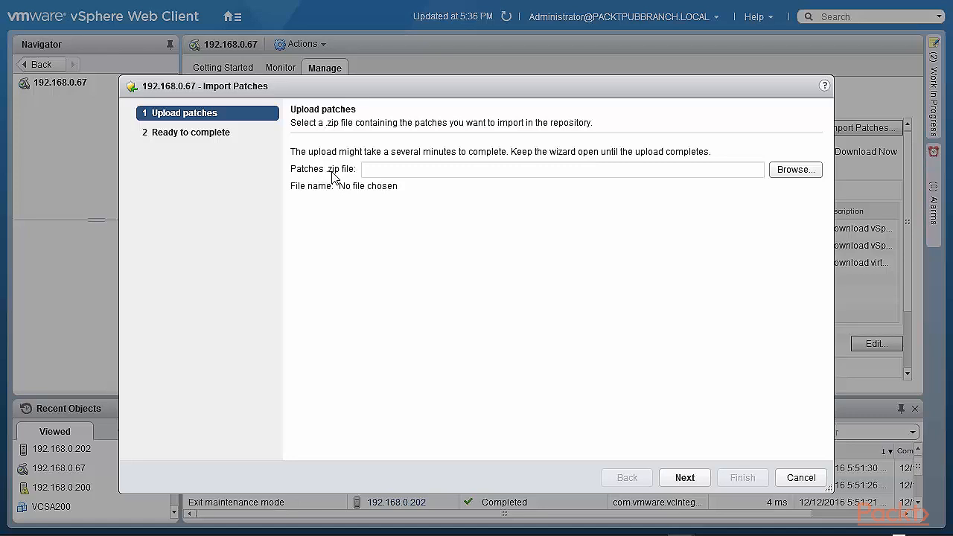
mouse_move(350, 191)
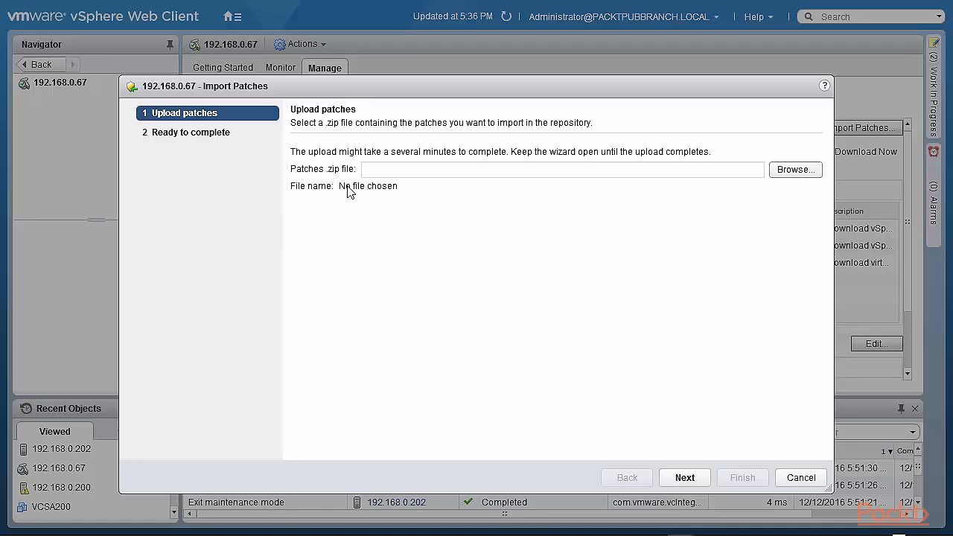
mouse_move(733, 415)
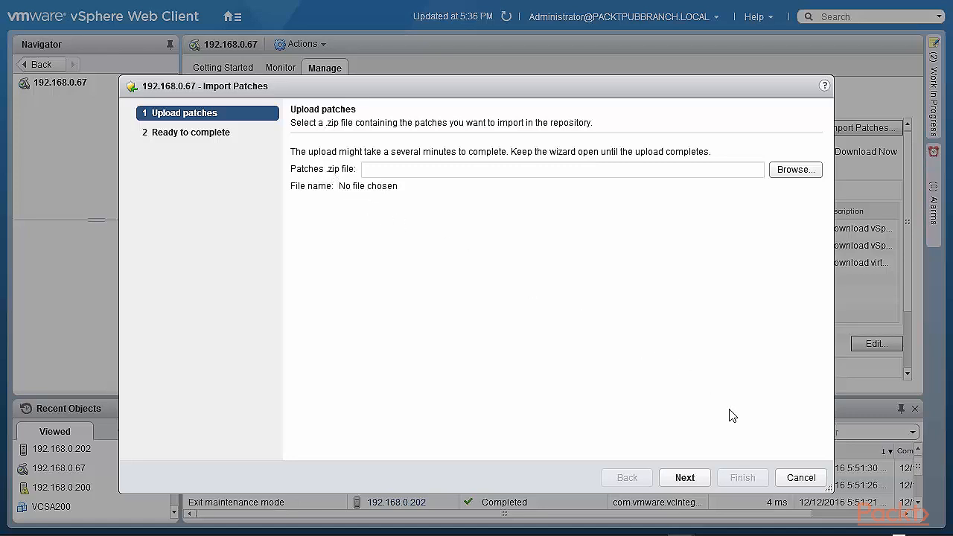
mouse_move(797, 333)
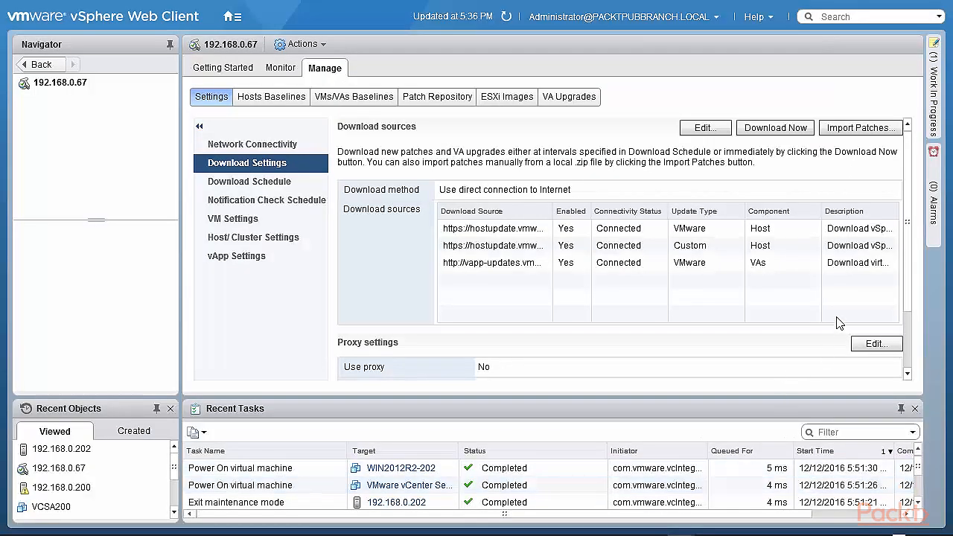
Start a Download patch definitions task from the configured sources and return to Download Settings
left_click(774, 128)
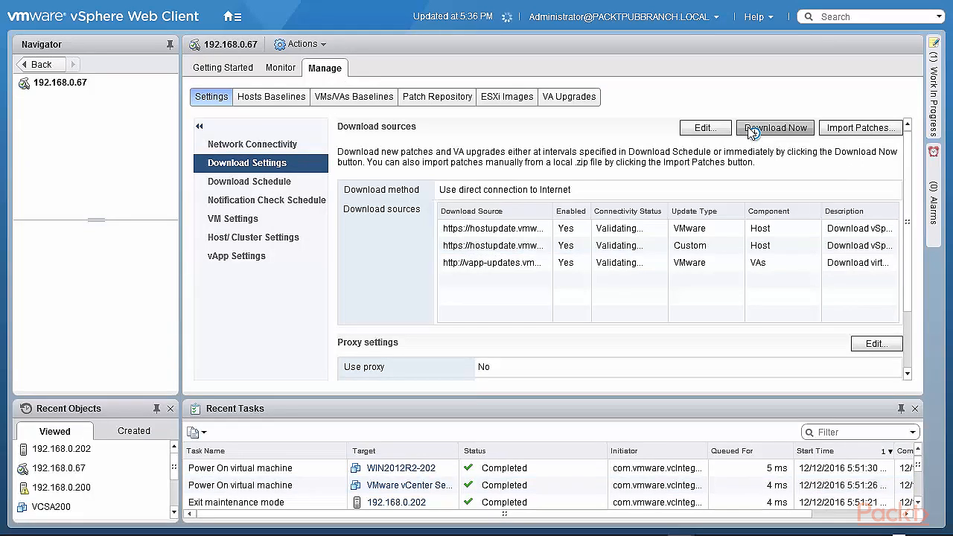
left_click(775, 128)
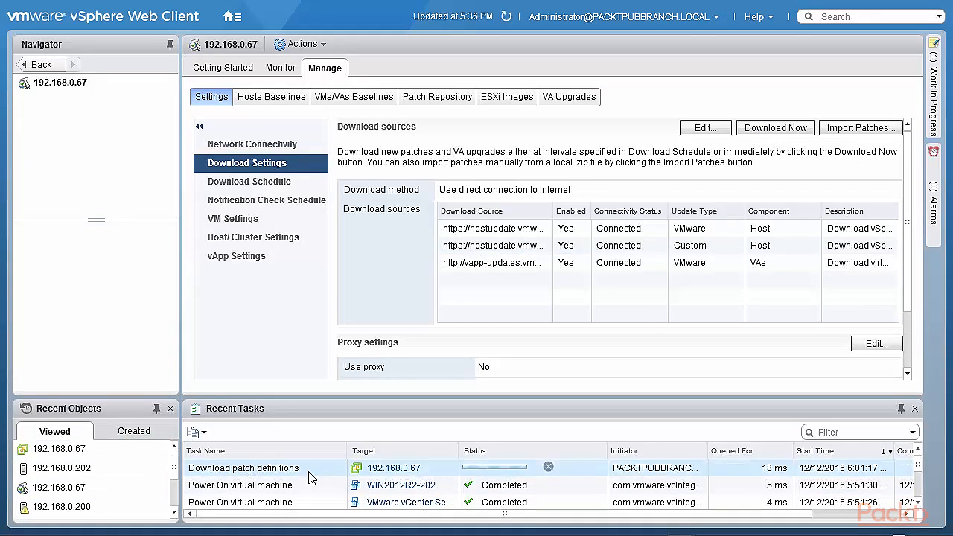
mouse_move(546, 483)
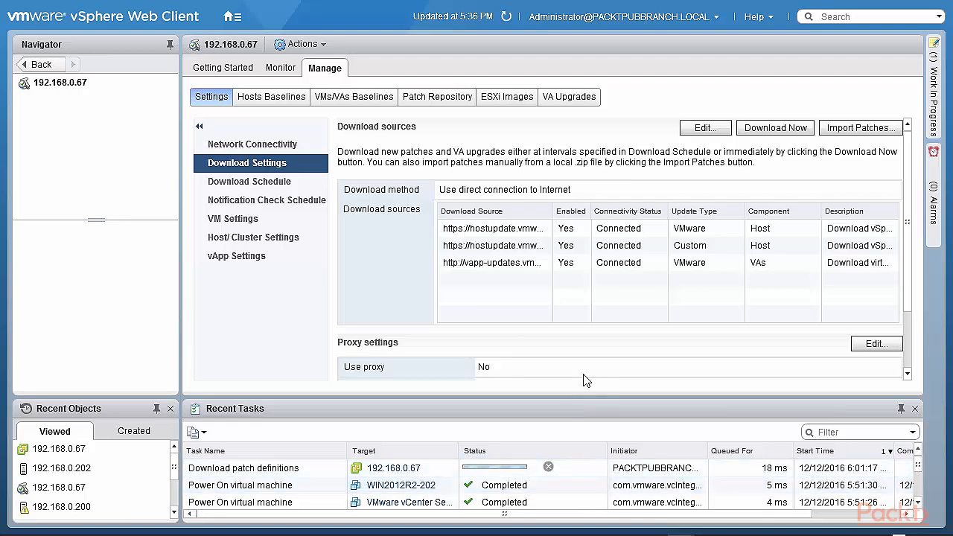
mouse_move(572, 369)
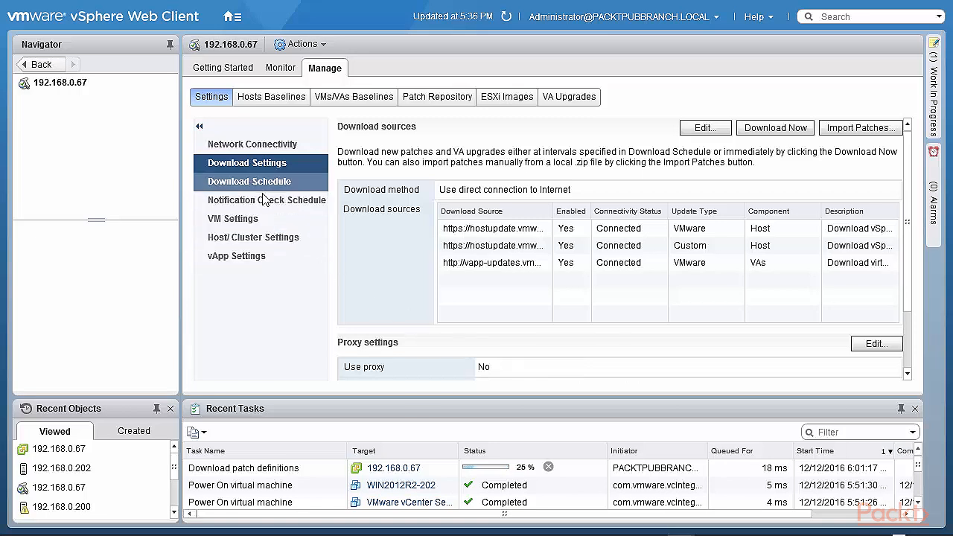
left_click(247, 162)
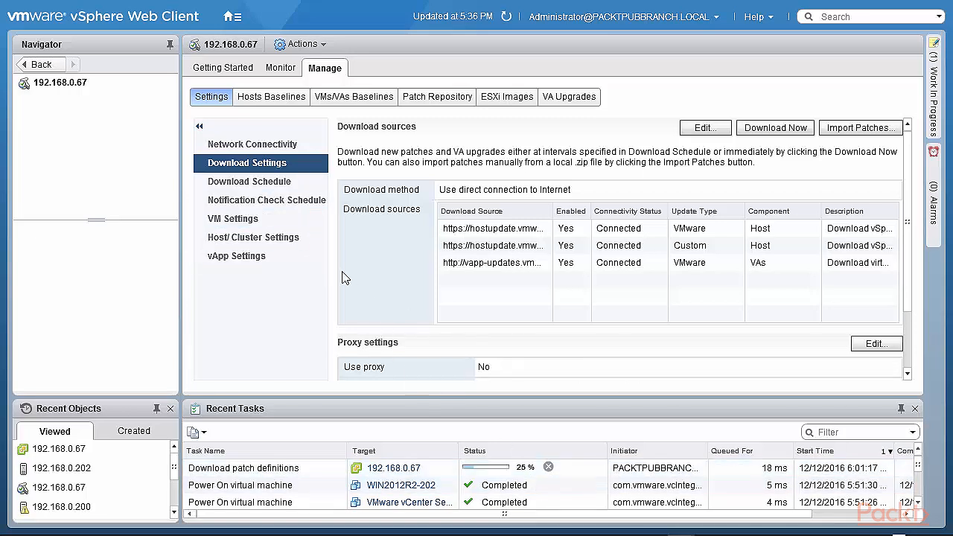
View the Download Schedule: daily scheduled download enabled, next run 12/12/2016 7:24:00 PM
left_click(249, 181)
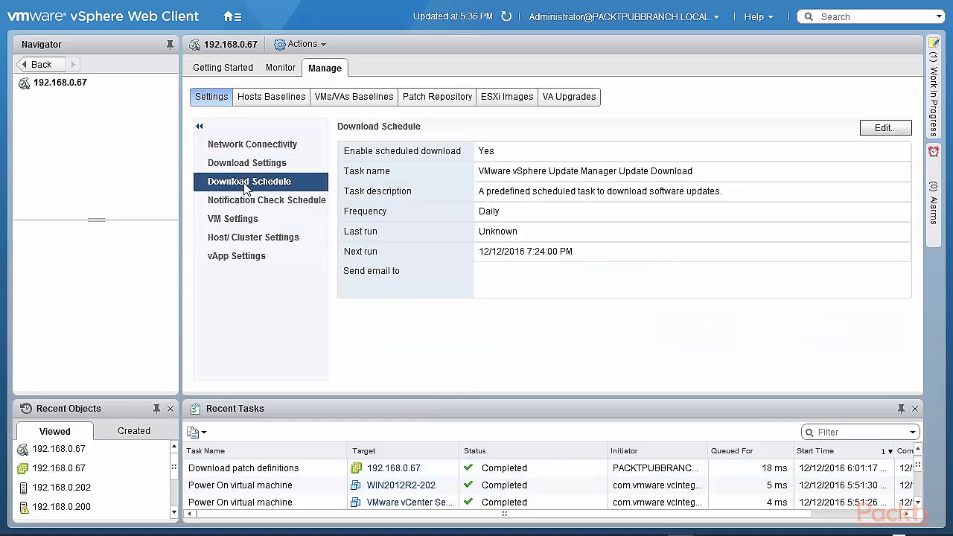
mouse_move(529, 173)
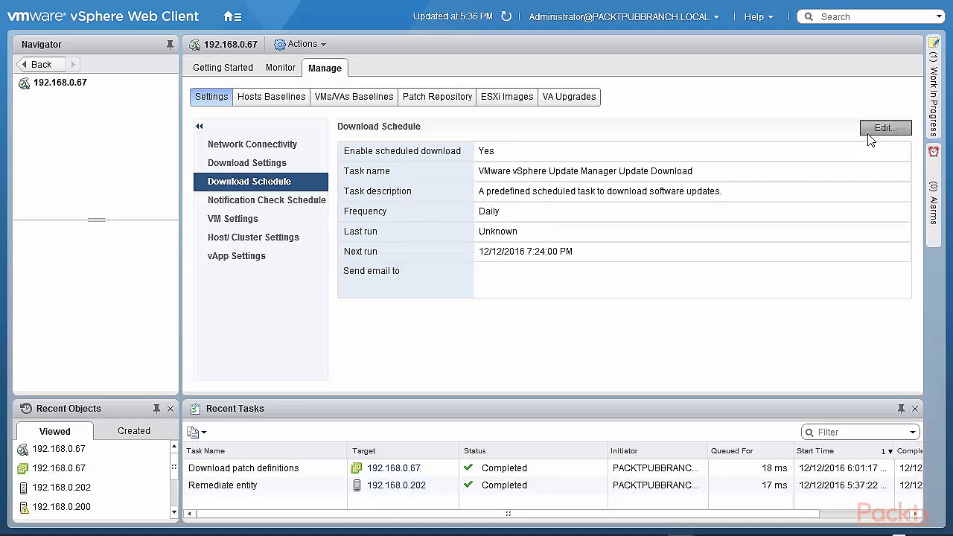
left_click(885, 128)
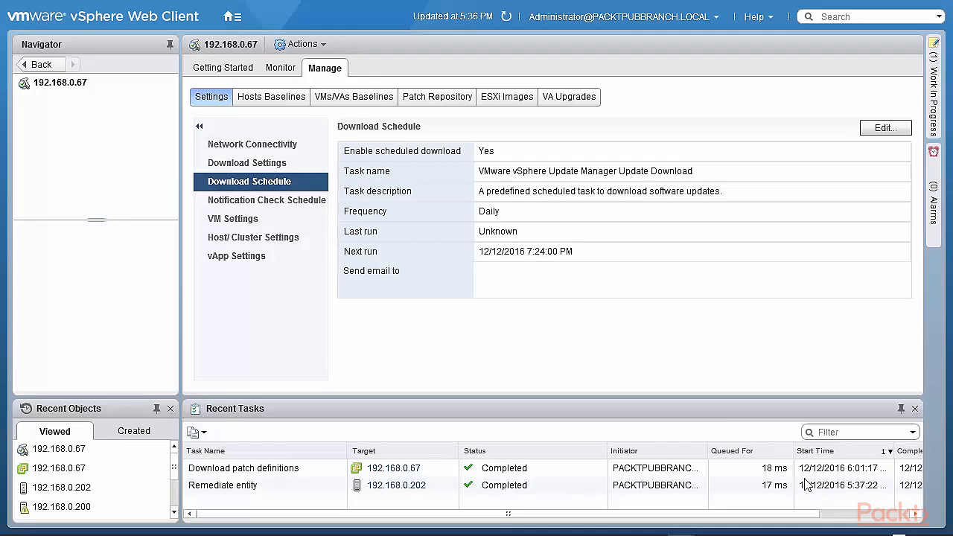
View the Notification Check Schedule: hourly checks enabled, next run 12/12/2016 6:36 PM
left_click(265, 199)
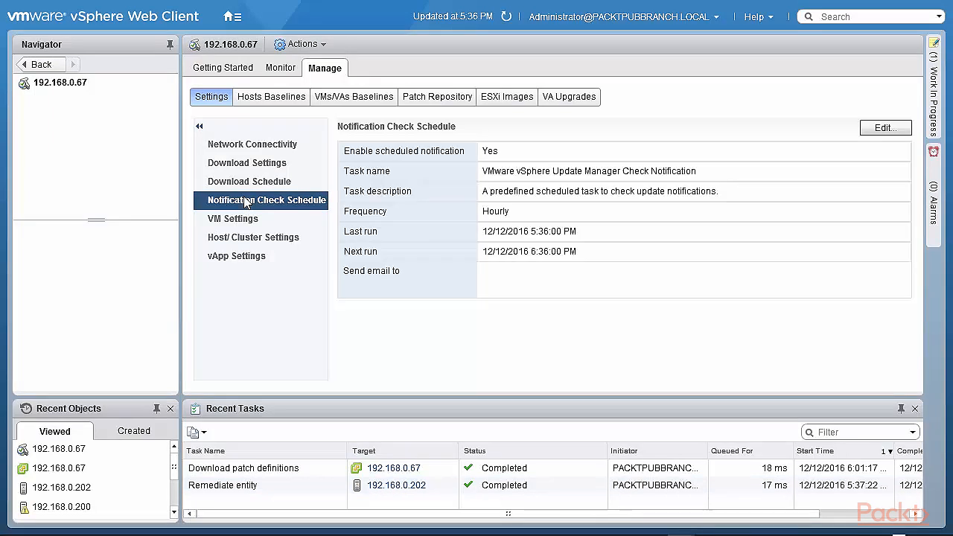
mouse_move(682, 244)
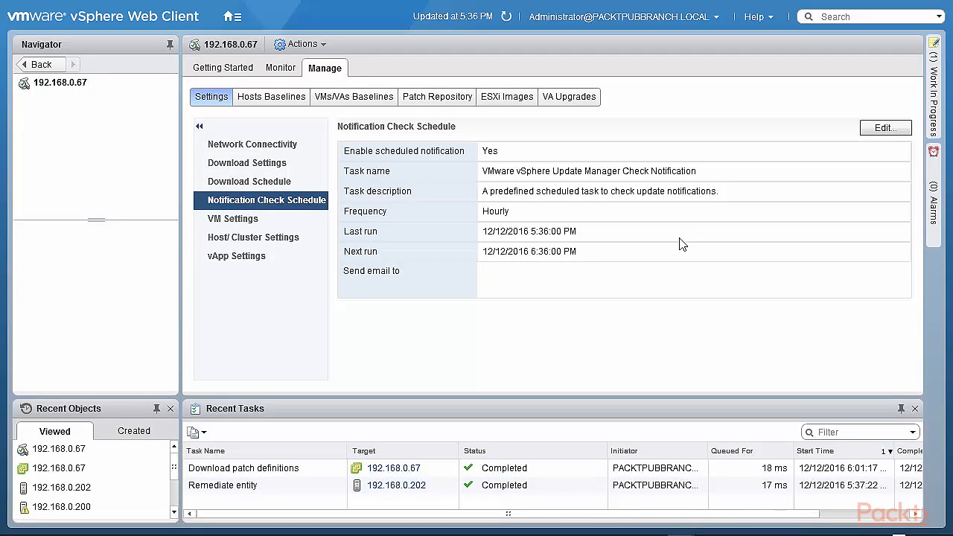
mouse_move(518, 213)
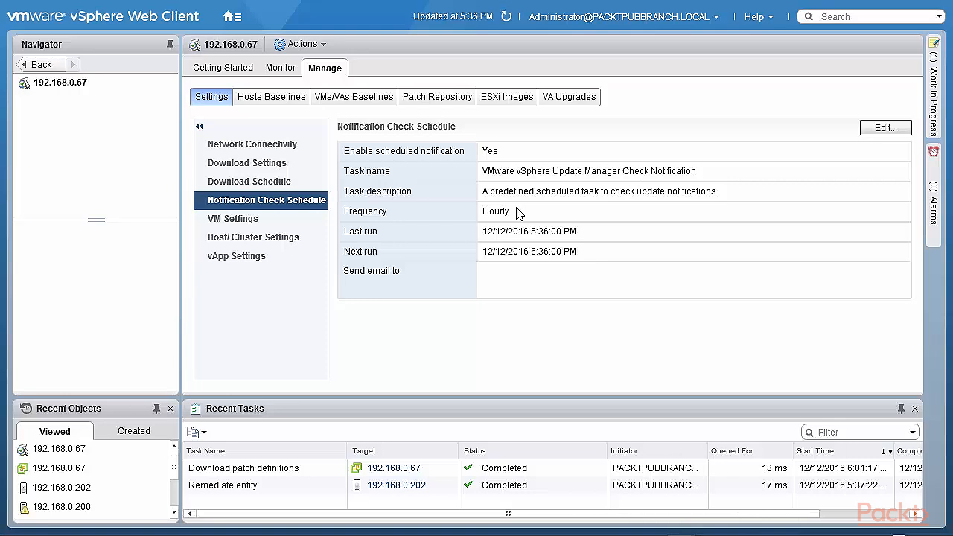
mouse_move(518, 222)
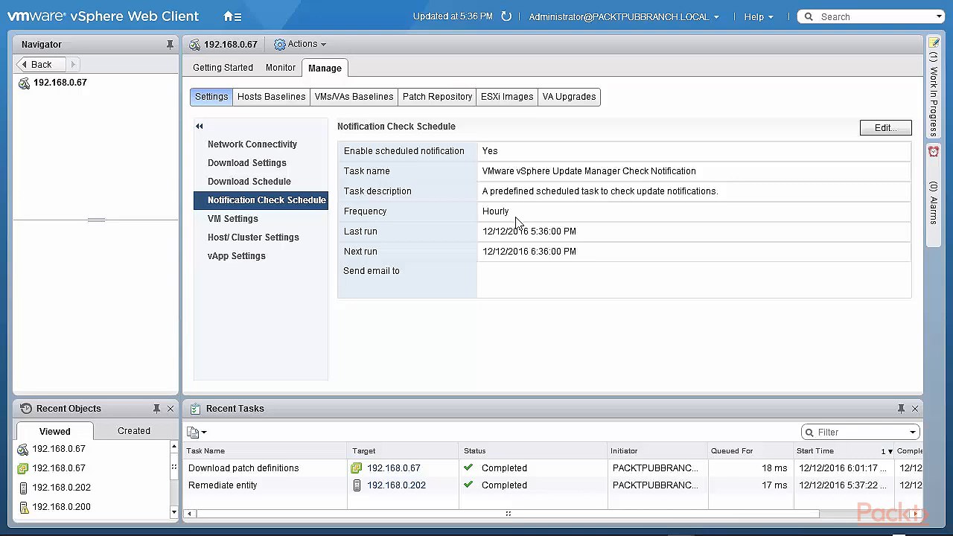
mouse_move(512, 217)
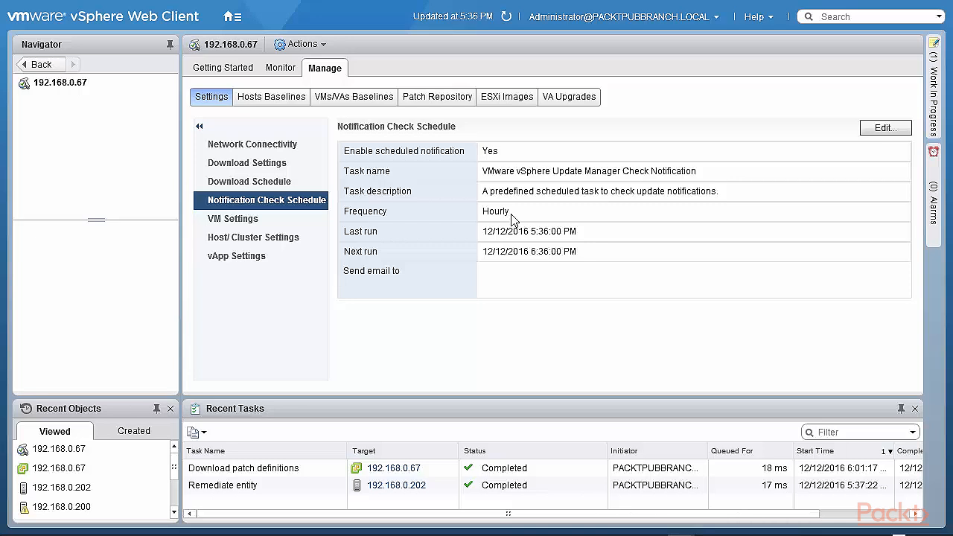
mouse_move(530, 216)
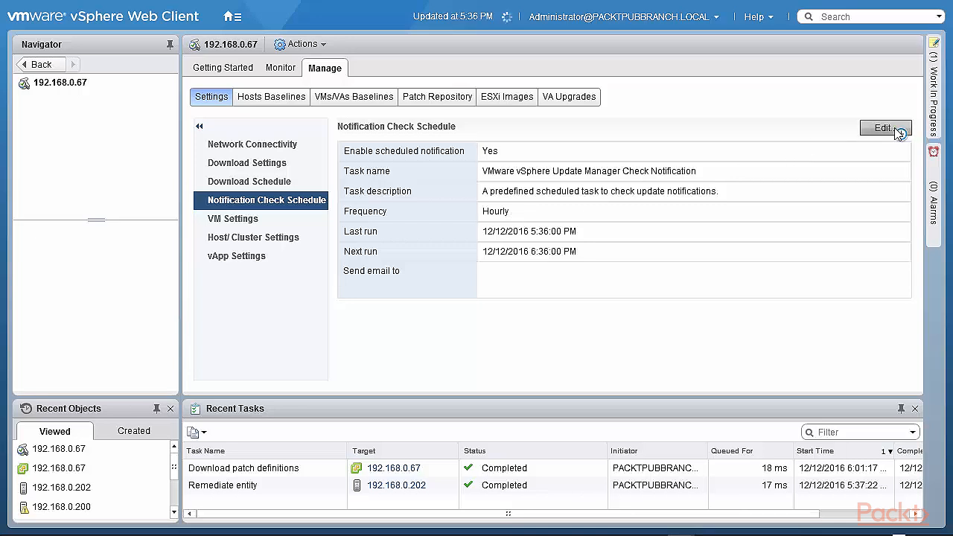
left_click(885, 128)
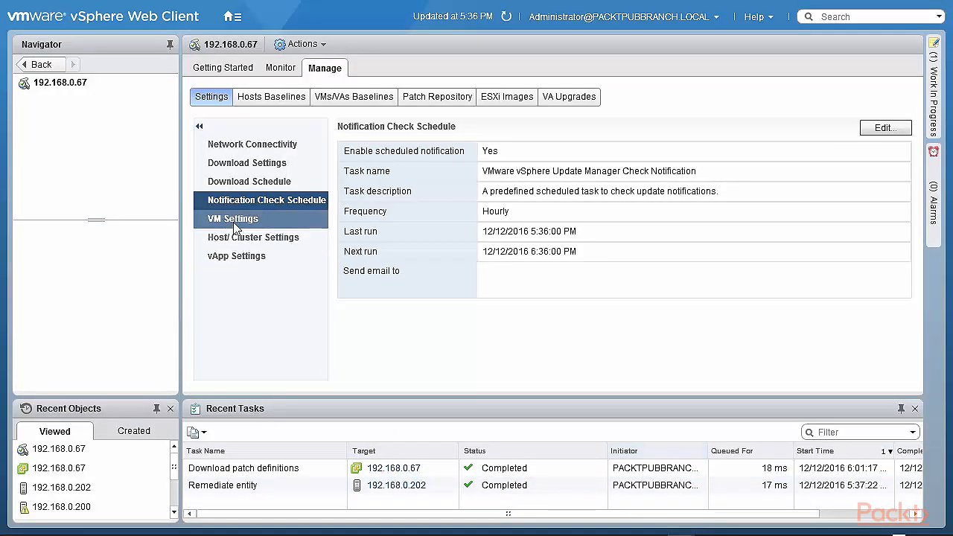
Review the VM rollback snapshot options in the edit dialog and cancel without changes
left_click(232, 217)
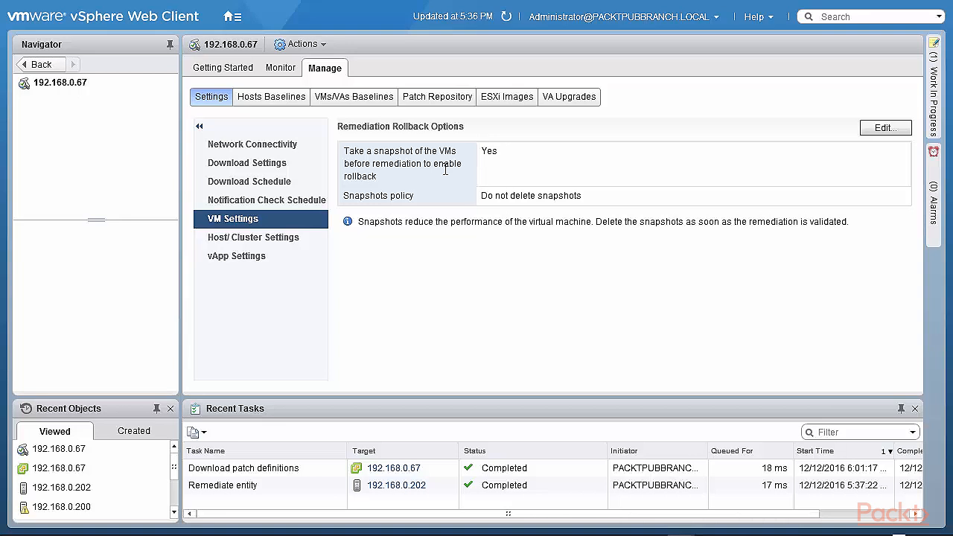
mouse_move(510, 229)
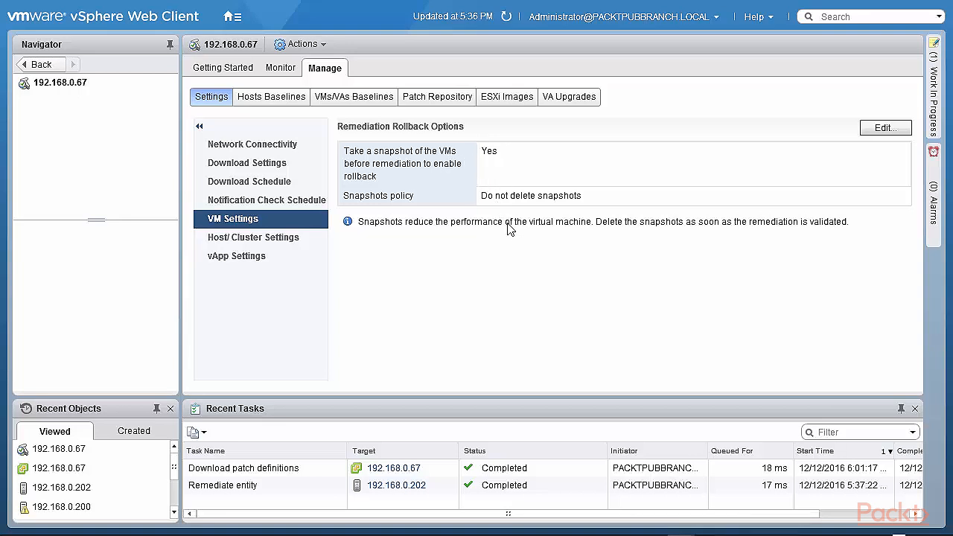
mouse_move(658, 238)
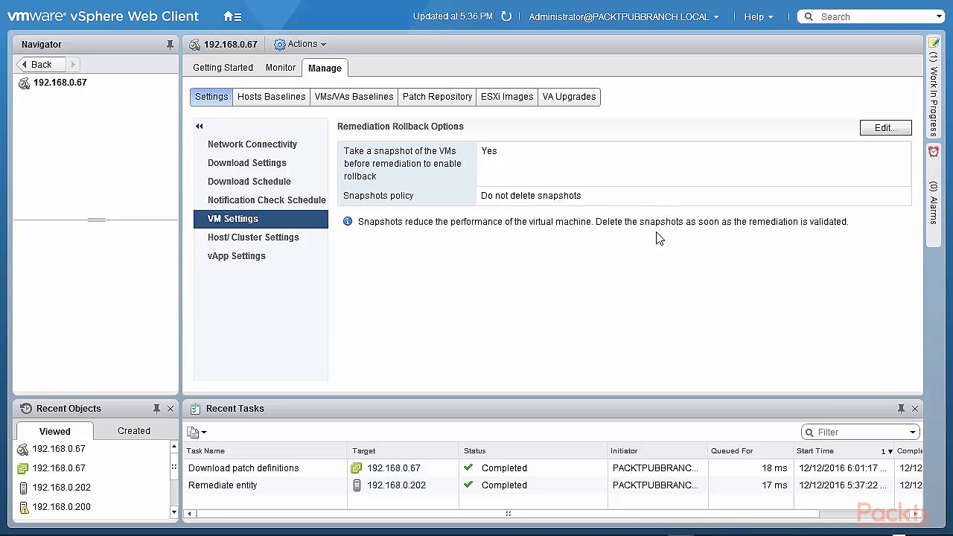
mouse_move(611, 232)
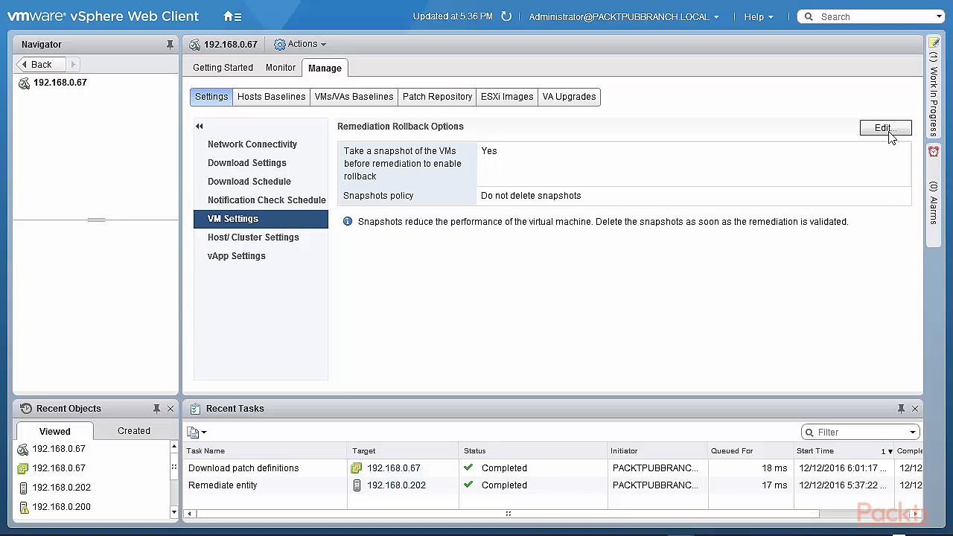
left_click(885, 128)
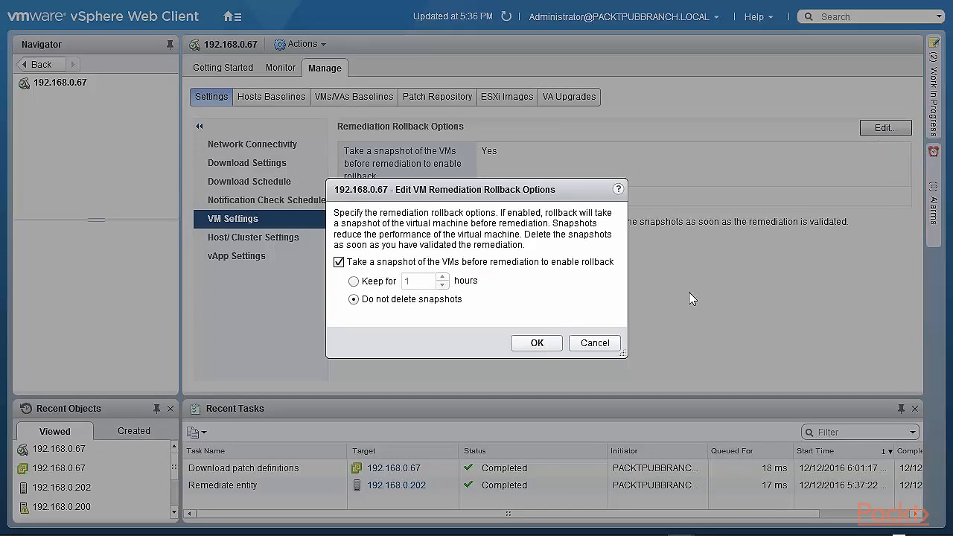
mouse_move(346, 311)
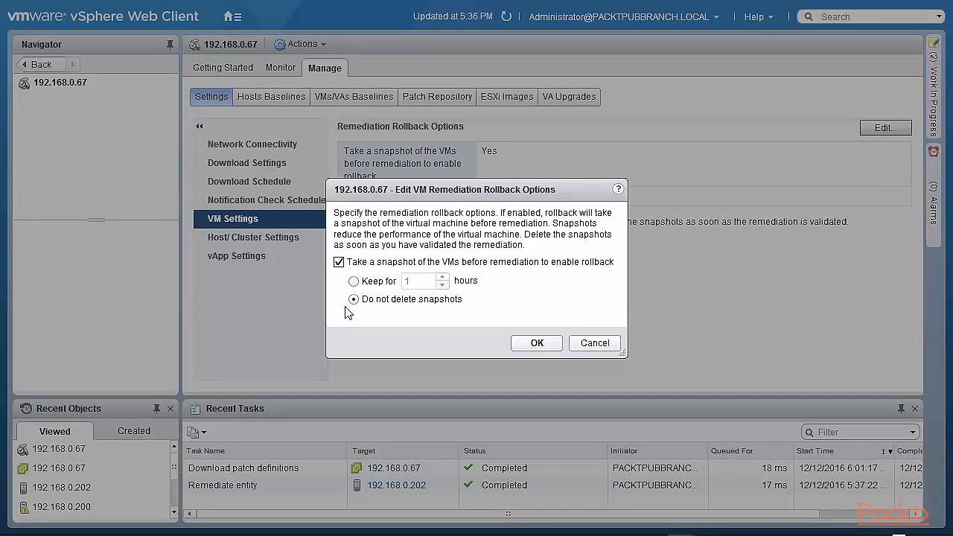
left_click(355, 280)
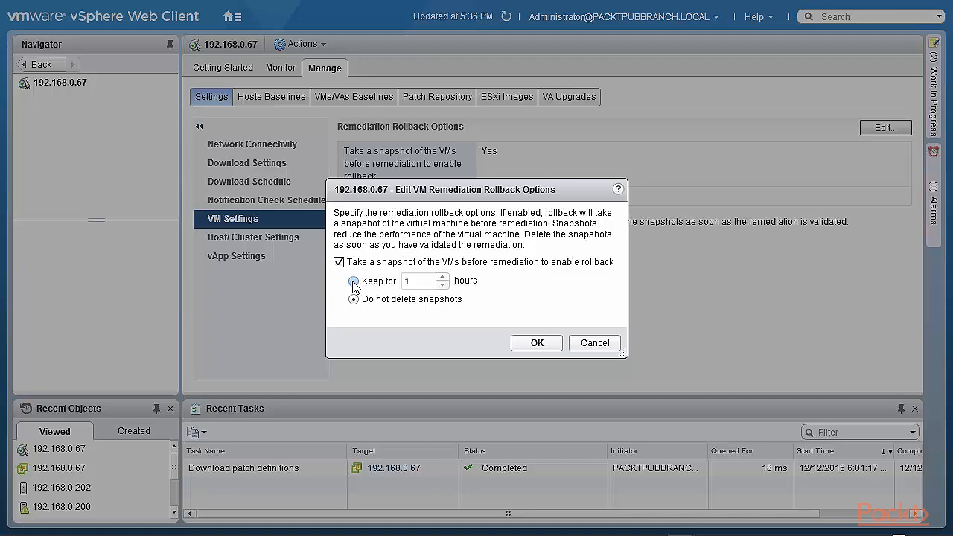
left_click(353, 298)
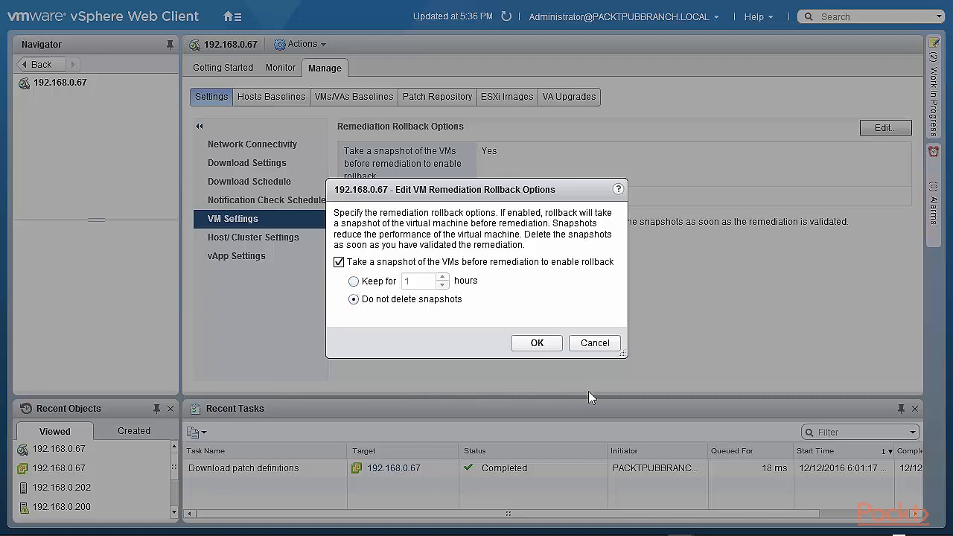
mouse_move(594, 342)
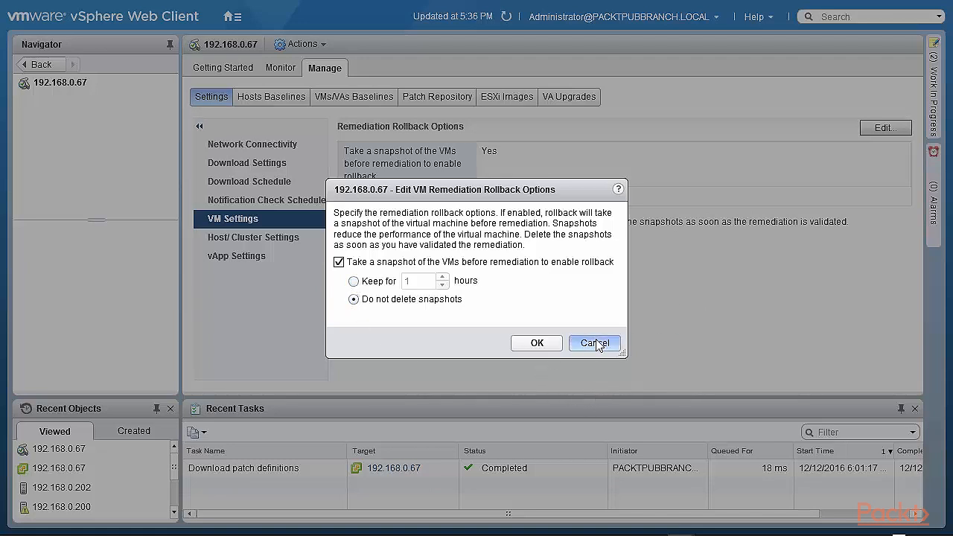
left_click(594, 343)
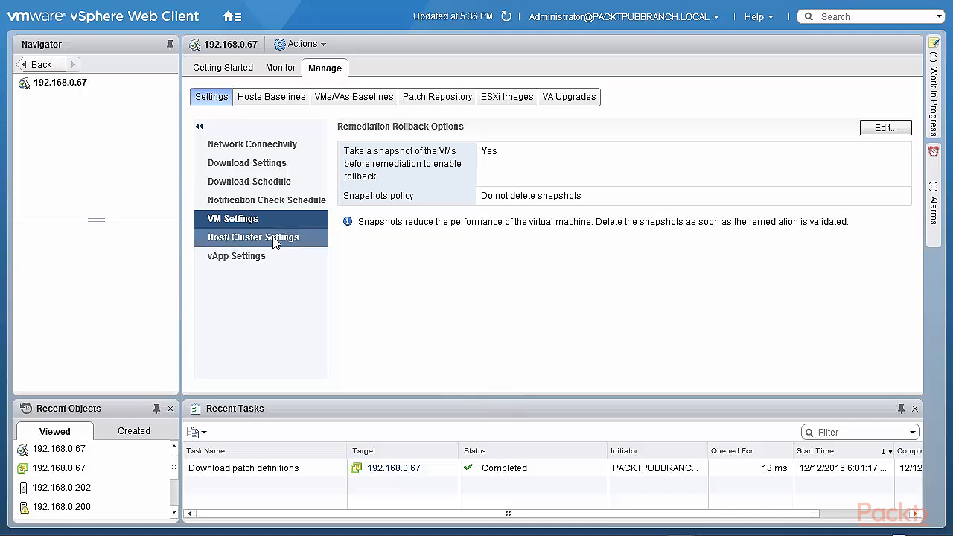
Review Host/Cluster remediation settings in the edit dialog, keeping VMs set to power off
left_click(254, 237)
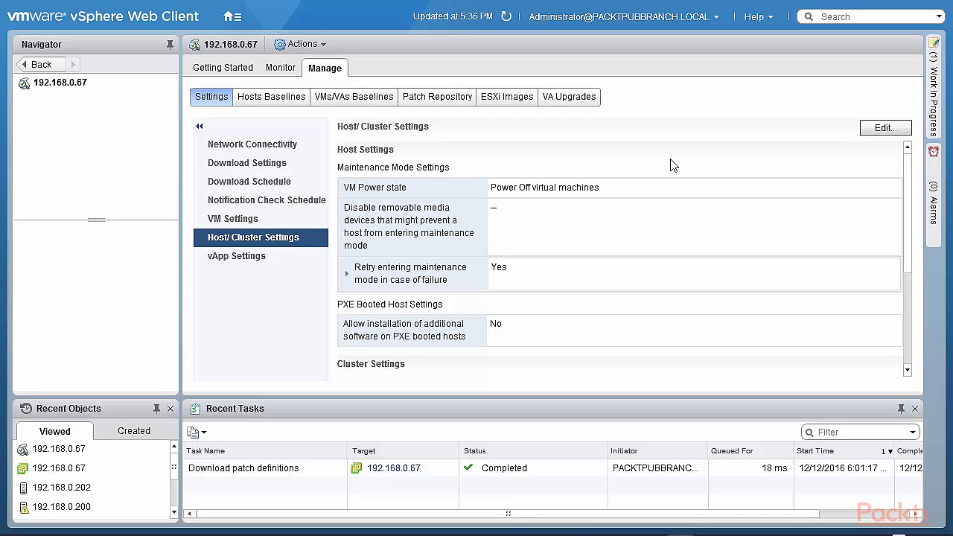
left_click(885, 128)
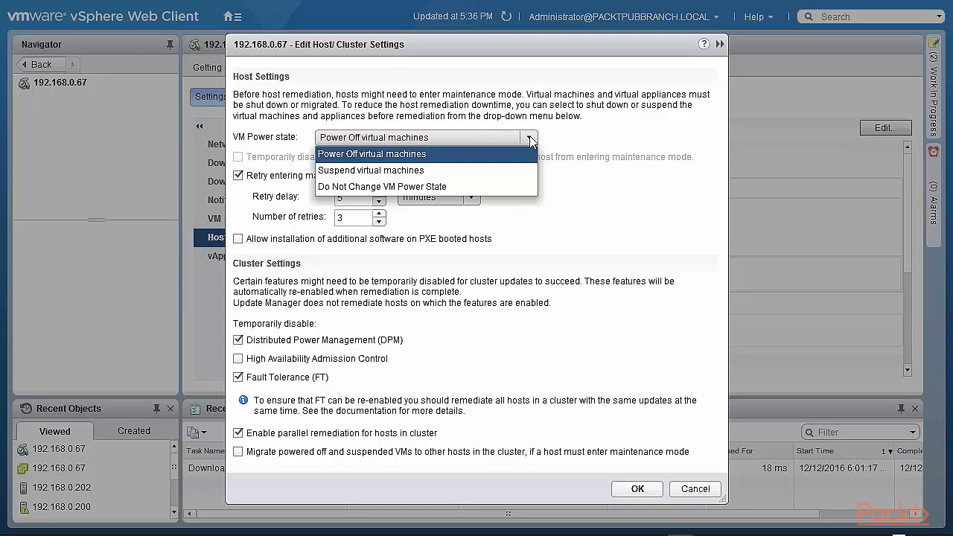
left_click(373, 154)
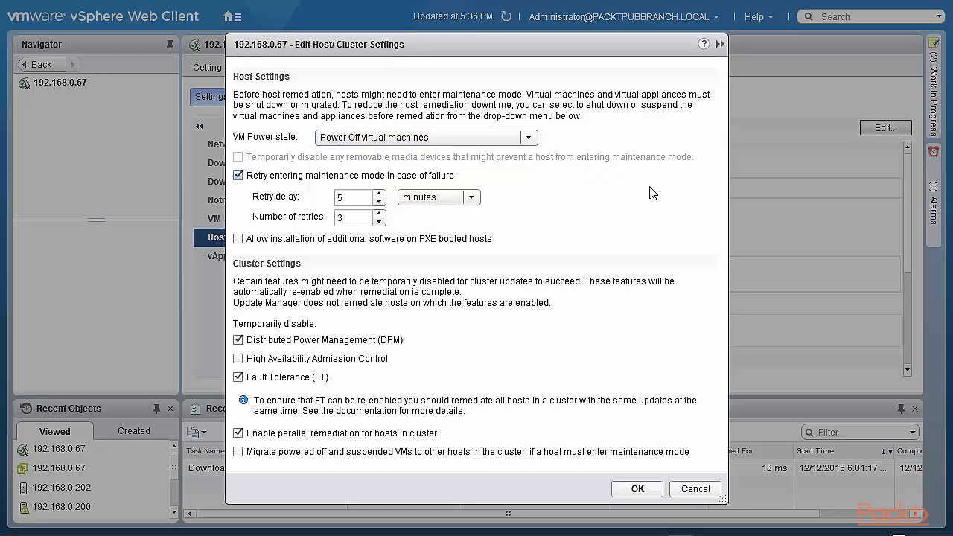
mouse_move(283, 275)
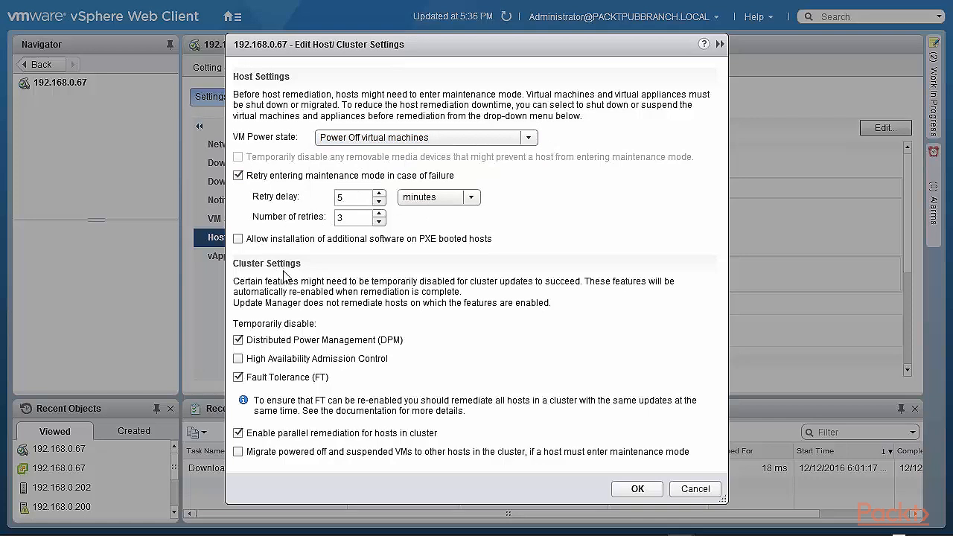
left_click(238, 358)
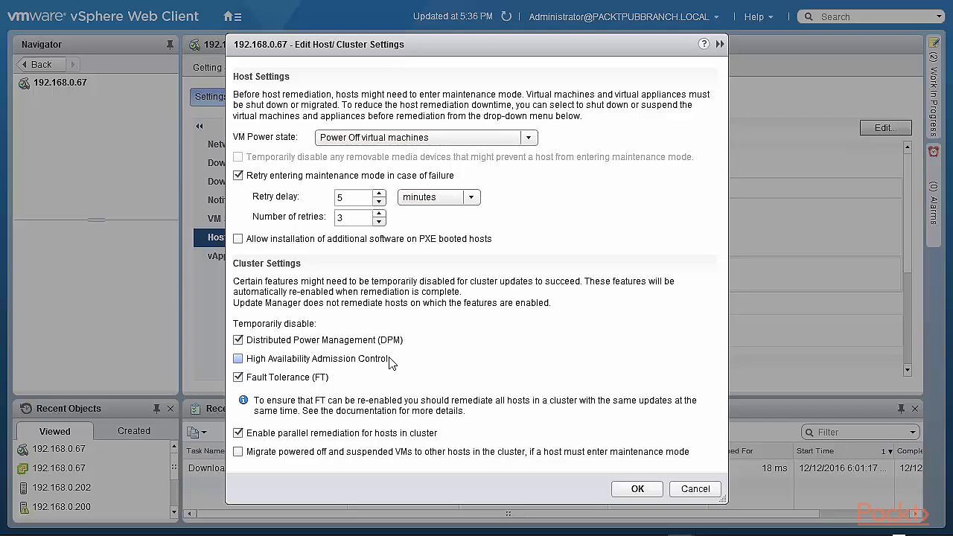
left_click(238, 357)
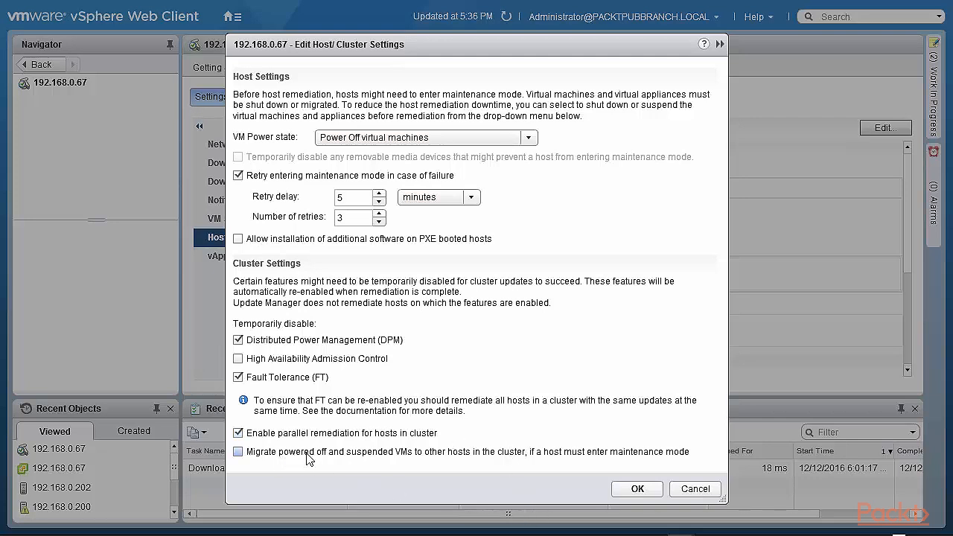
mouse_move(484, 462)
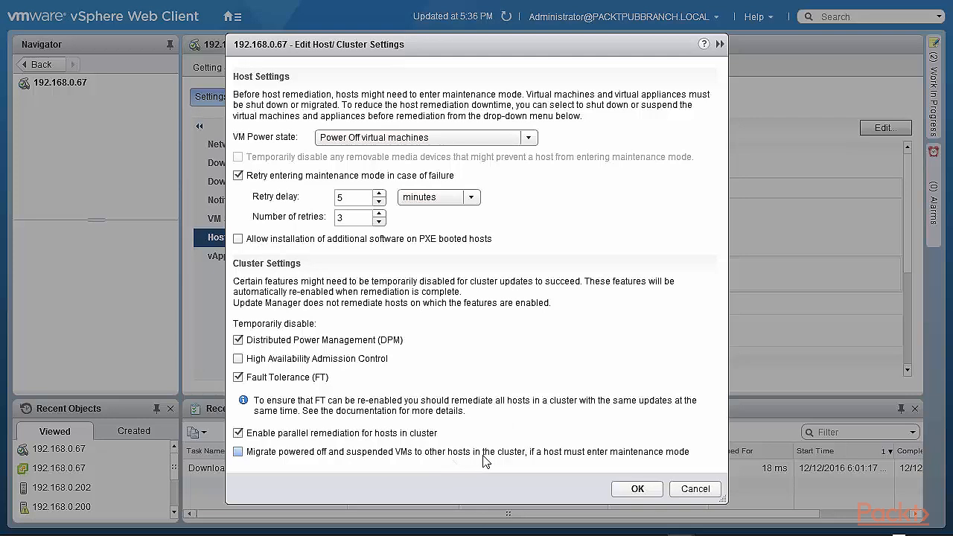
mouse_move(615, 462)
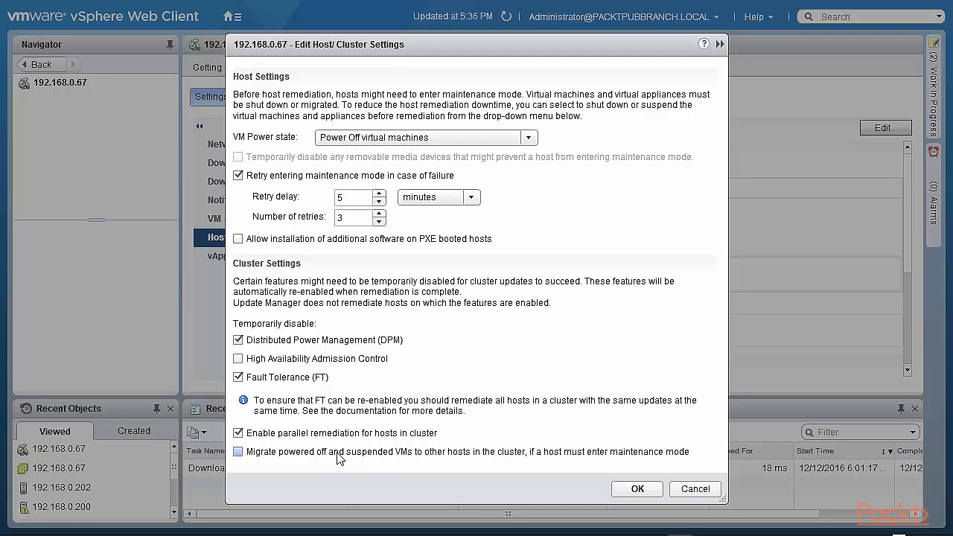
mouse_move(346, 462)
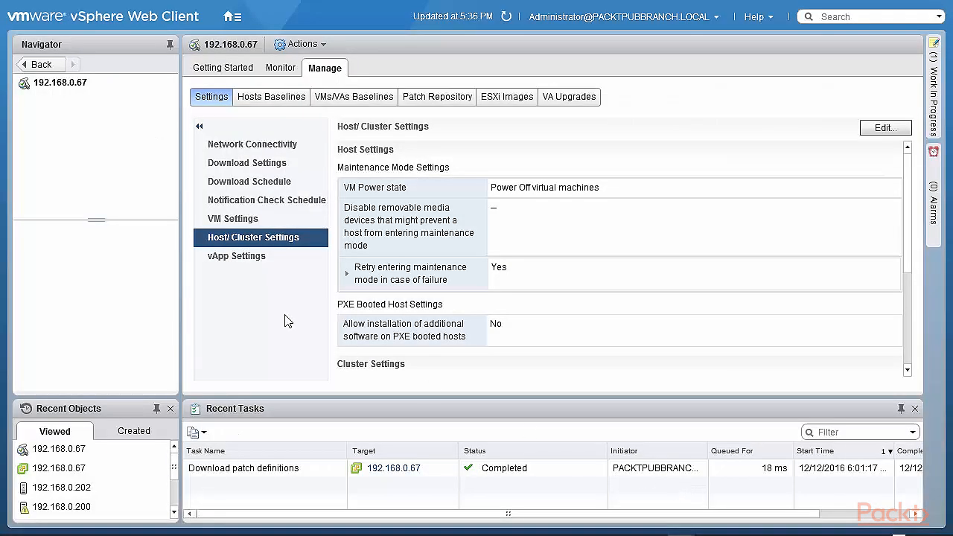
Review vApp smart reboot settings unchanged, then show the Hosts Baselines list
left_click(236, 256)
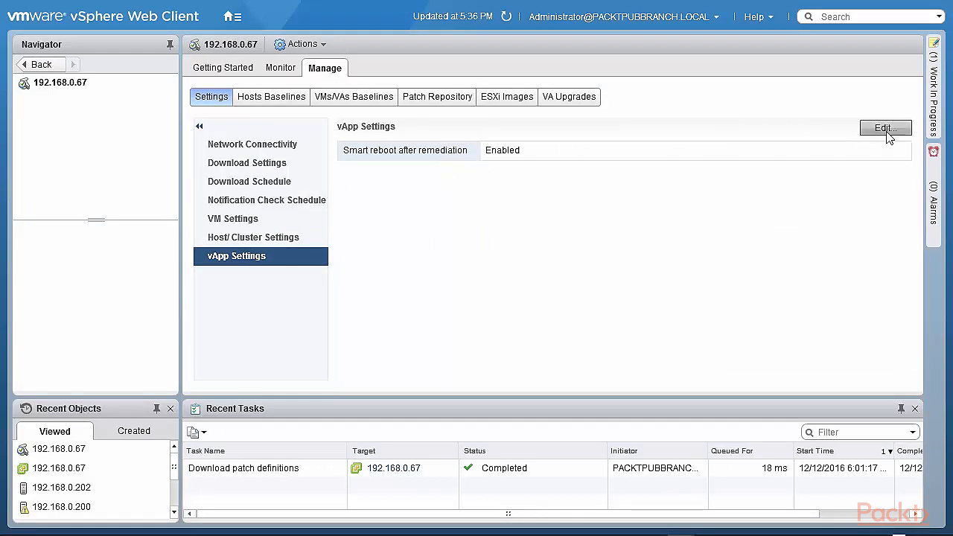
left_click(885, 128)
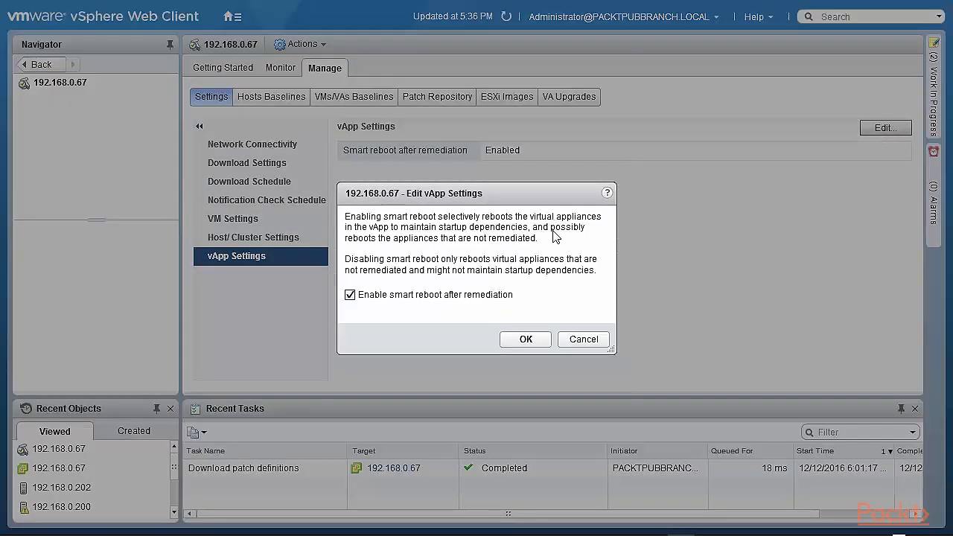
mouse_move(480, 249)
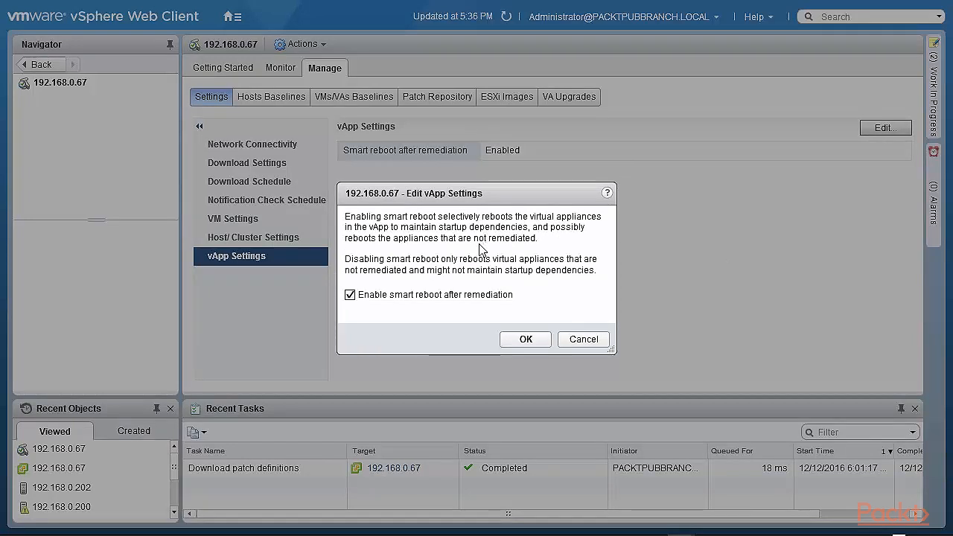
mouse_move(447, 230)
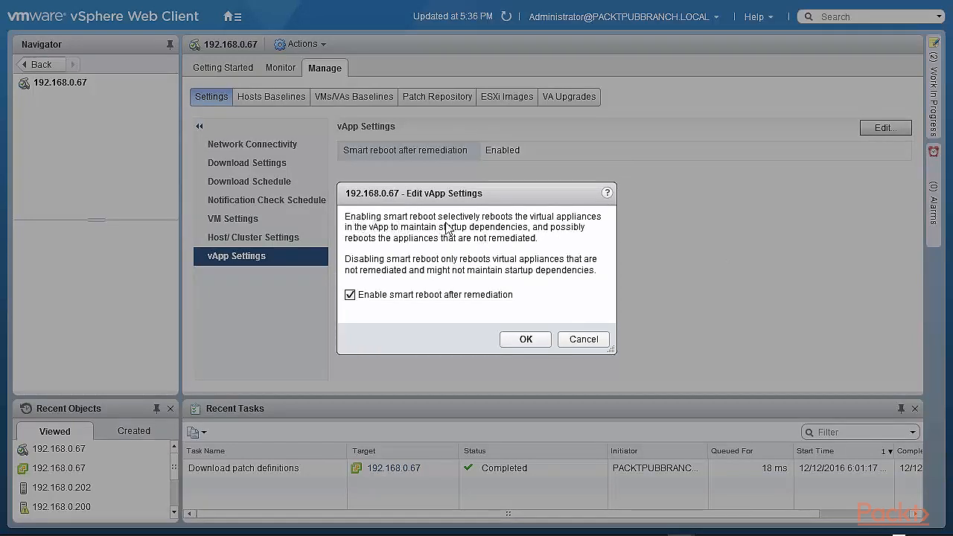
mouse_move(403, 244)
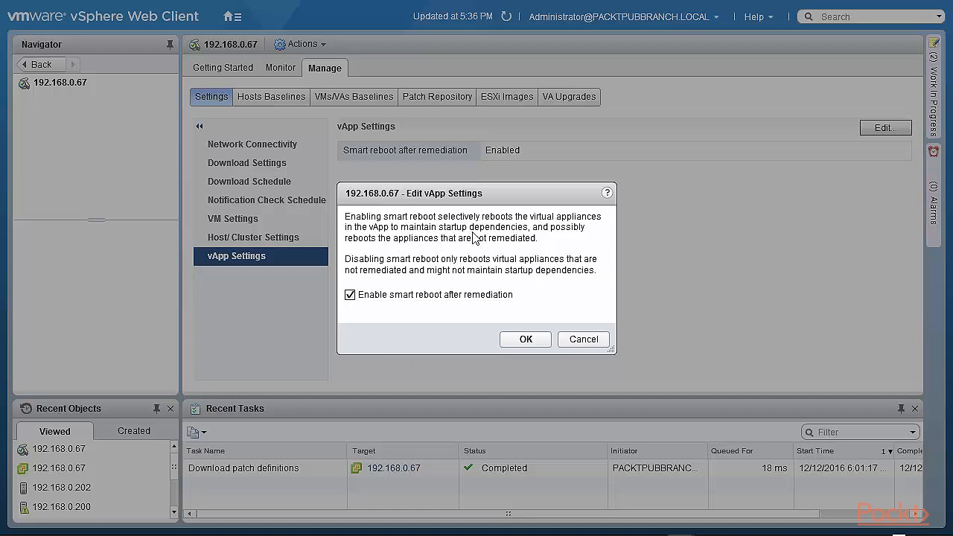
mouse_move(483, 238)
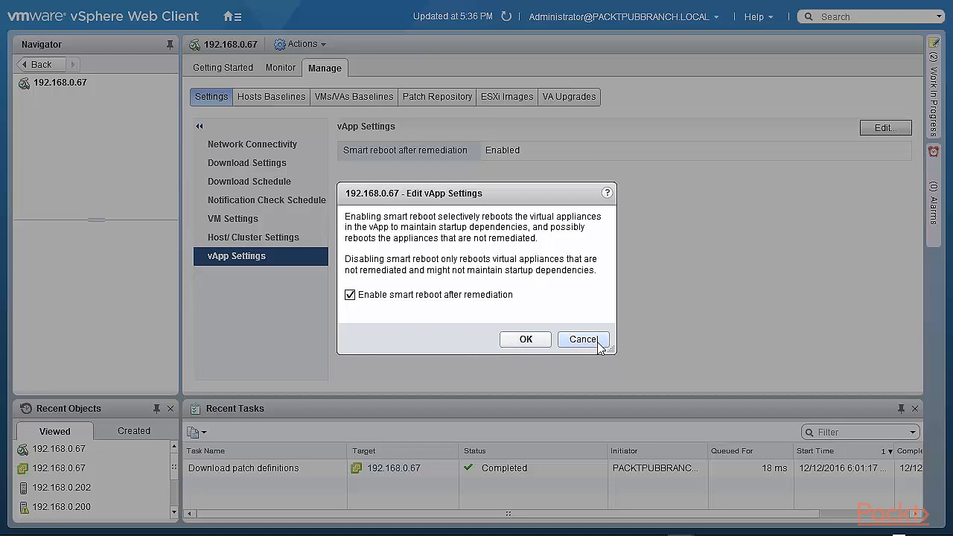
left_click(584, 340)
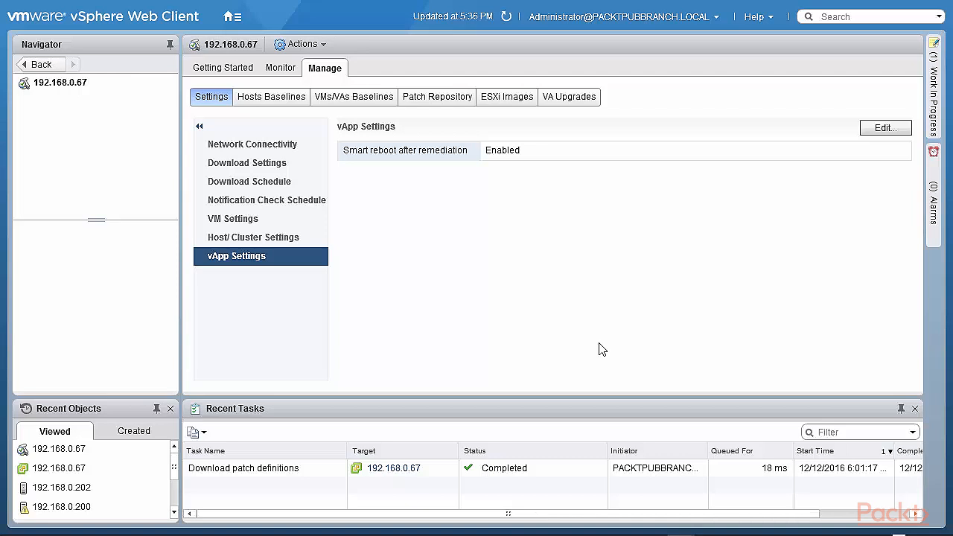
left_click(271, 95)
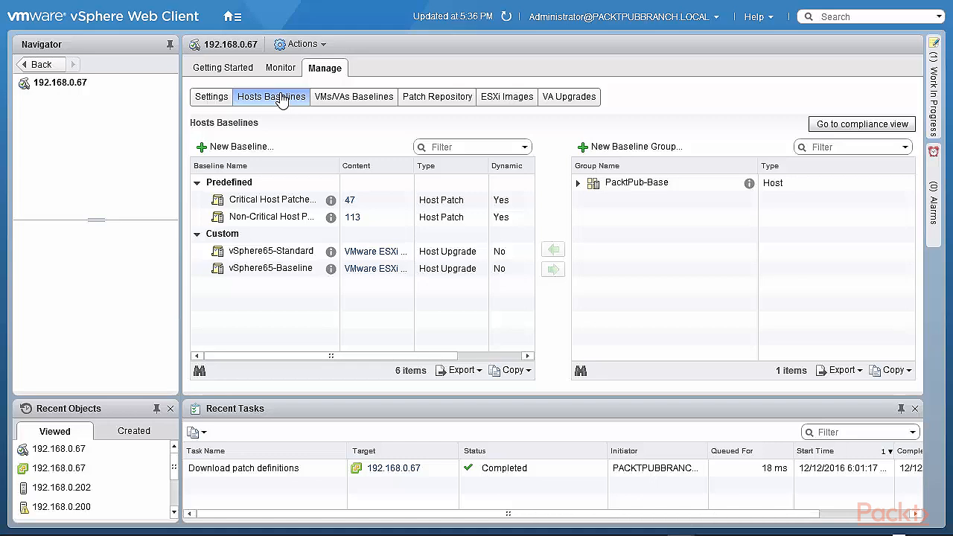
Show the VMs/VAs Baselines list with three predefined baselines and no groups
left_click(272, 217)
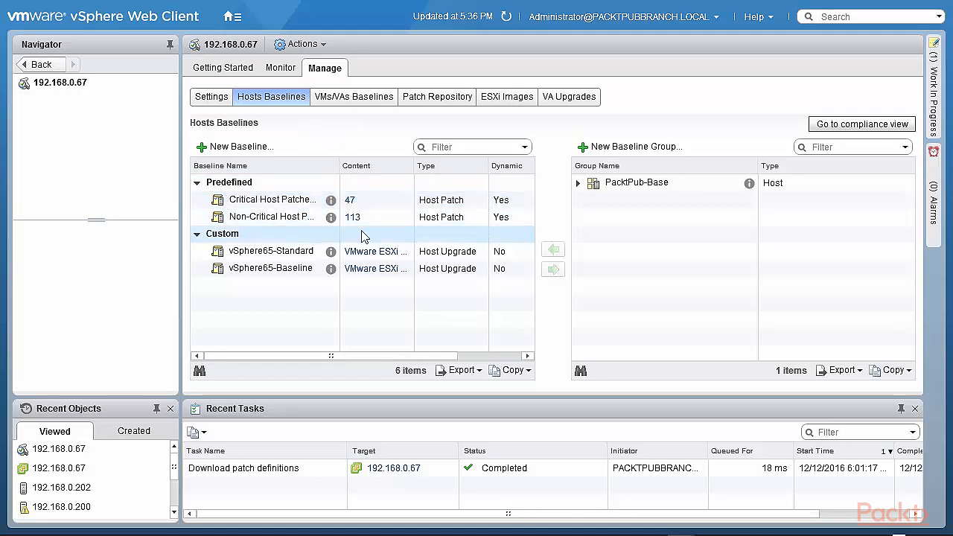
mouse_move(634, 283)
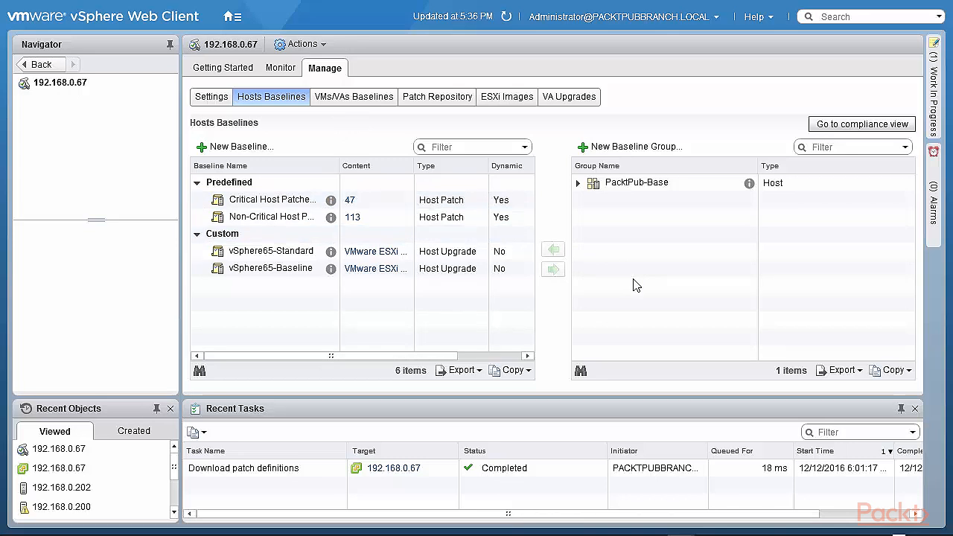
mouse_move(641, 287)
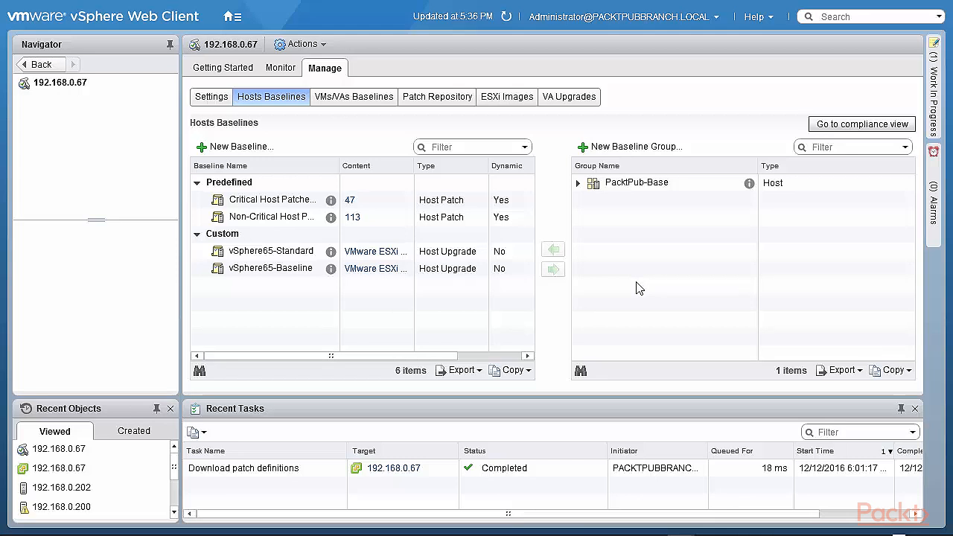
left_click(354, 95)
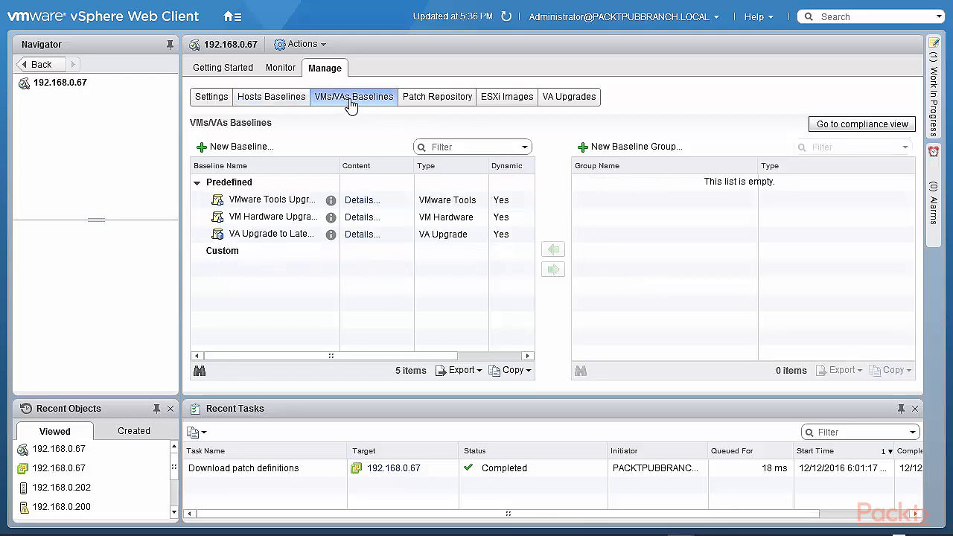
Widen the Baseline Name column, then show the Patch Repository for 192.168.0.67
left_click(271, 200)
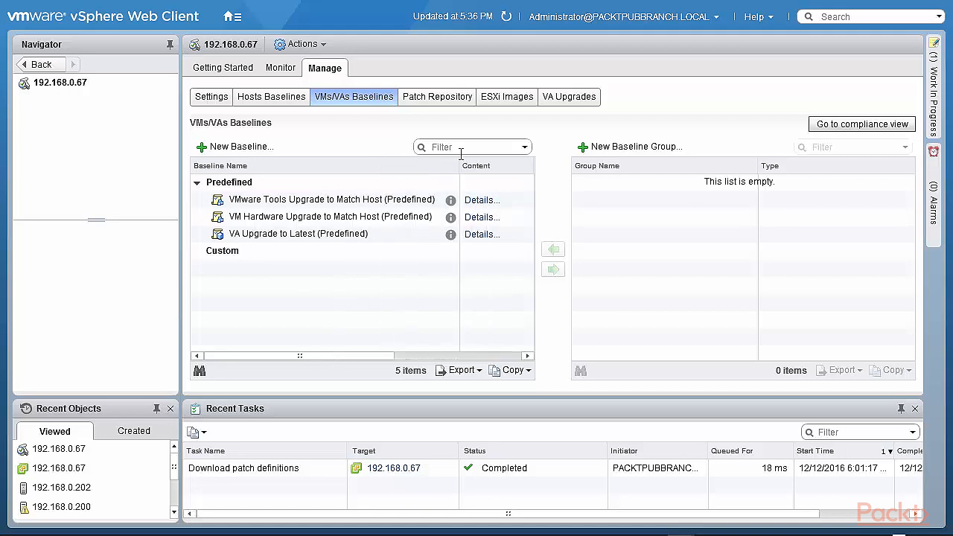
mouse_move(606, 306)
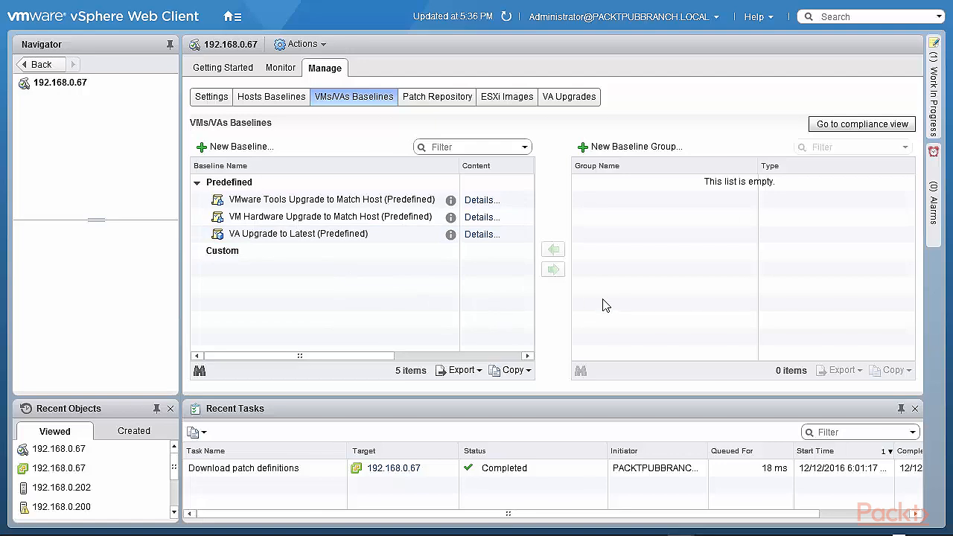
left_click(438, 95)
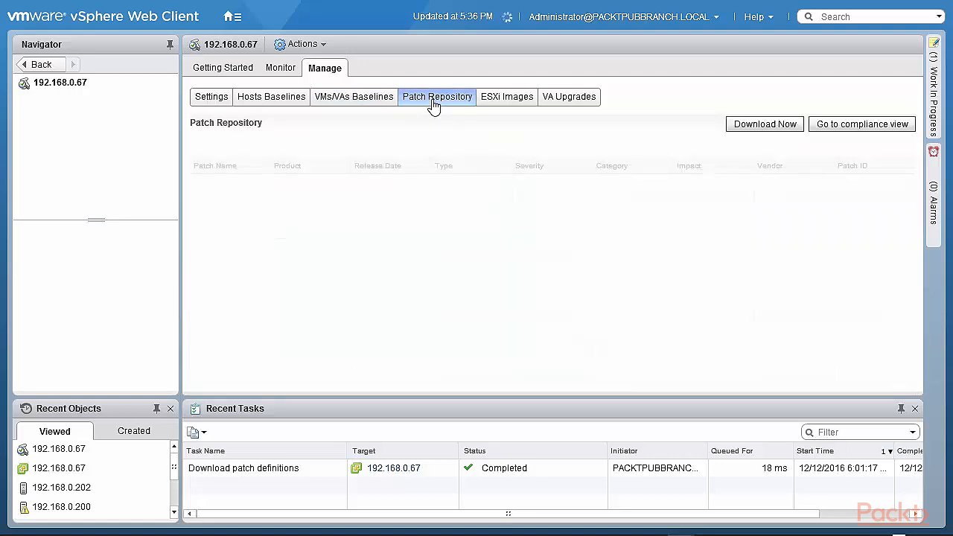
Browse the Patch Repository's 160 patches, then return to the Hosts Baselines list
left_click(438, 96)
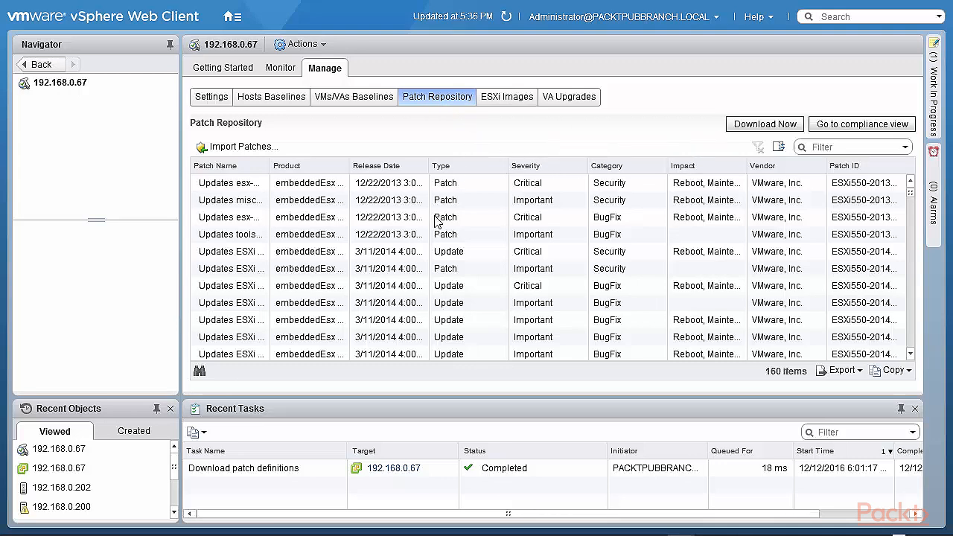
left_click(243, 468)
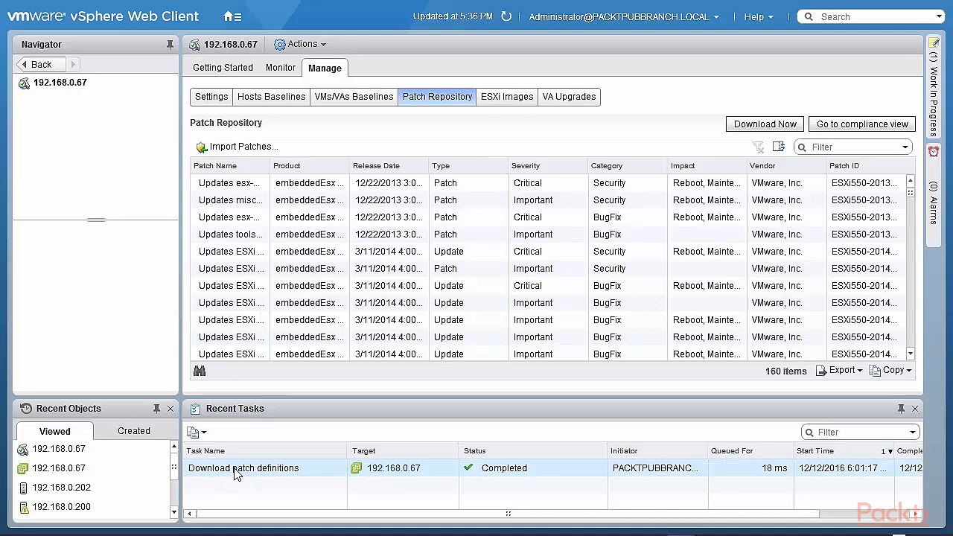
left_click(231, 250)
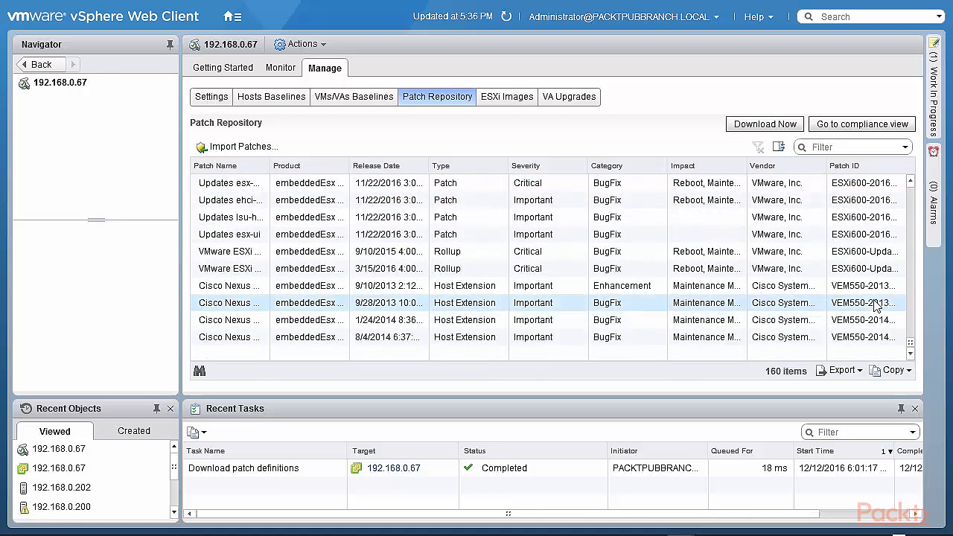
scroll("down", 3)
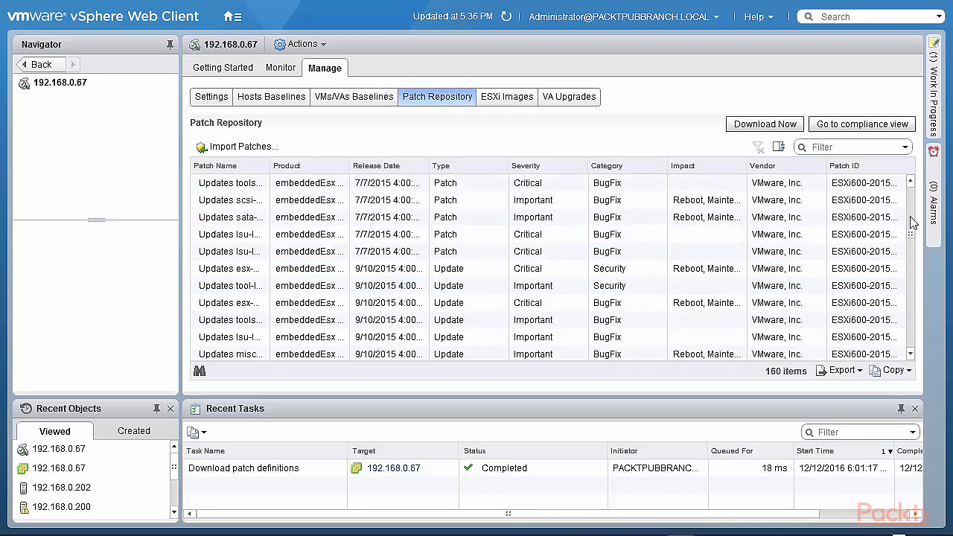
scroll("down", 3)
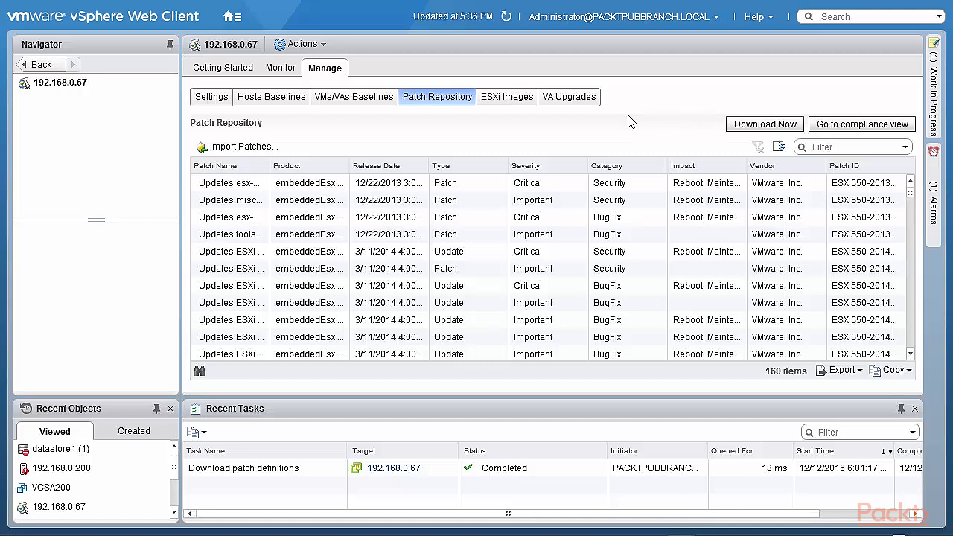
mouse_move(308, 136)
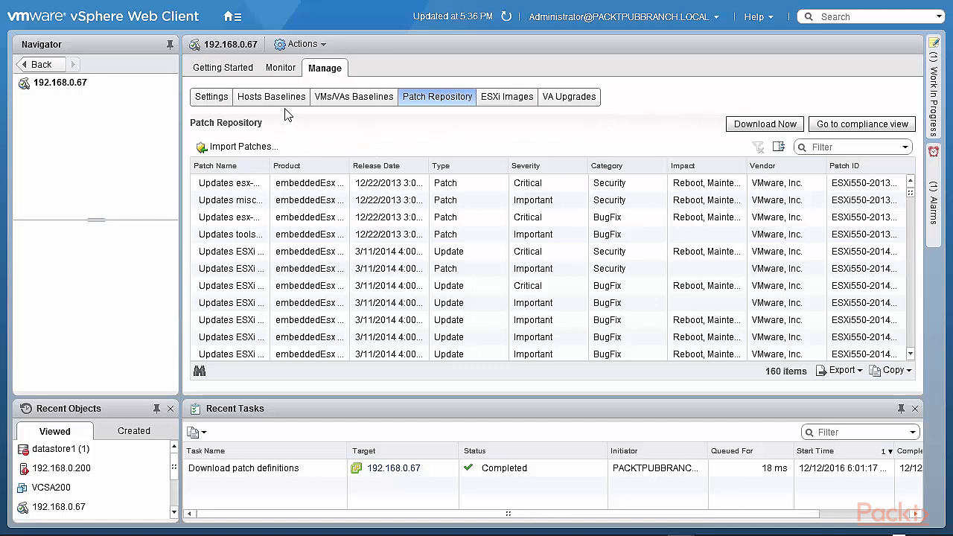
left_click(271, 97)
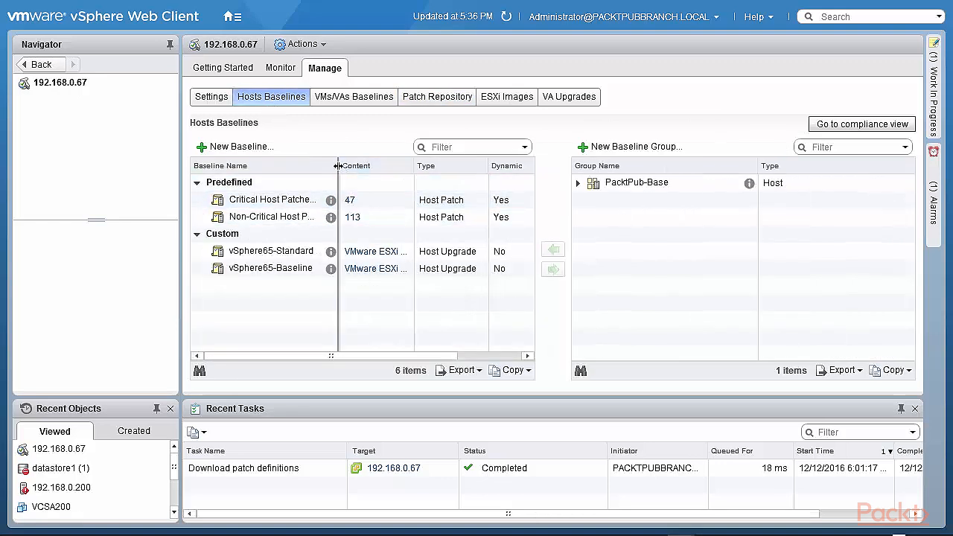
Widen the Baseline Name column so names show in full, then view the ESXi Images page
left_click(298, 200)
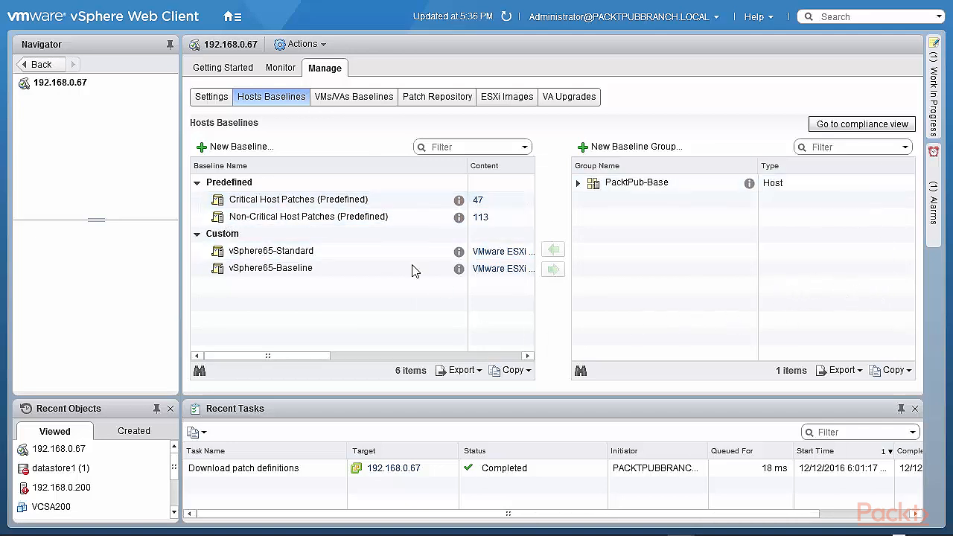
mouse_move(320, 224)
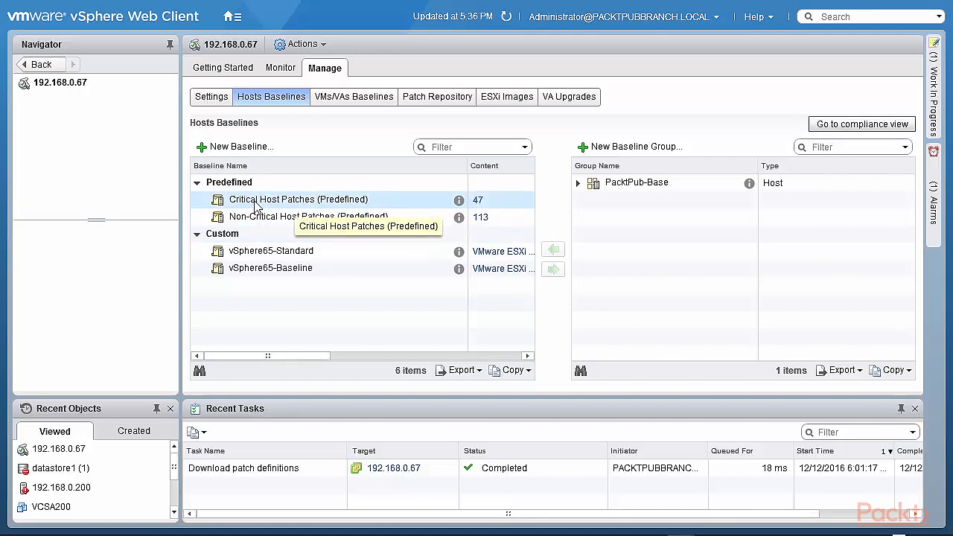
mouse_move(301, 207)
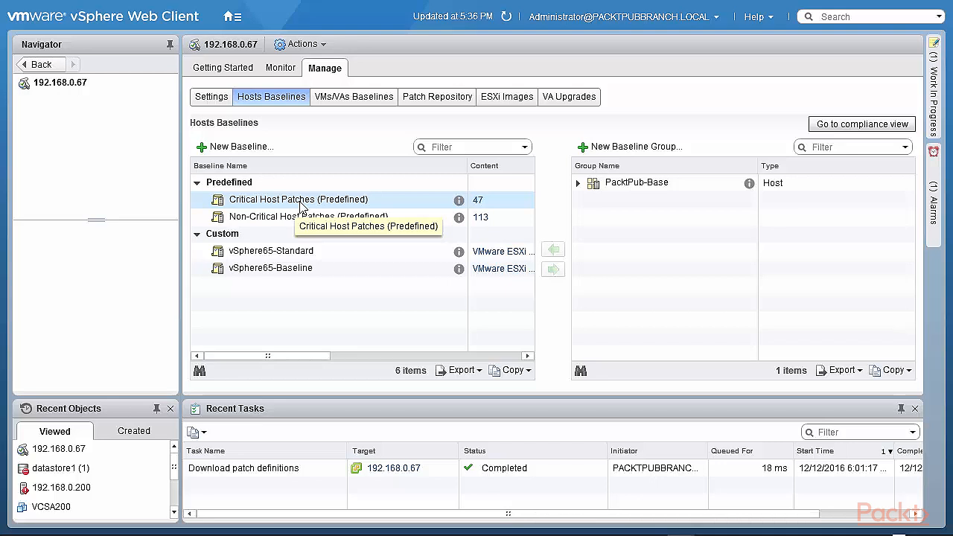
left_click(506, 97)
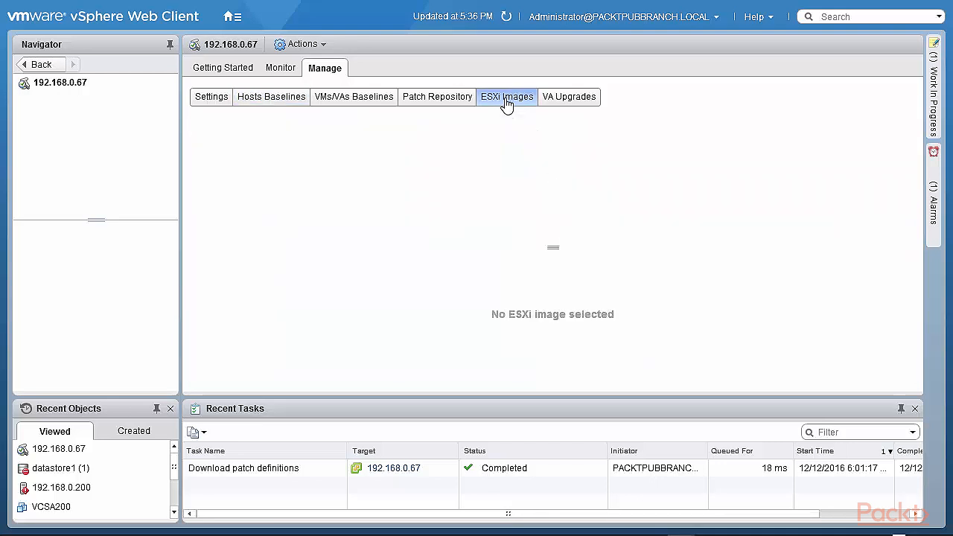
Start an Import ESXi Image and close the dialog without importing anything
left_click(507, 97)
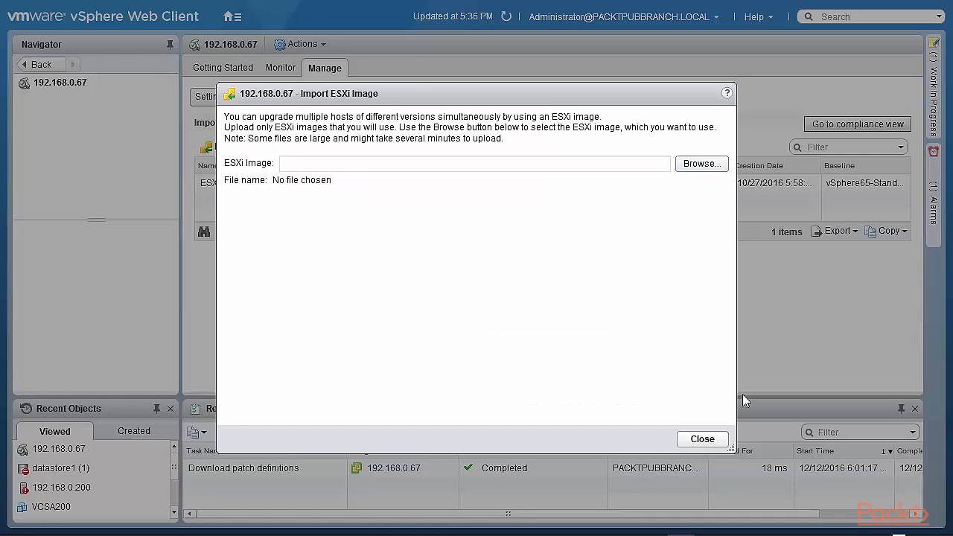
mouse_move(703, 438)
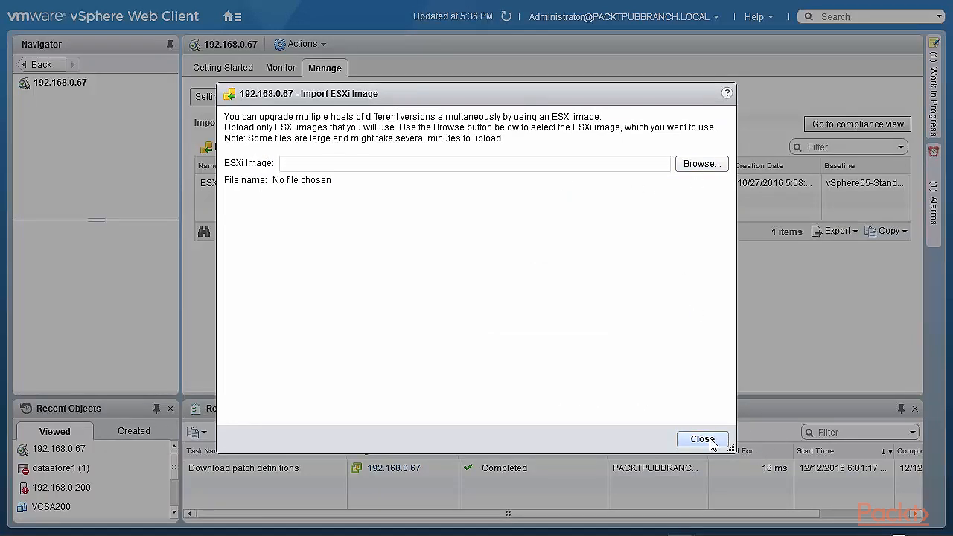
left_click(700, 438)
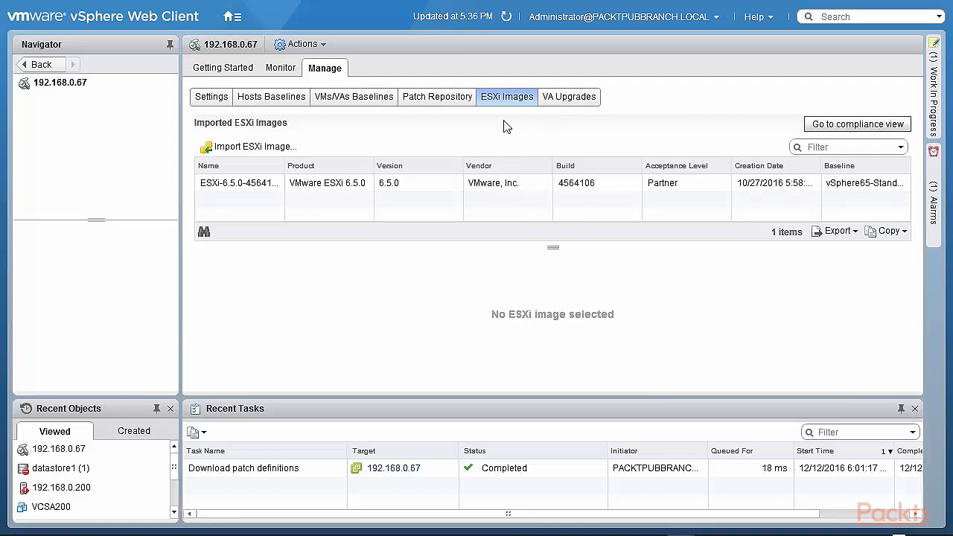
mouse_move(857, 123)
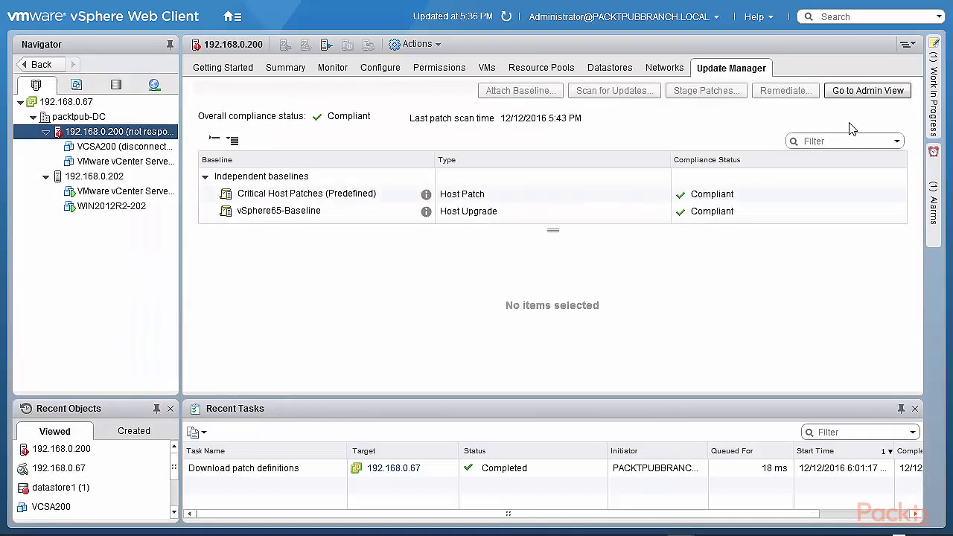
View vSphere65-Baseline's details, then return to the Update Manager admin view
left_click(279, 212)
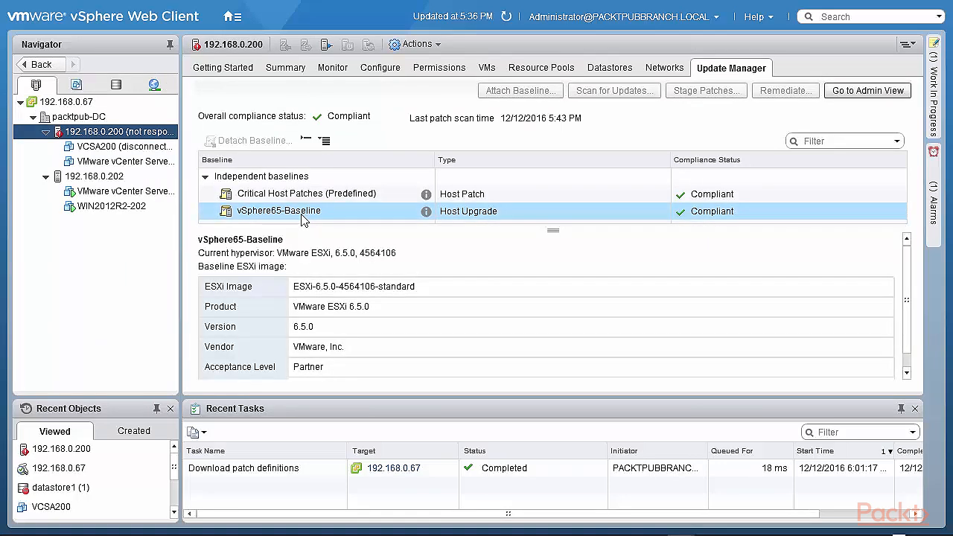
mouse_move(320, 217)
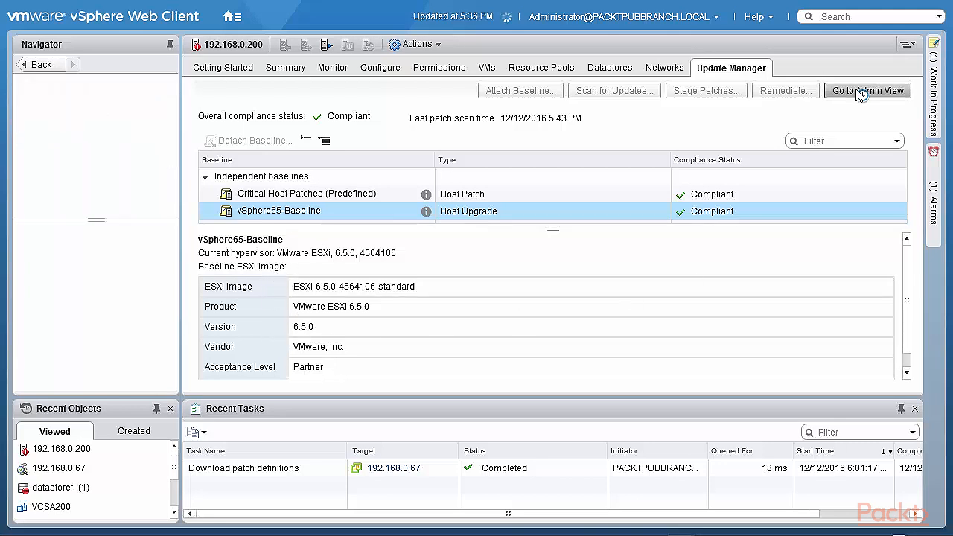
left_click(867, 91)
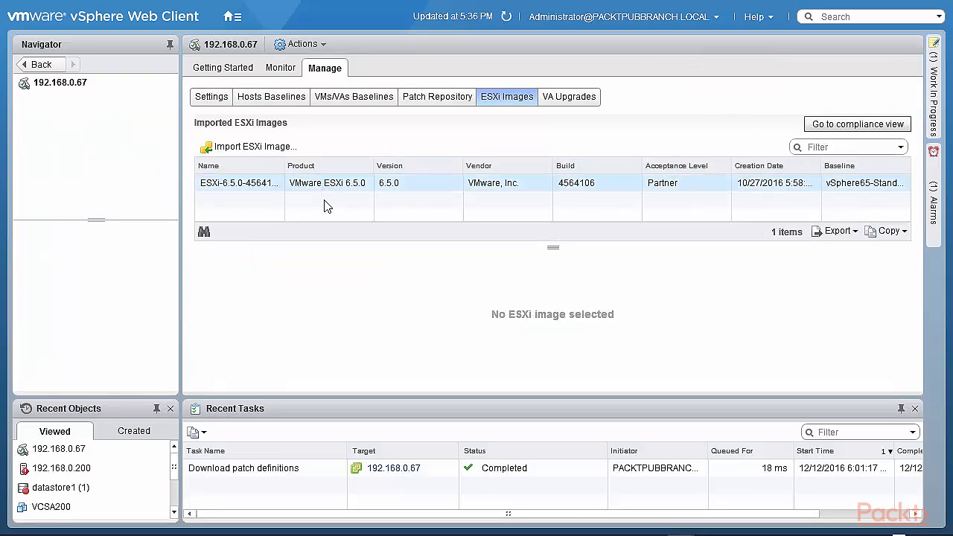
Review the 61 VA Upgrades, including the upgrade to version 5.1.0.1
left_click(569, 96)
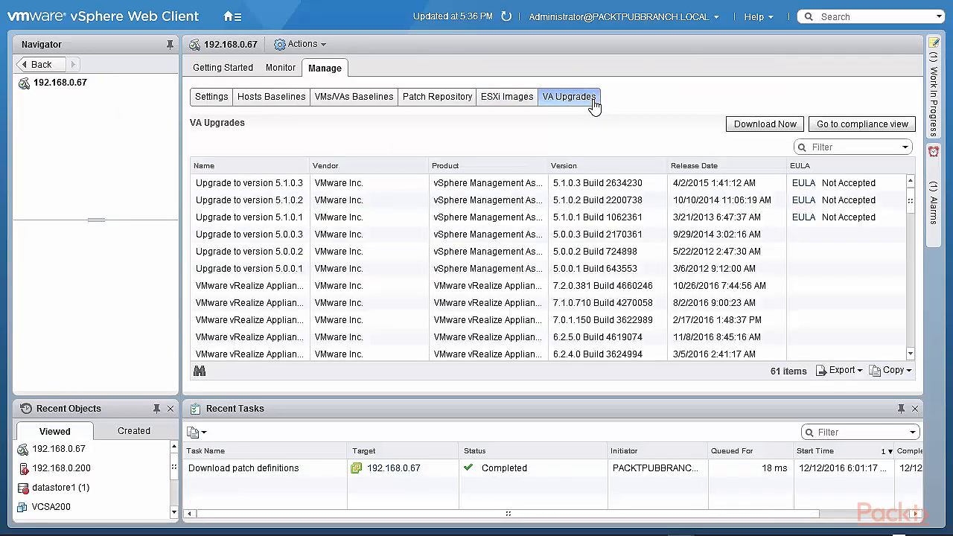
left_click(249, 217)
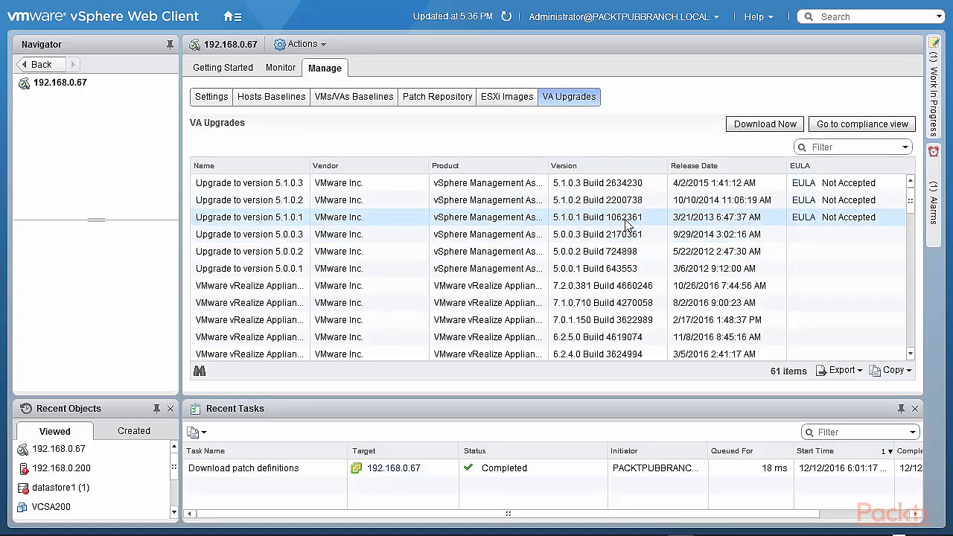
left_click(249, 181)
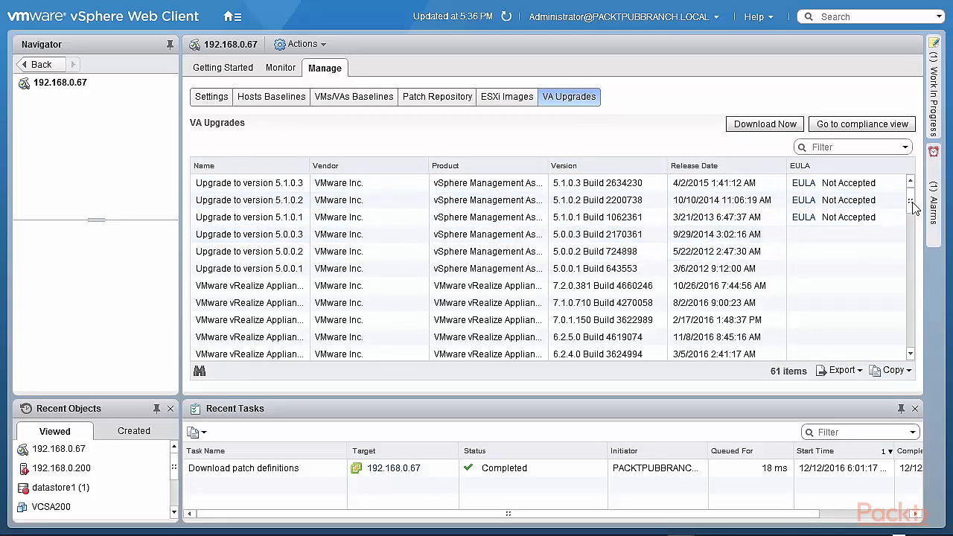
scroll("down", 3)
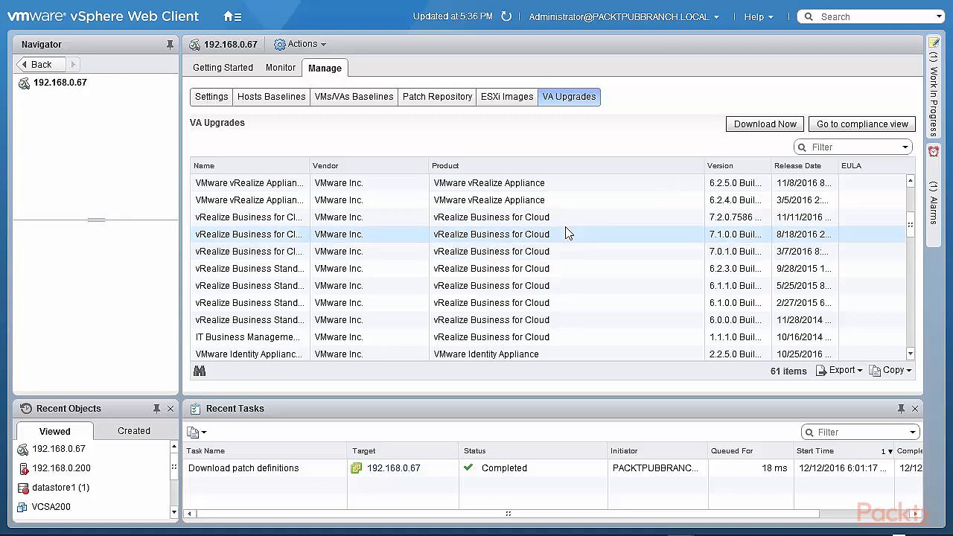
scroll("down", 3)
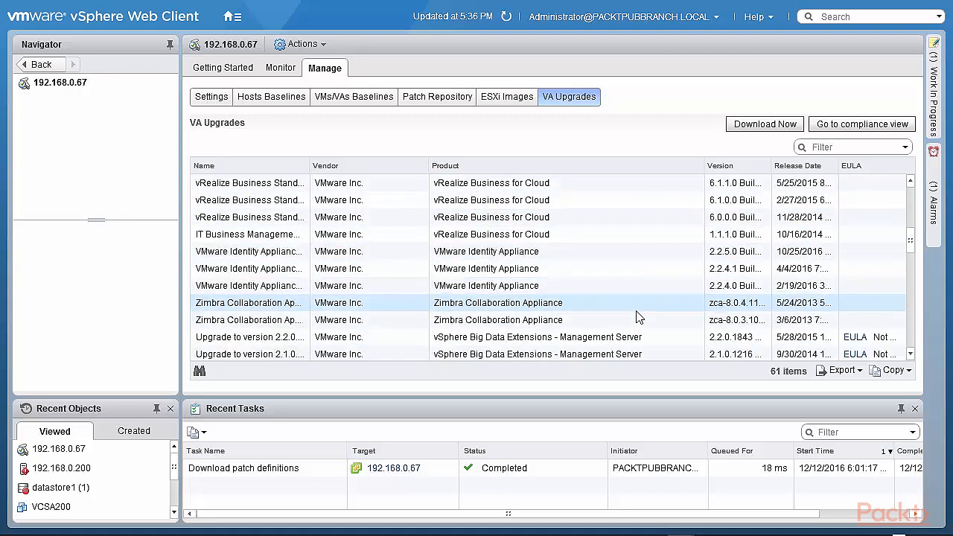
scroll("down", 3)
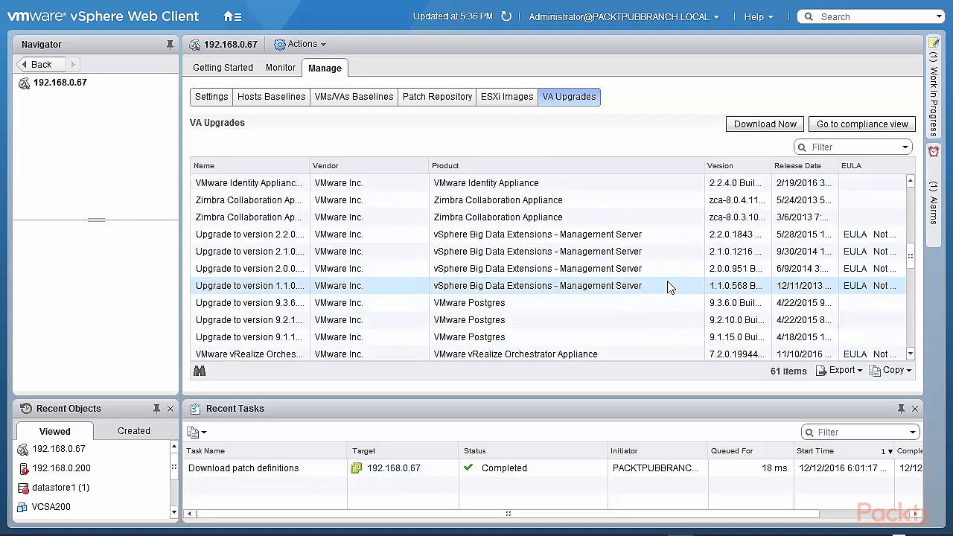
scroll("down", 3)
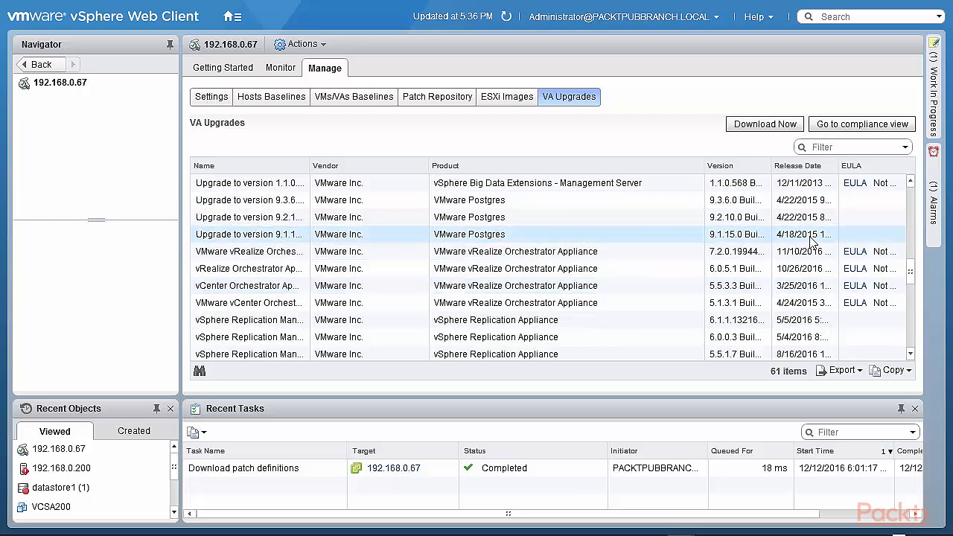
left_click(248, 286)
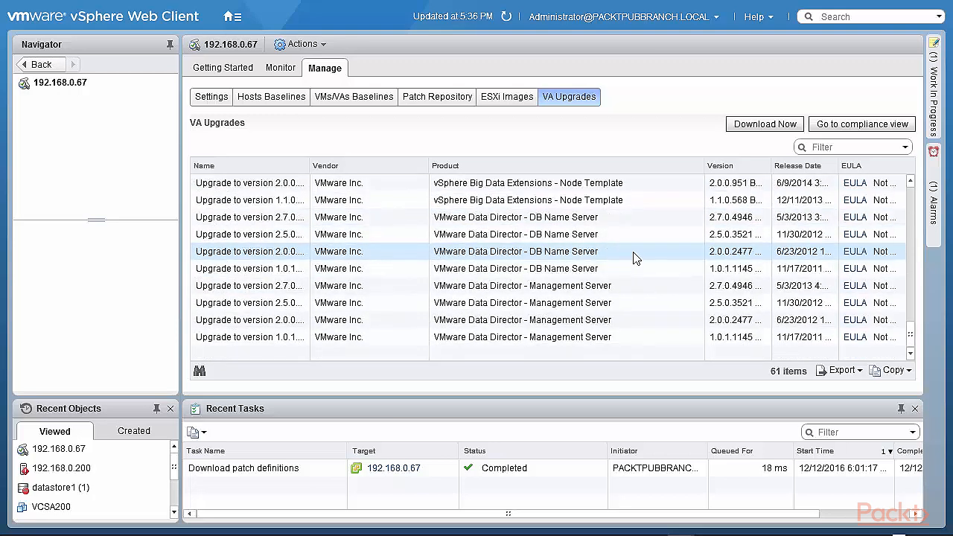
left_click(522, 303)
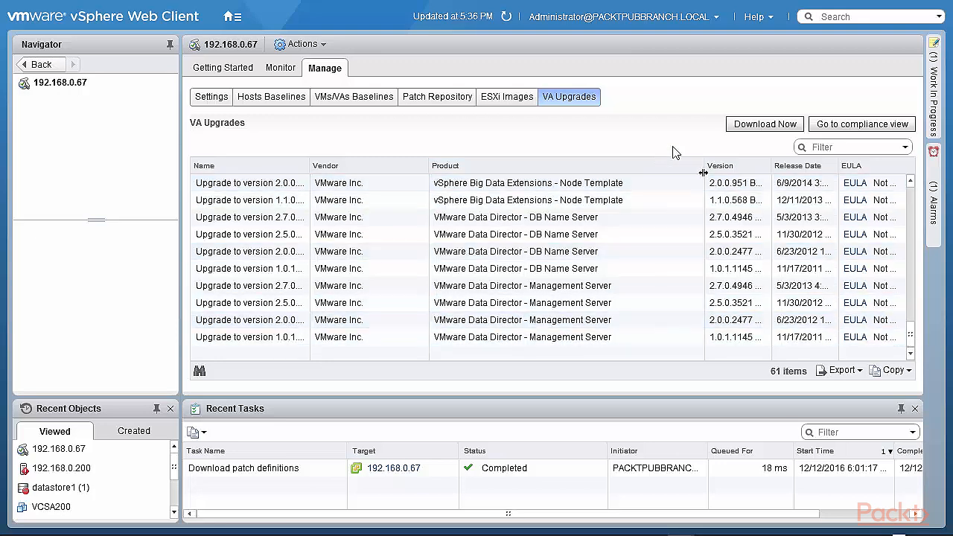
Switch to the Monitor events view for 192.168.0.67
left_click(282, 67)
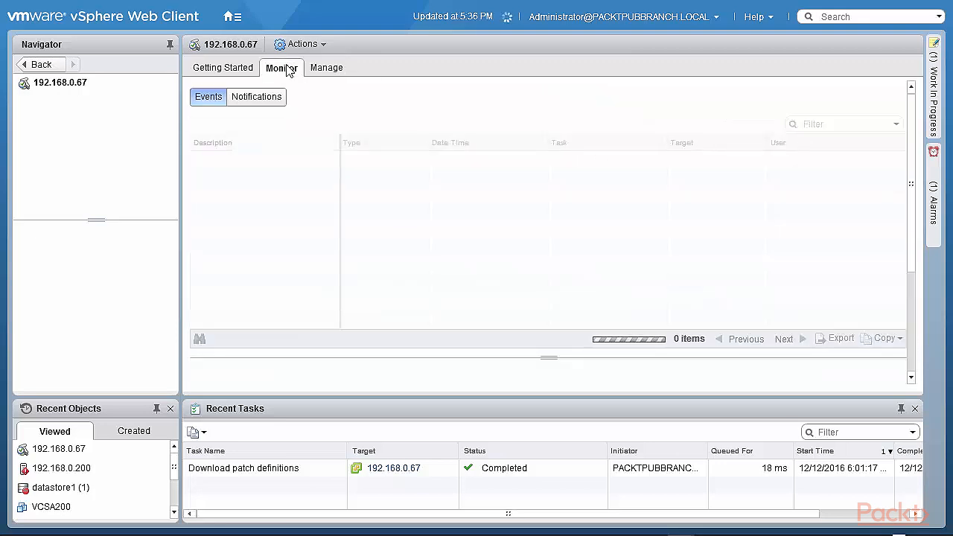
Browse the loaded events, then show the empty Update Manager Notifications list
left_click(281, 67)
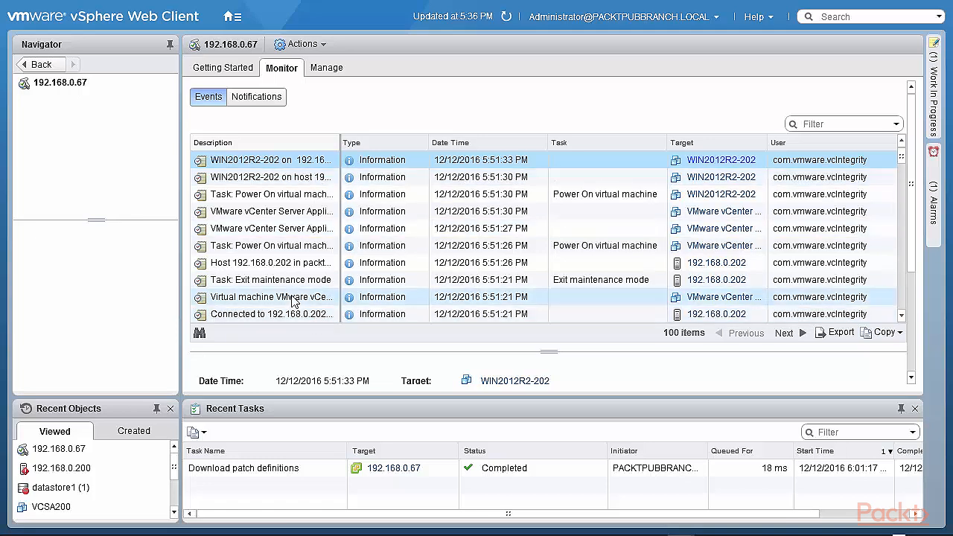
left_click(271, 280)
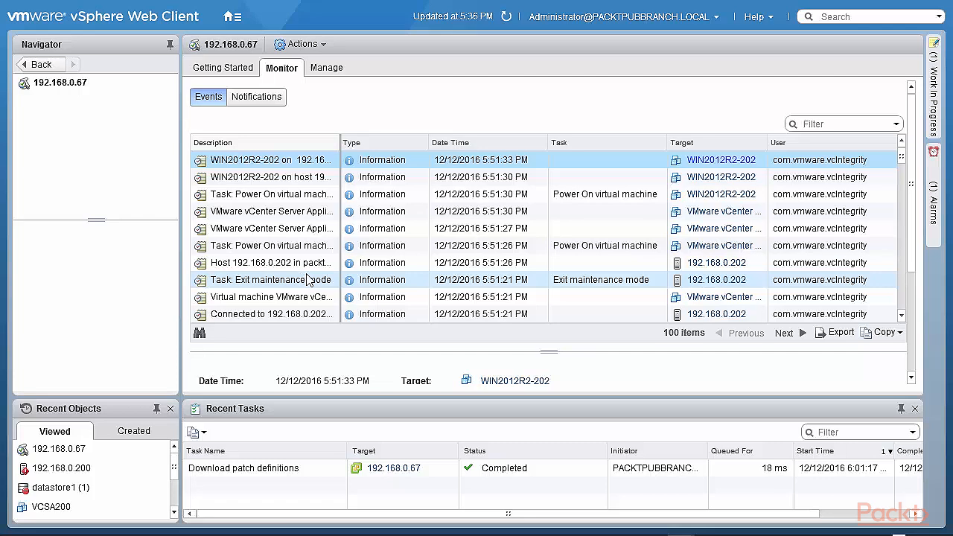
left_click(257, 97)
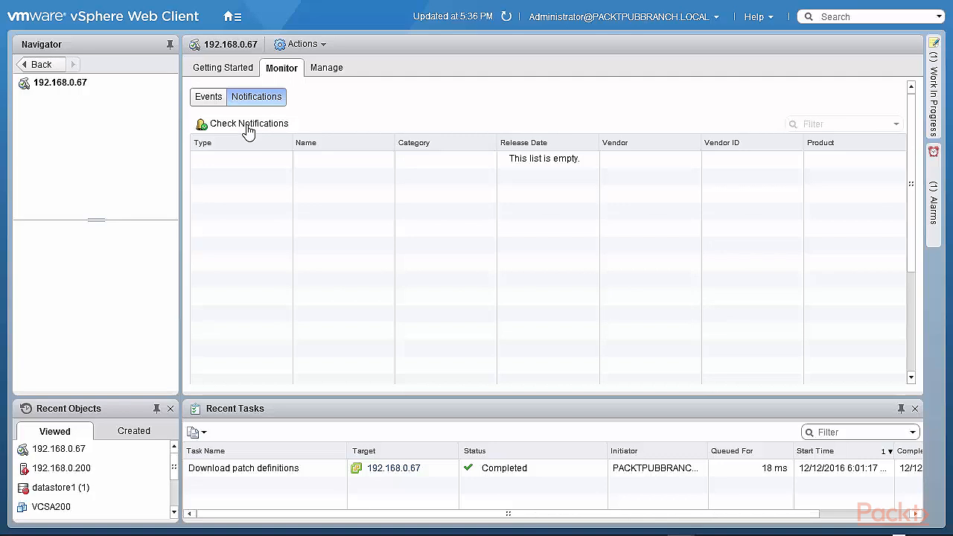
mouse_move(249, 128)
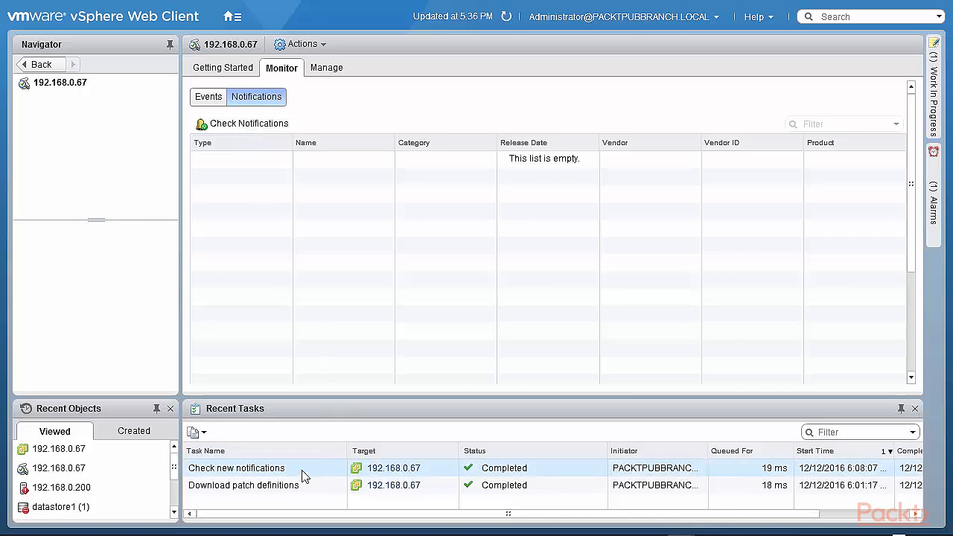
mouse_move(524, 223)
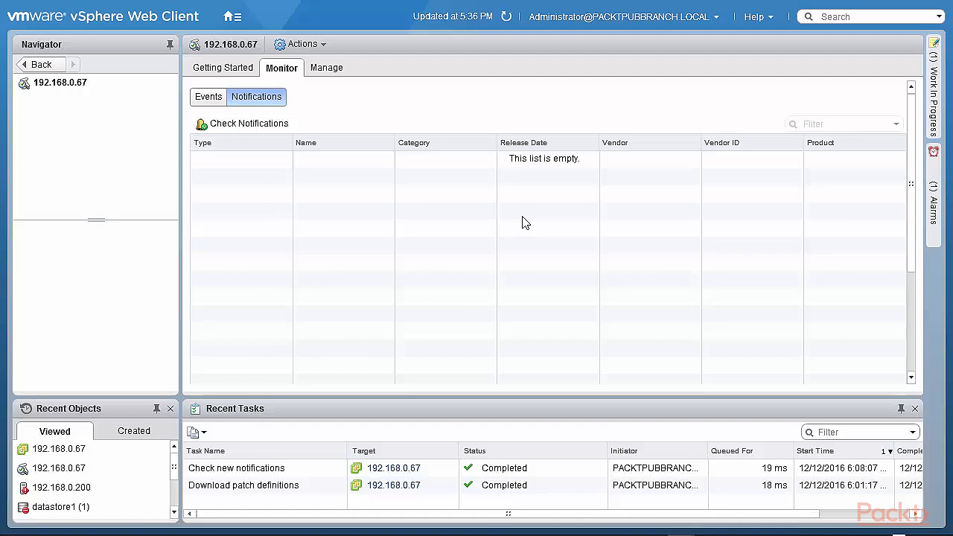
mouse_move(209, 97)
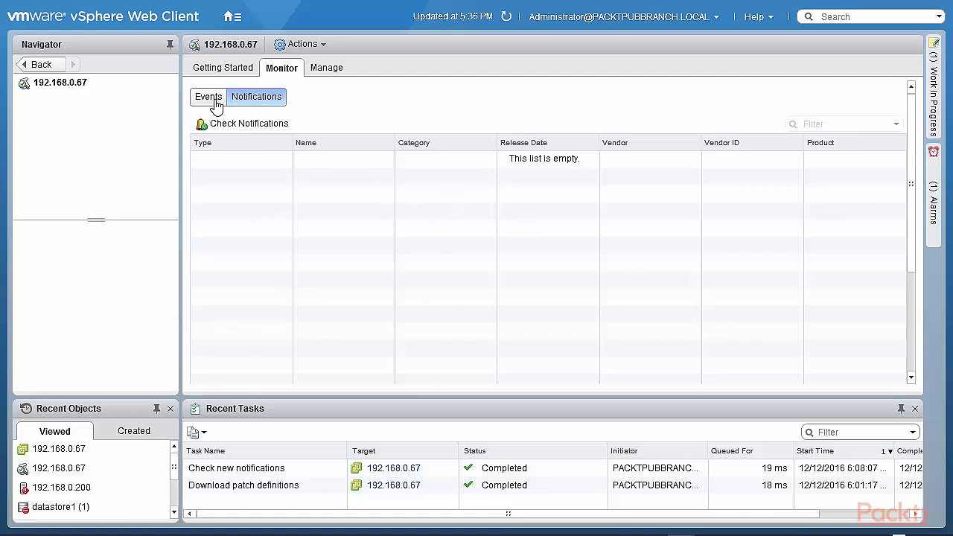
Return to the Events list after checking notifications
left_click(223, 68)
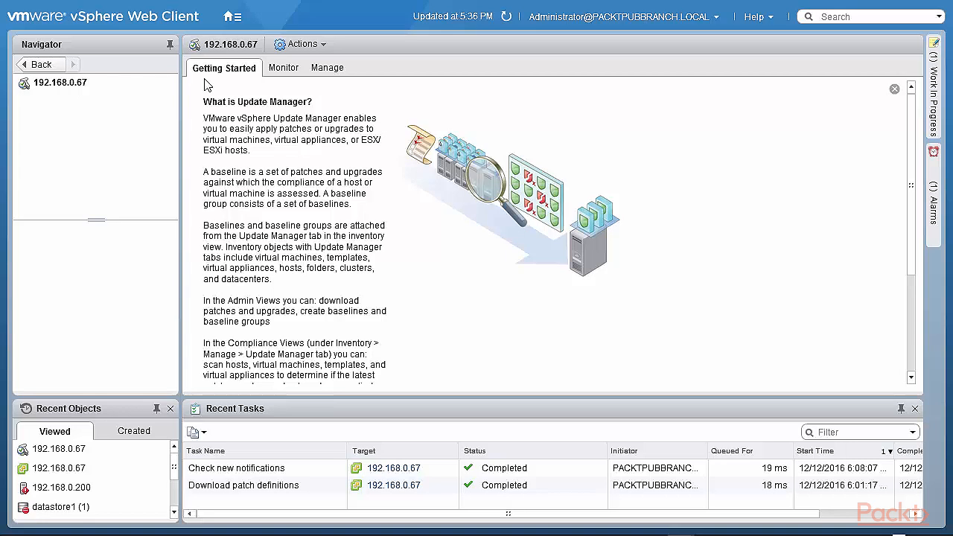
mouse_move(245, 117)
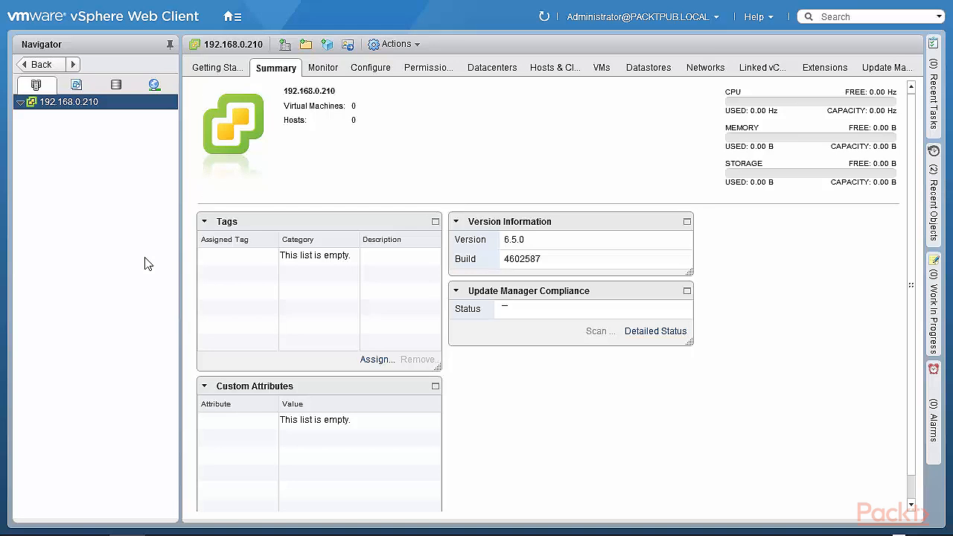
mouse_move(149, 170)
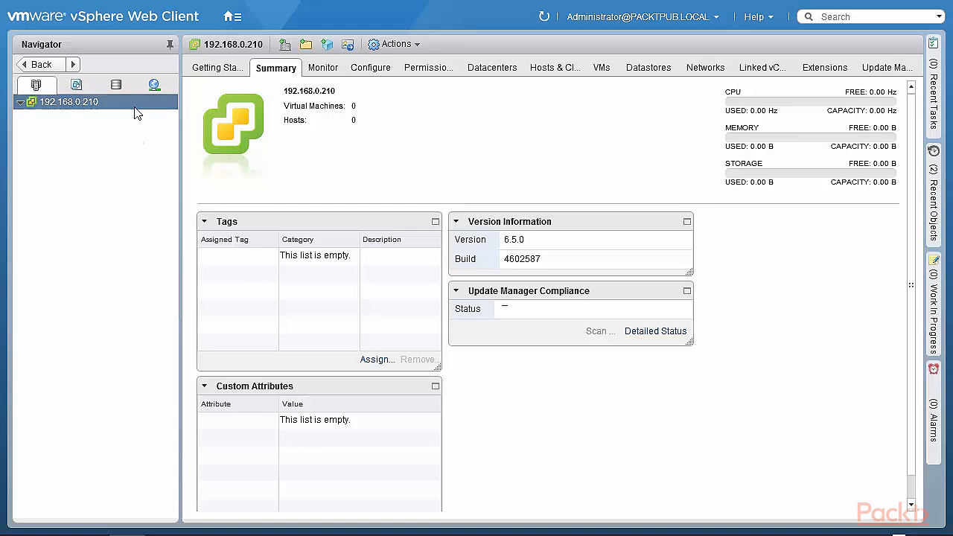
mouse_move(68, 101)
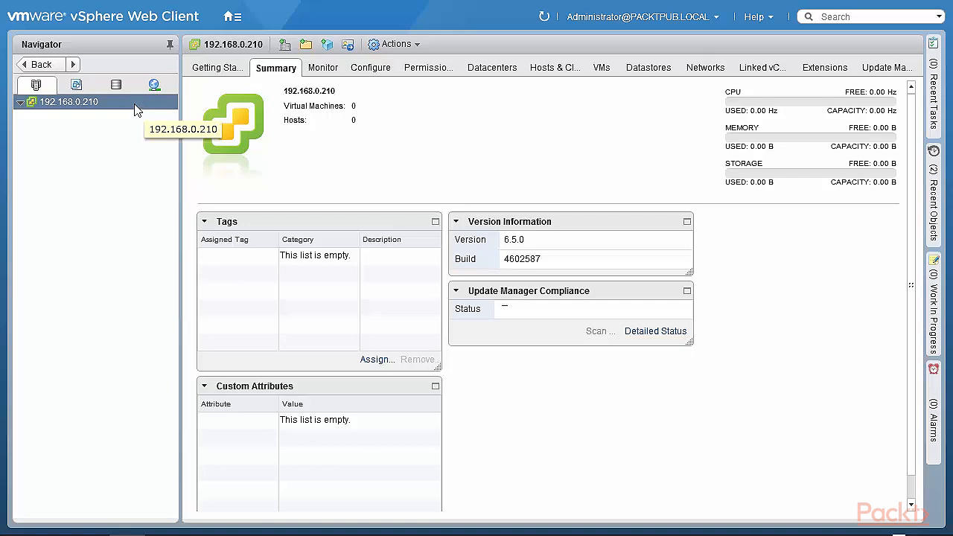
Select vCenter 192.168.0.210 (version 6.5.0) and show its Update Manager compliance view
left_click(69, 101)
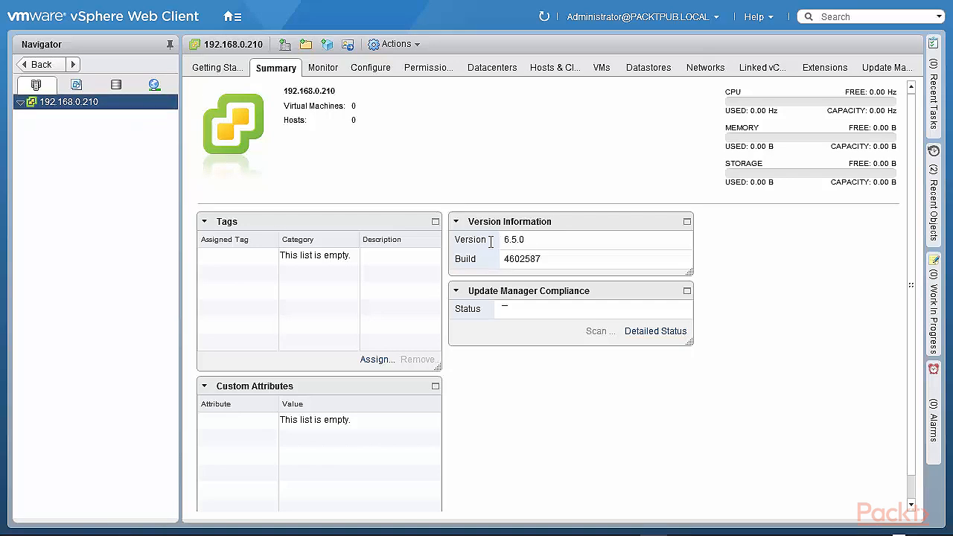
double_click(514, 238)
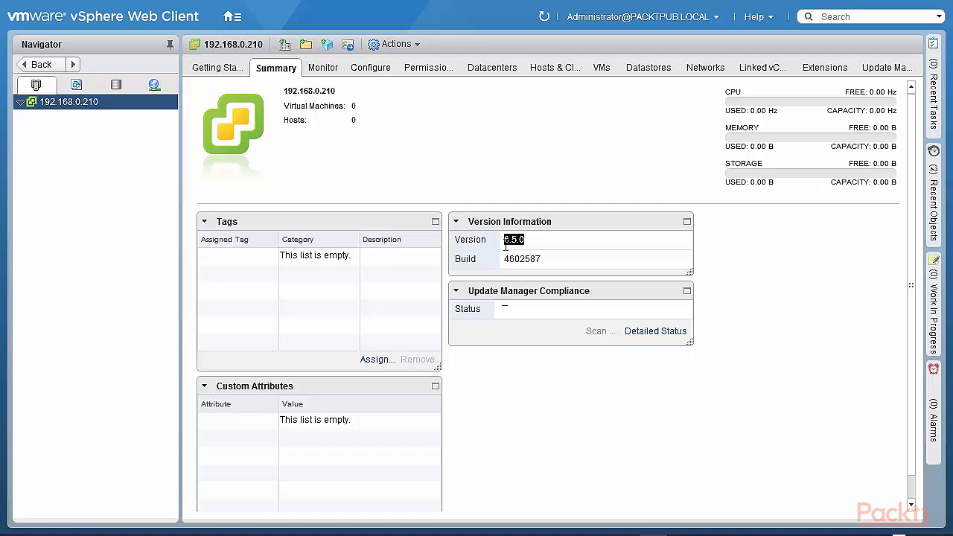
mouse_move(665, 276)
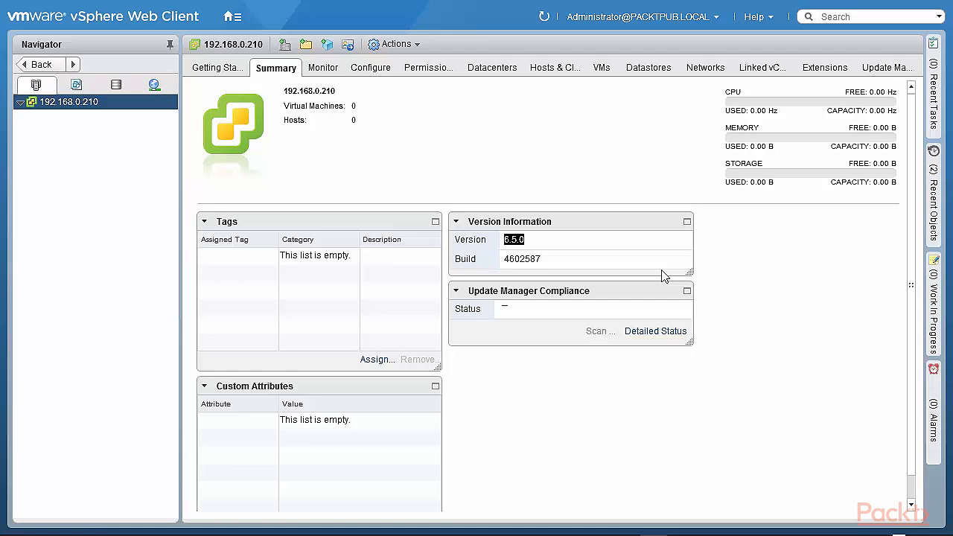
mouse_move(911, 101)
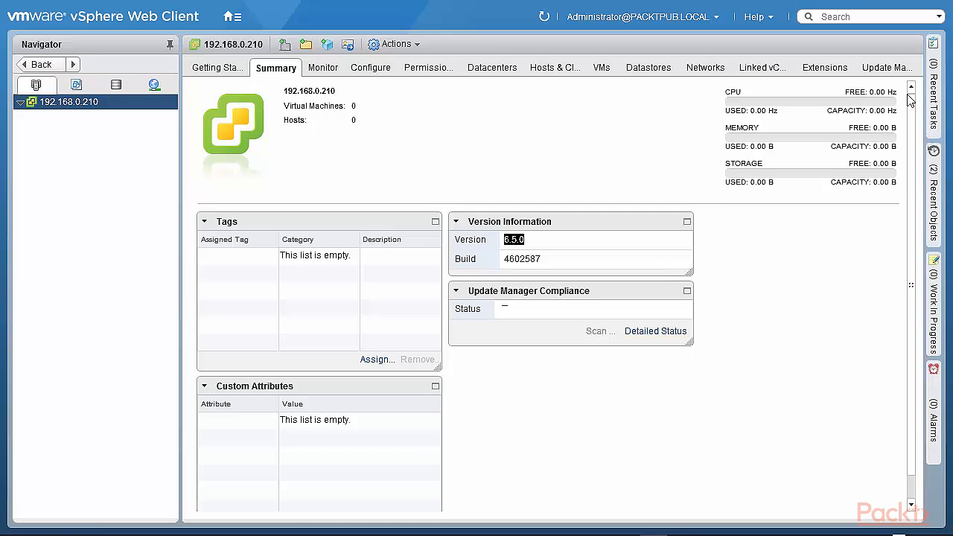
left_click(886, 67)
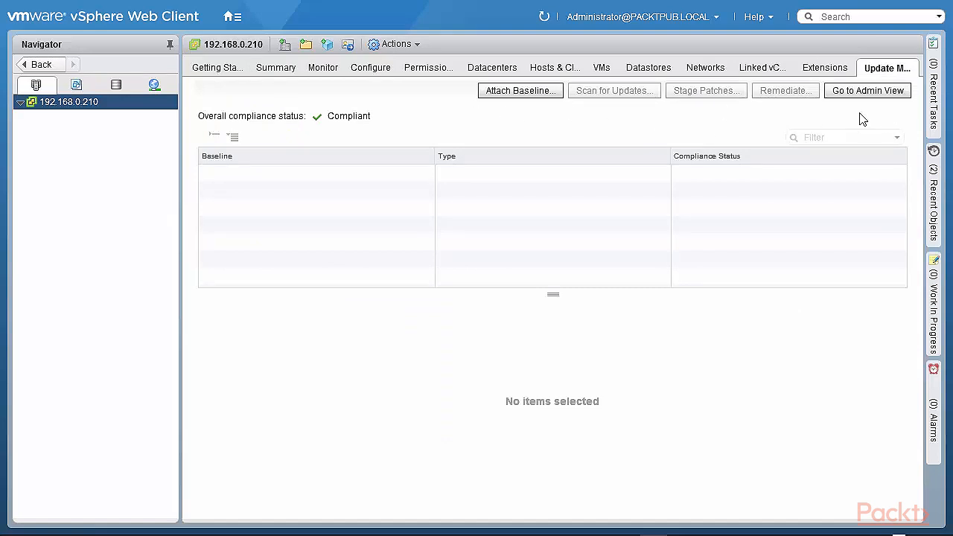
mouse_move(846, 98)
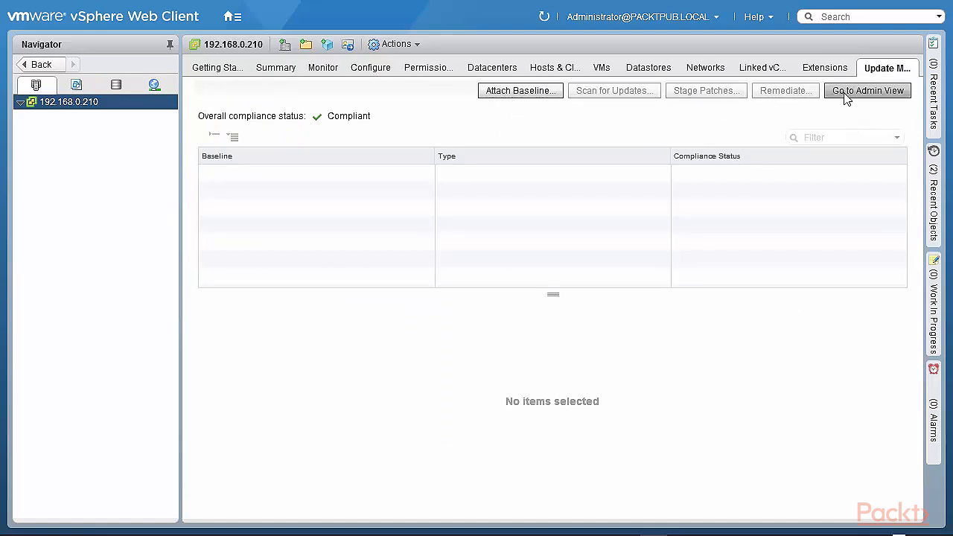
In admin view, list host baselines and view the Non-Critical baseline's 113 patches
left_click(867, 91)
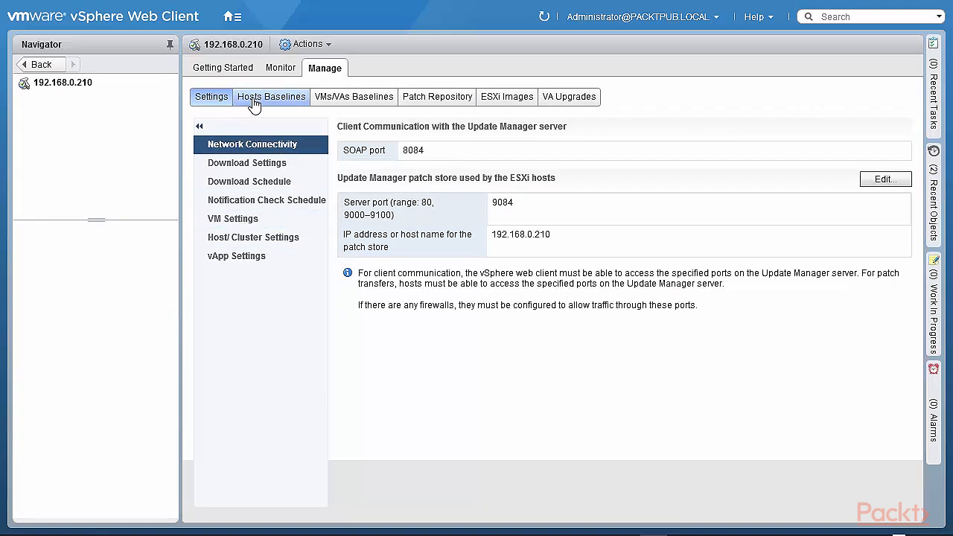
left_click(271, 96)
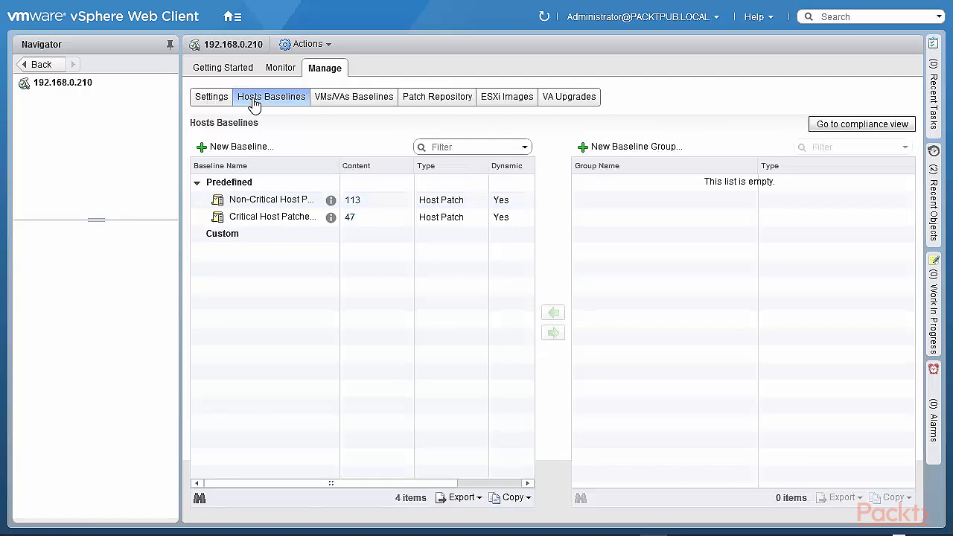
mouse_move(238, 152)
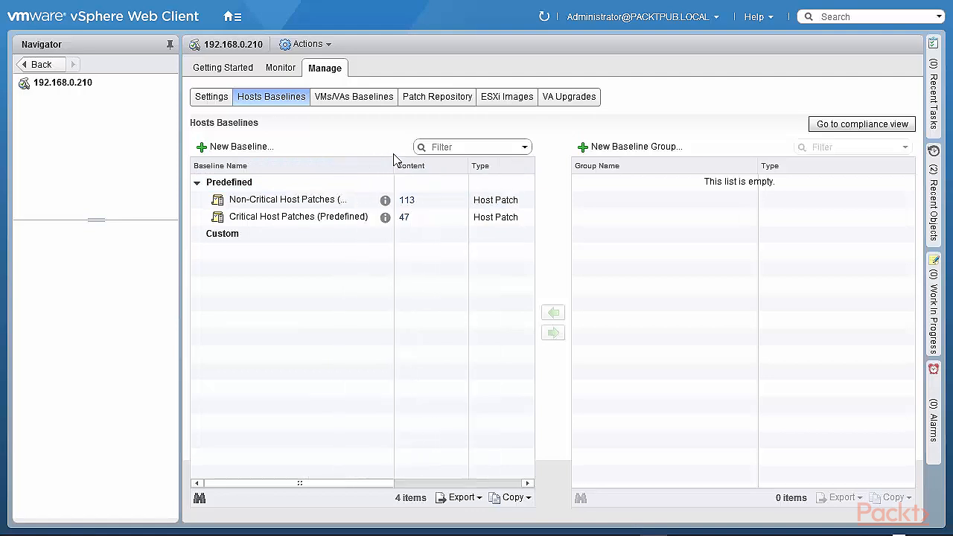
left_click(298, 199)
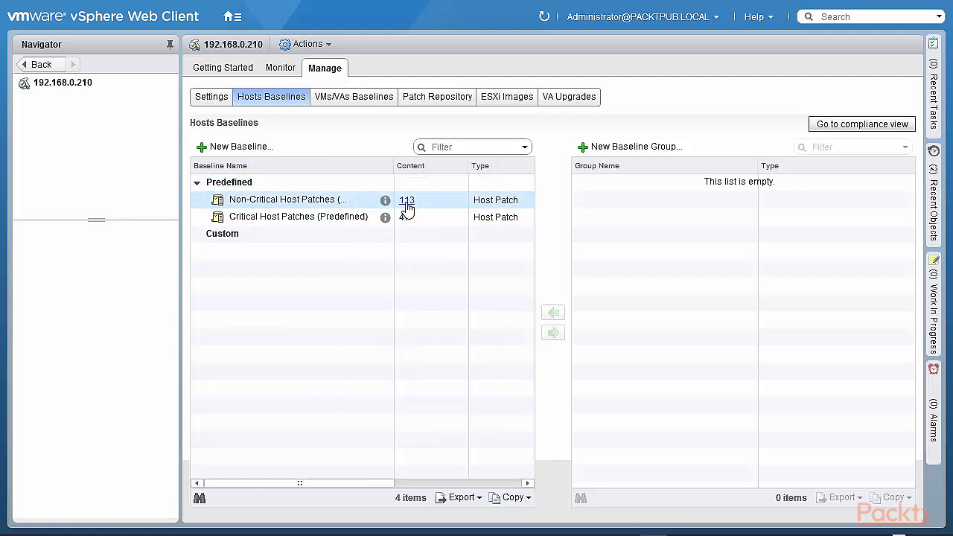
left_click(406, 199)
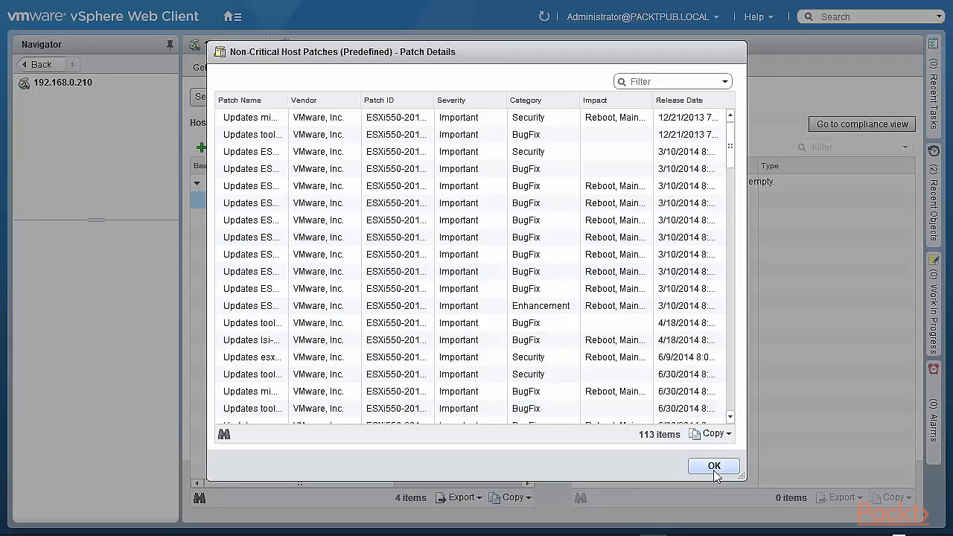
Close the patch details and browse the Manage Settings subsections
left_click(712, 464)
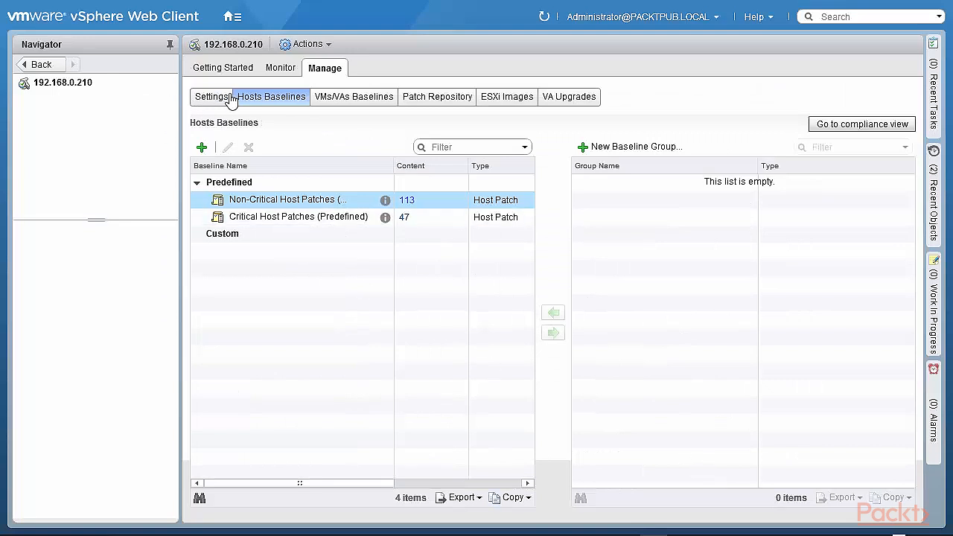
left_click(212, 96)
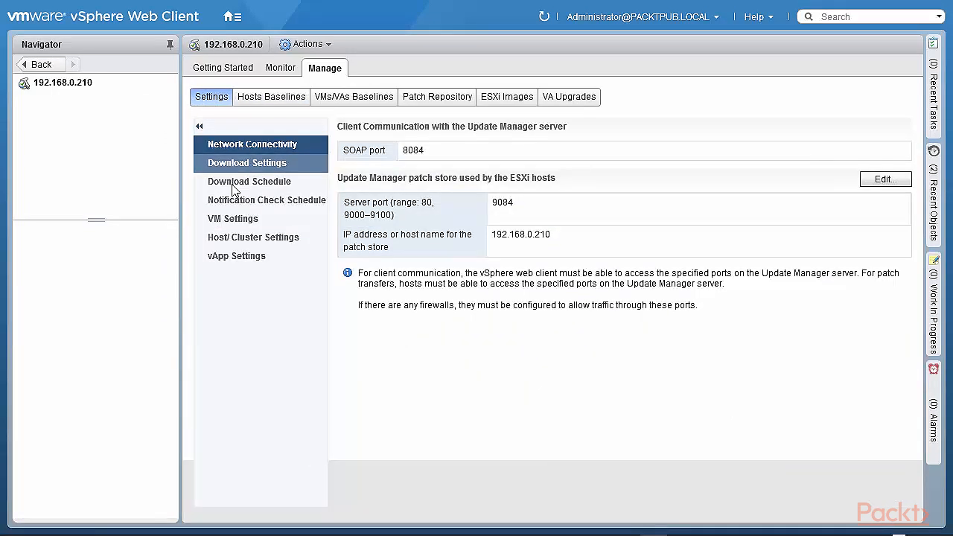
left_click(249, 182)
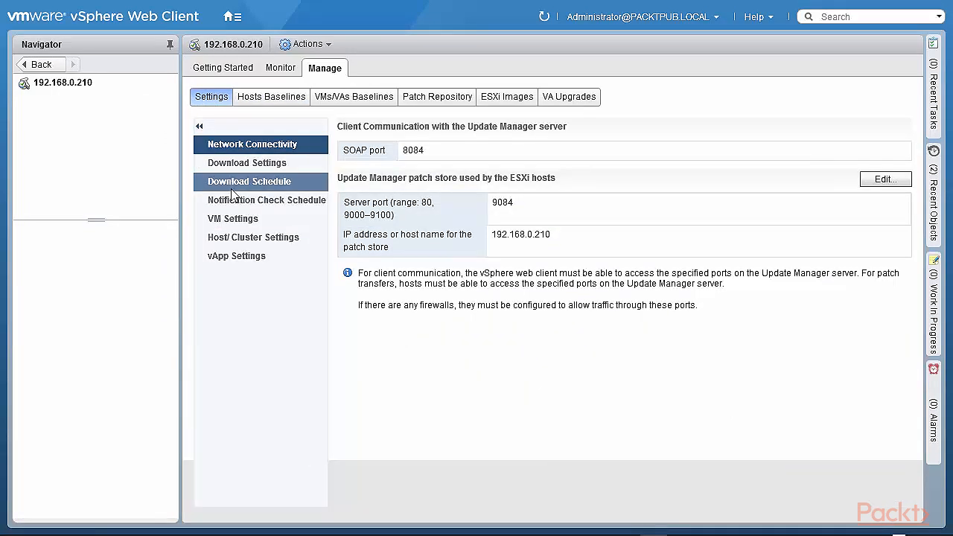
View Hosts Baselines, VMs/VAs Baselines, then the Patch Repository of 160 patches
left_click(271, 95)
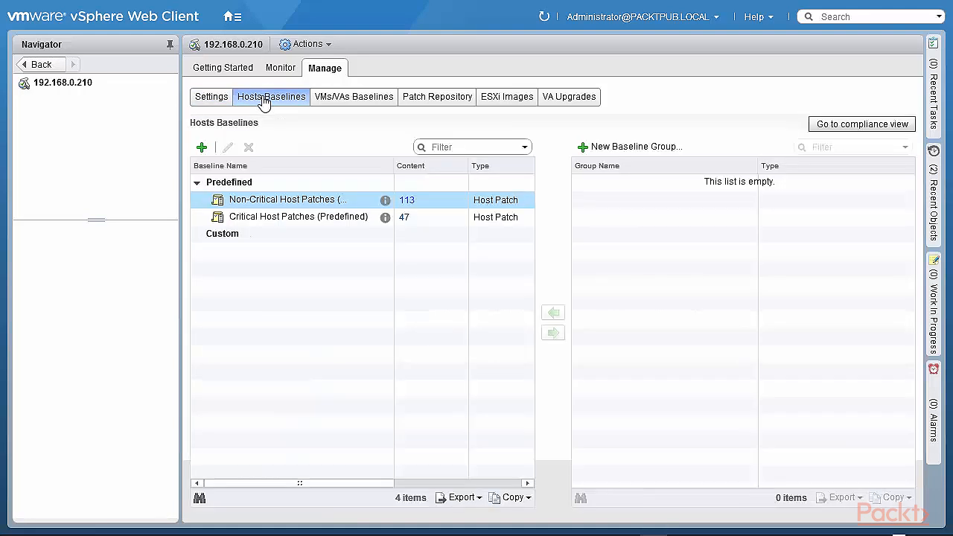
left_click(354, 95)
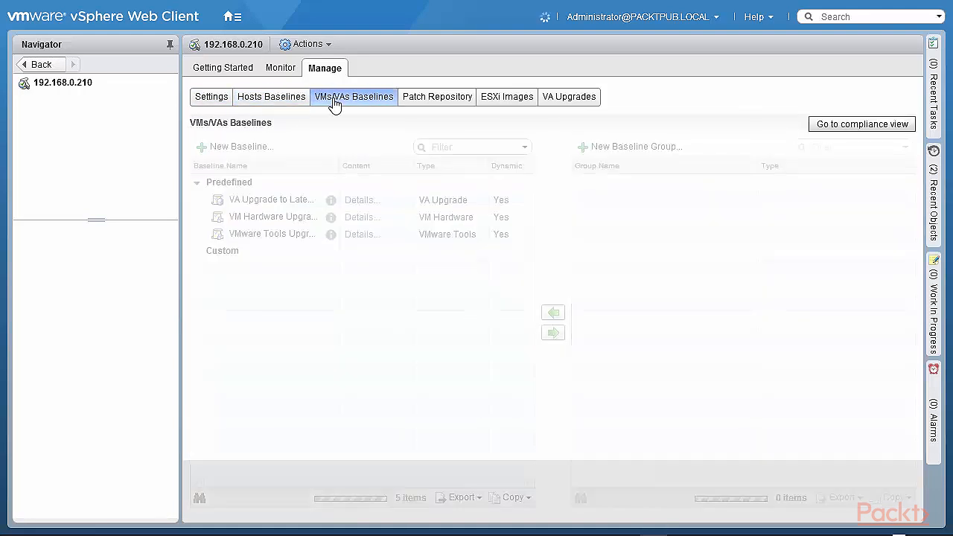
left_click(354, 95)
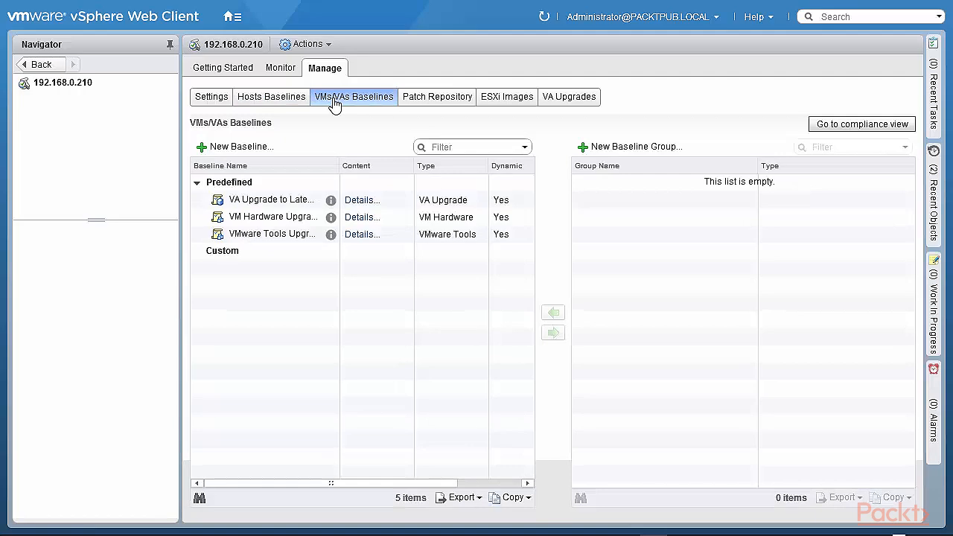
mouse_move(426, 135)
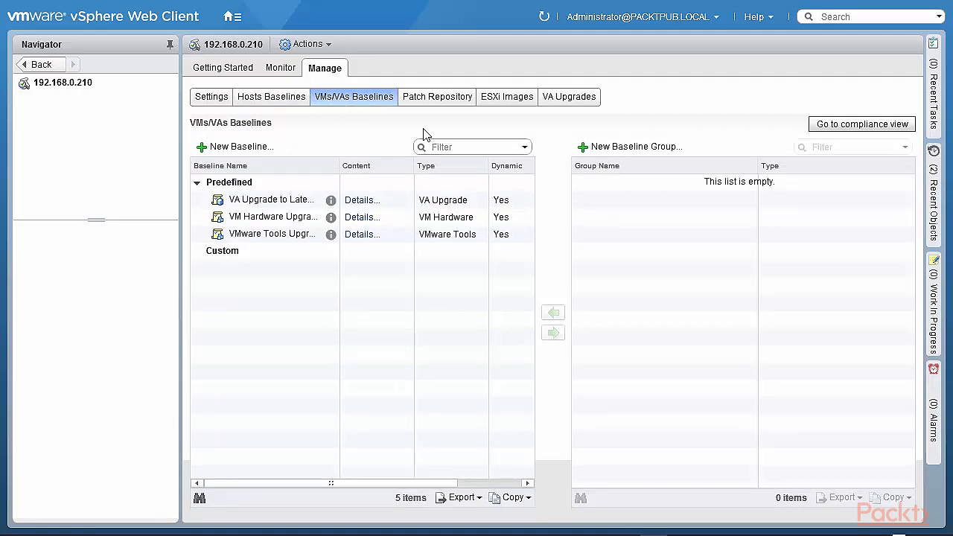
left_click(438, 96)
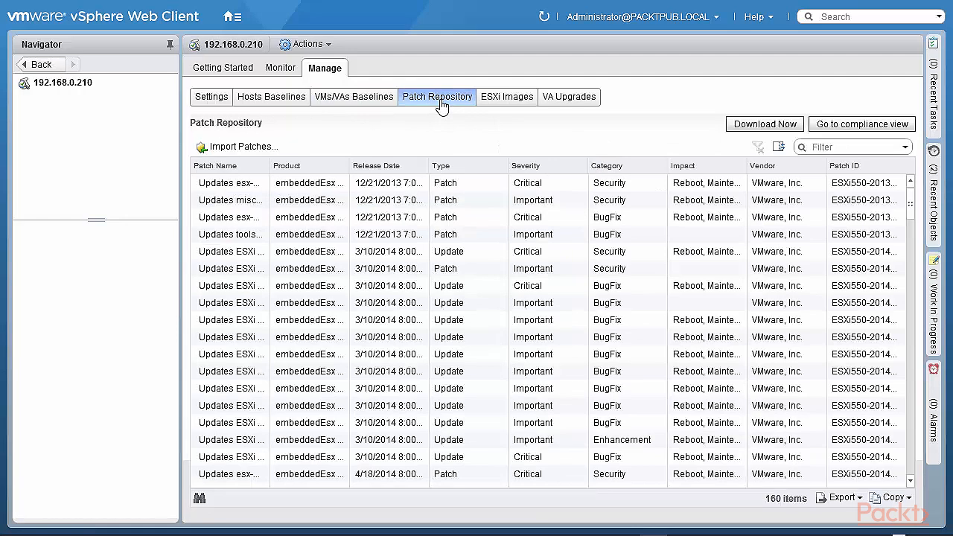
Review the empty ESXi Images list, dismiss the Import ESXi Image dialog, then show VA Upgrades
left_click(507, 97)
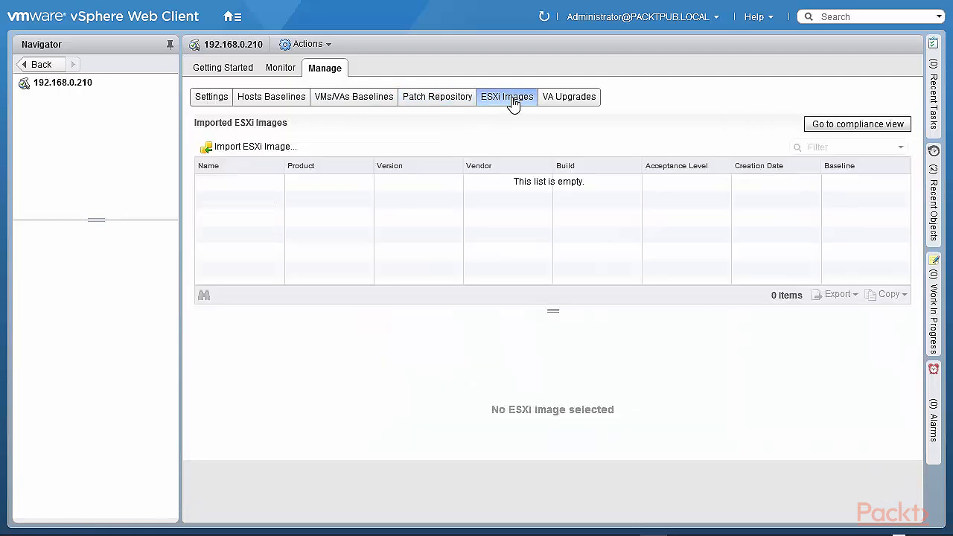
mouse_move(265, 152)
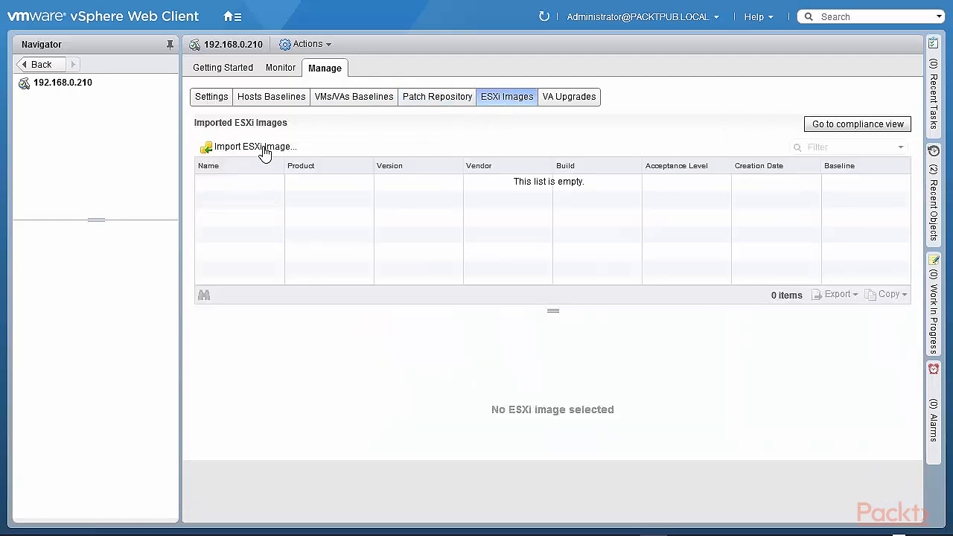
left_click(255, 148)
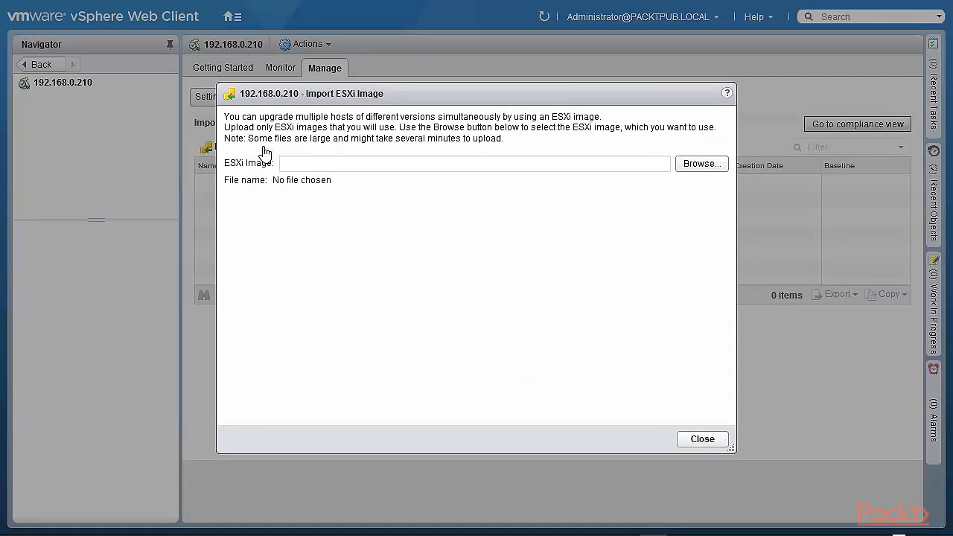
mouse_move(610, 295)
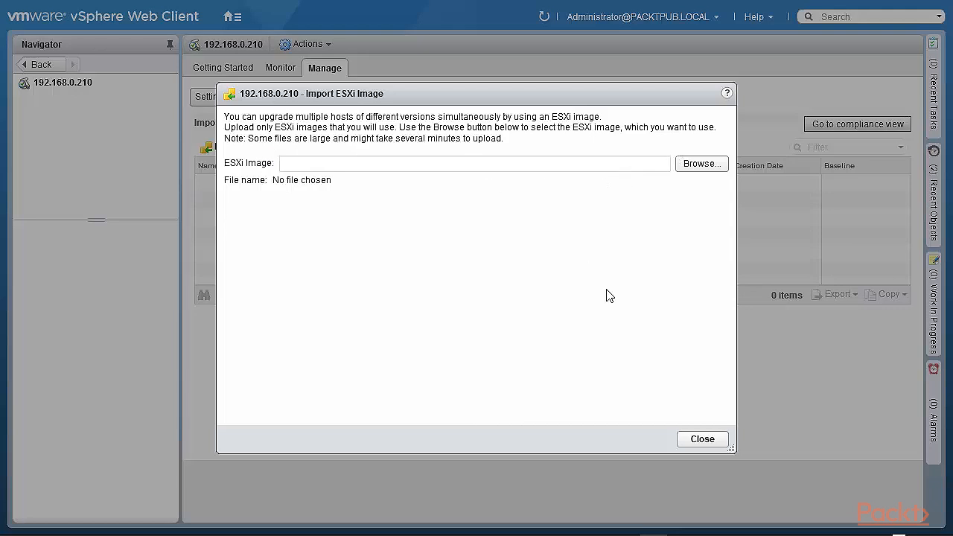
left_click(702, 438)
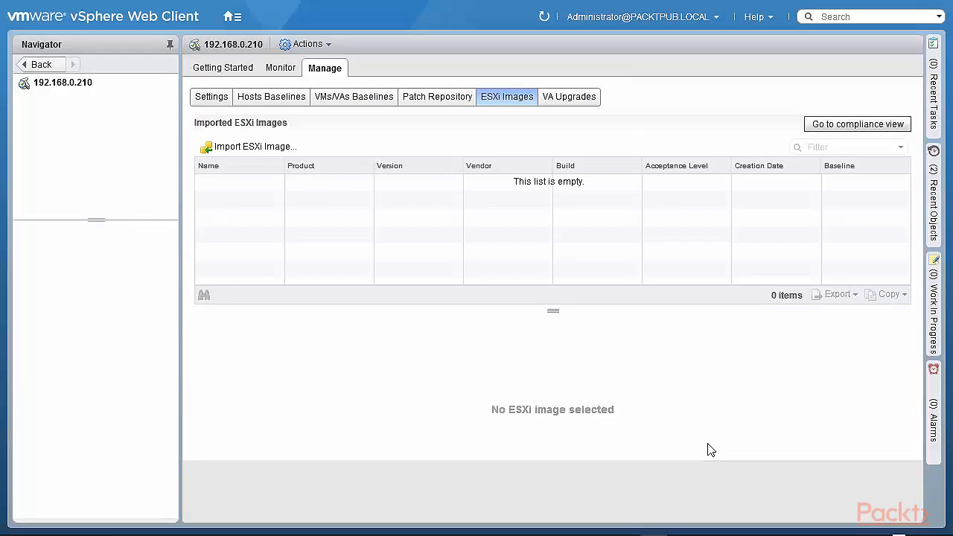
mouse_move(711, 446)
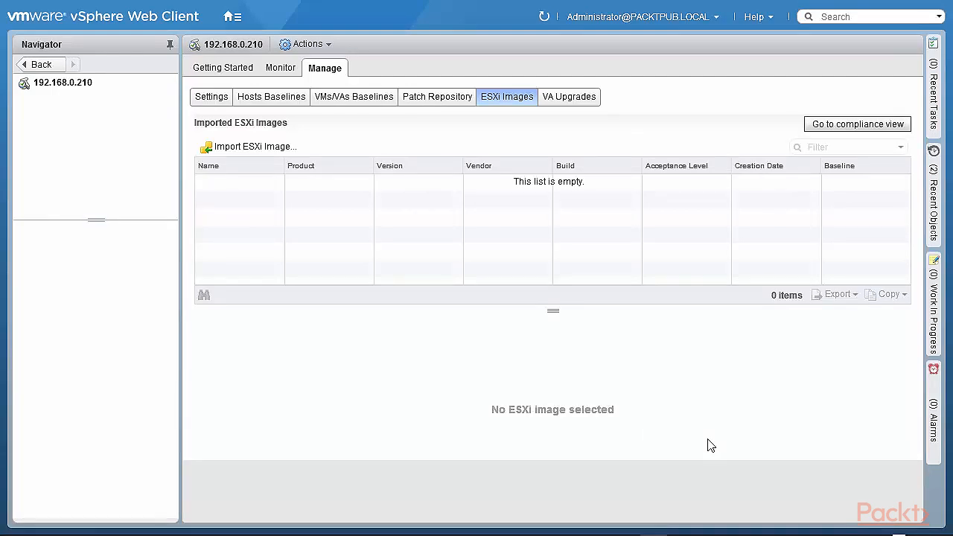
left_click(569, 95)
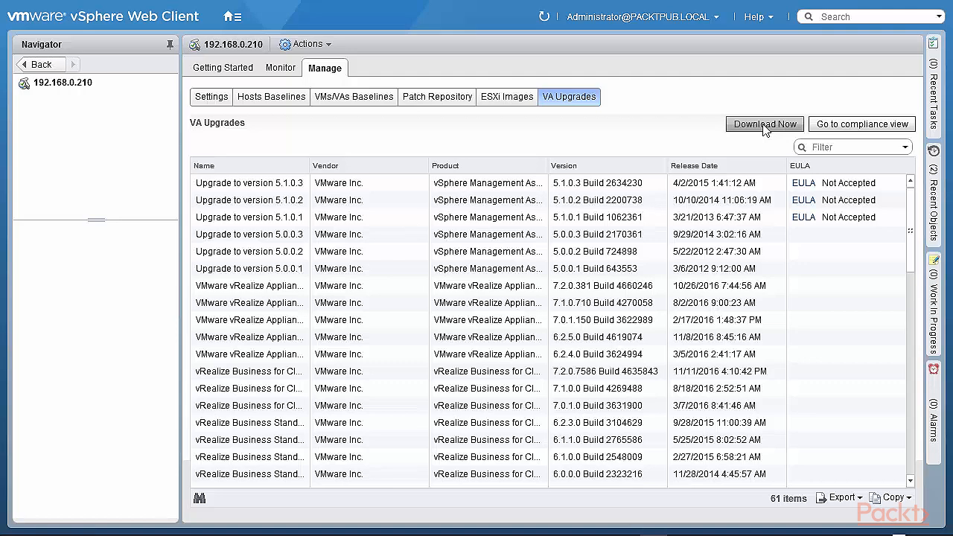
mouse_move(861, 124)
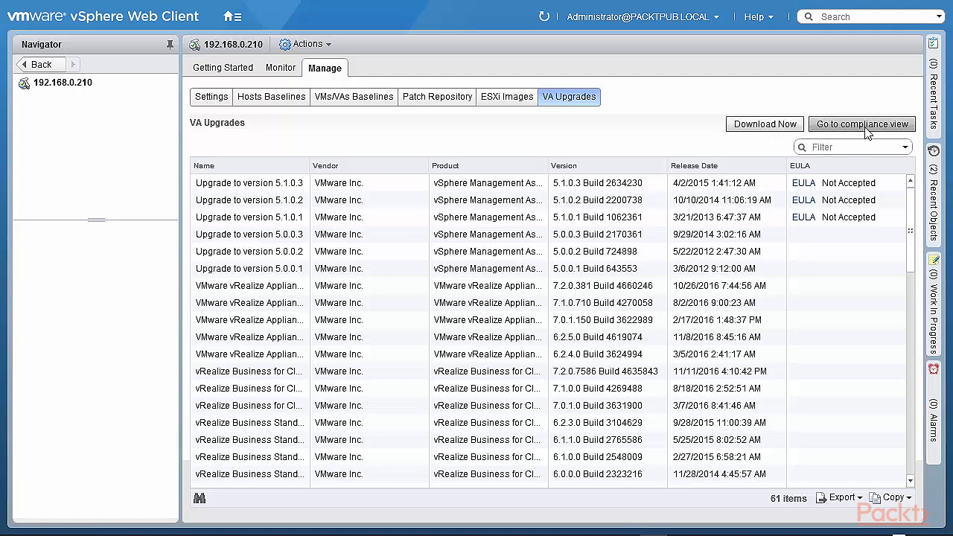
Switch to the Update Manager compliance view for host 192.168.0.210
left_click(861, 124)
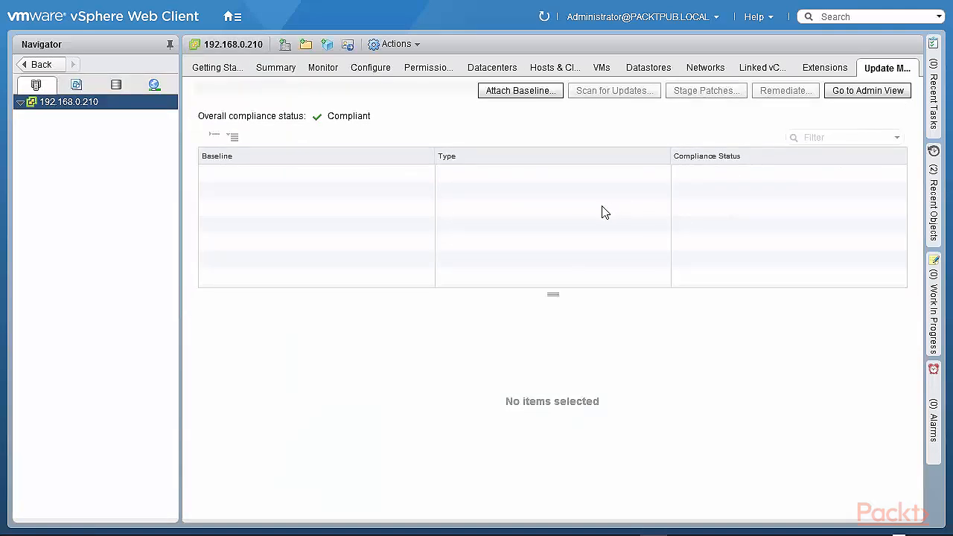
mouse_move(518, 98)
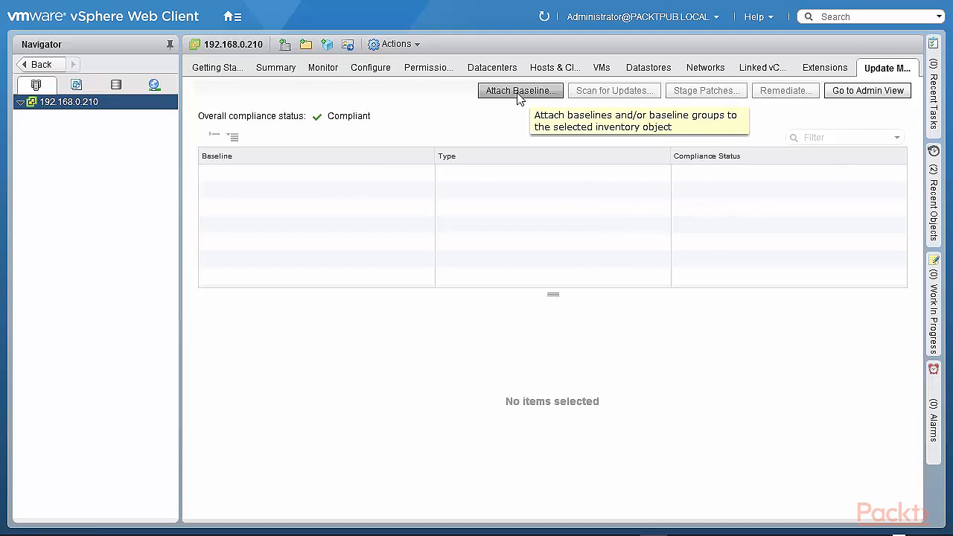
mouse_move(612, 97)
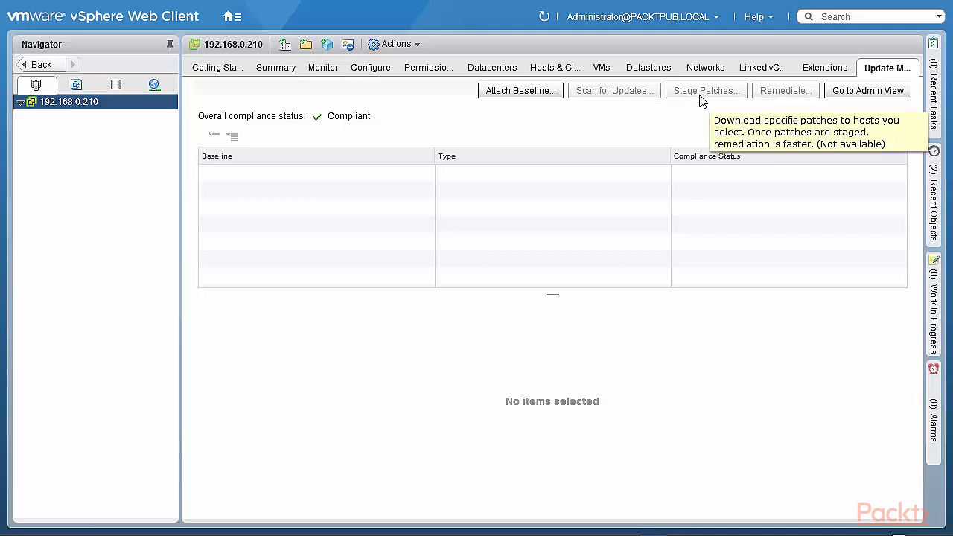
mouse_move(730, 105)
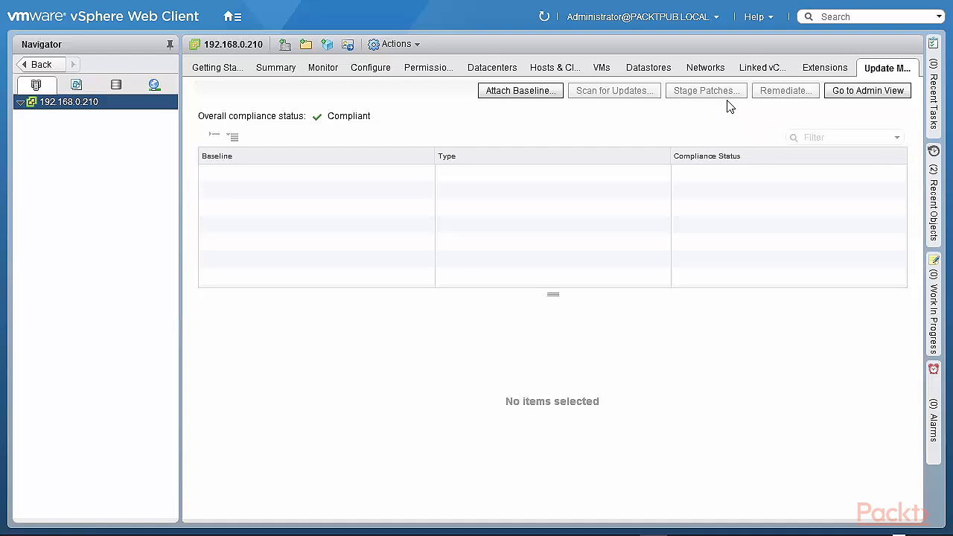
mouse_move(778, 116)
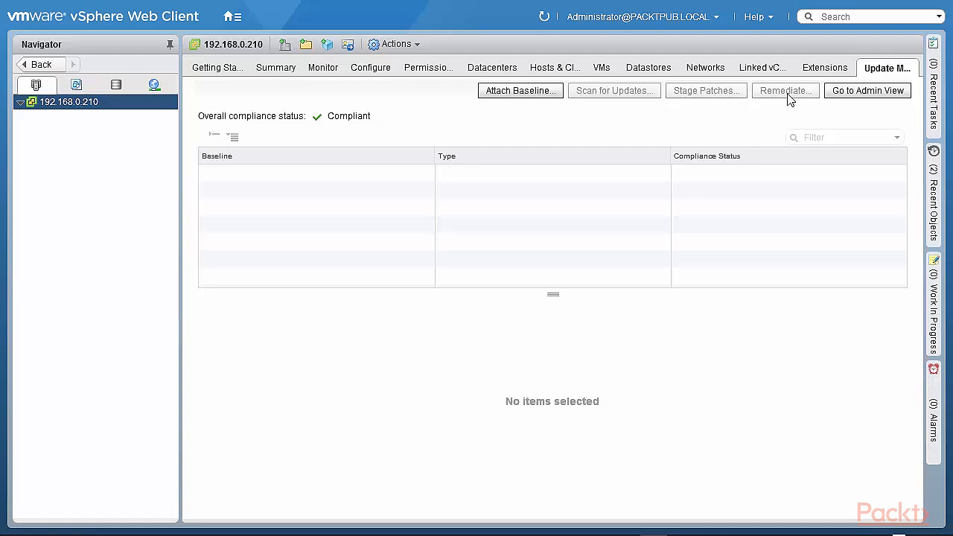
mouse_move(832, 103)
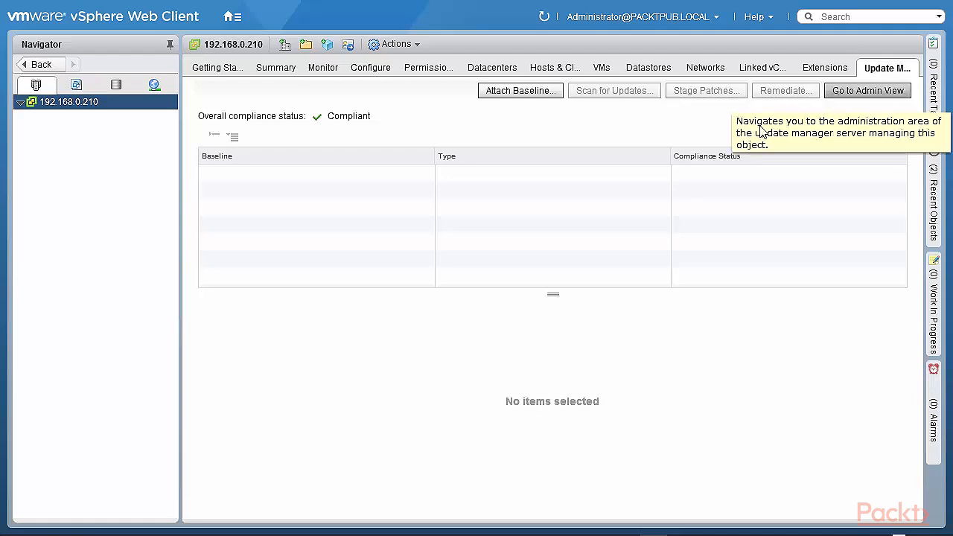
Bring up the Attach Baseline or Baseline Group dialog listing predefined baselines
left_click(522, 91)
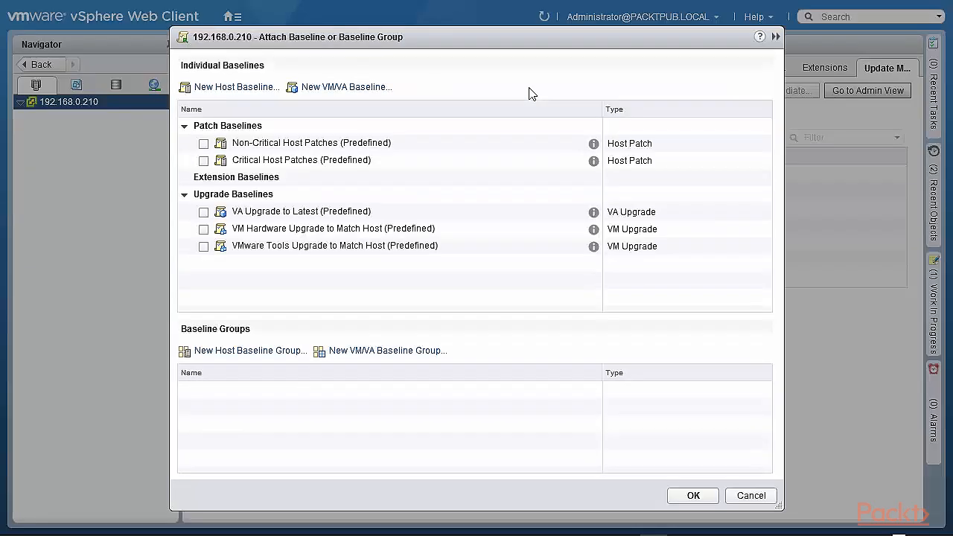
mouse_move(494, 265)
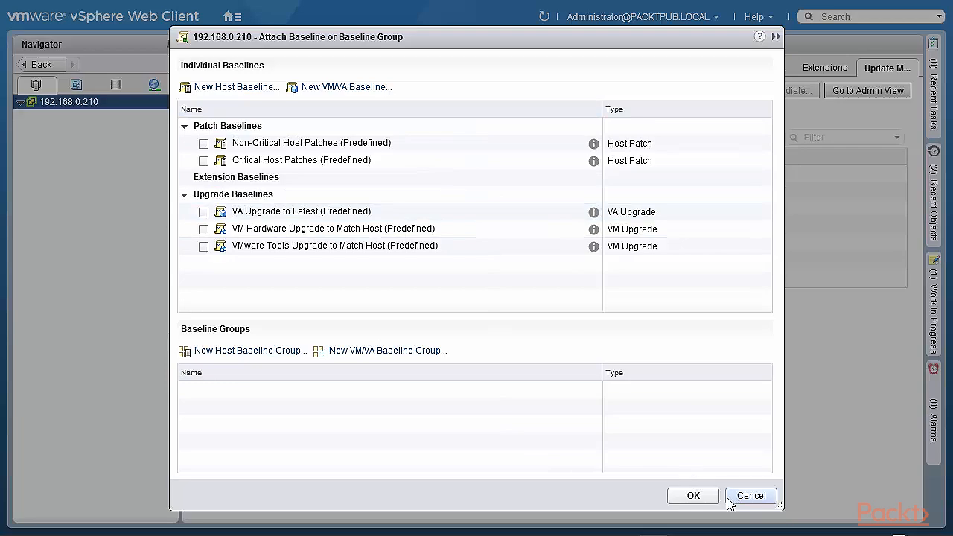
Cancel the Attach Baseline dialog, leaving 192.168.0.210 with no baselines attached
left_click(751, 494)
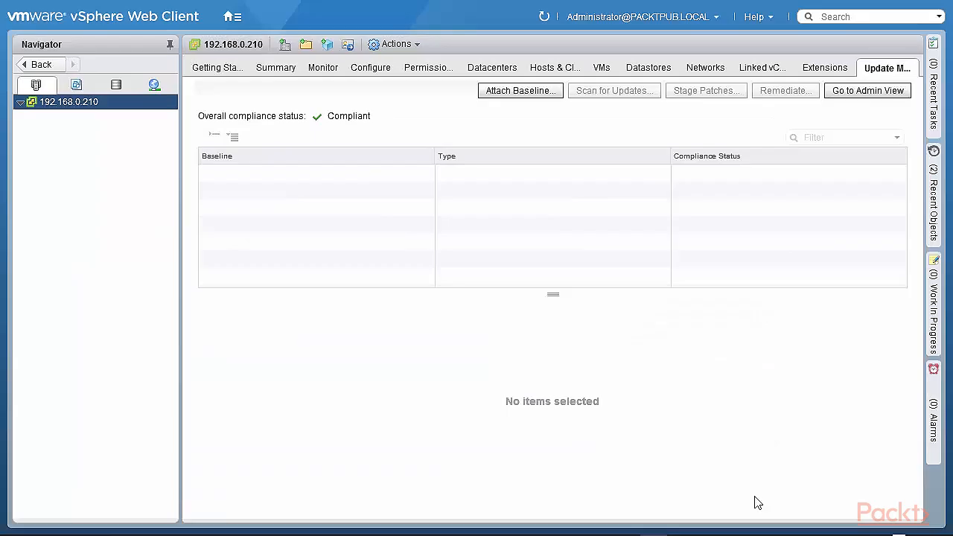
mouse_move(378, 229)
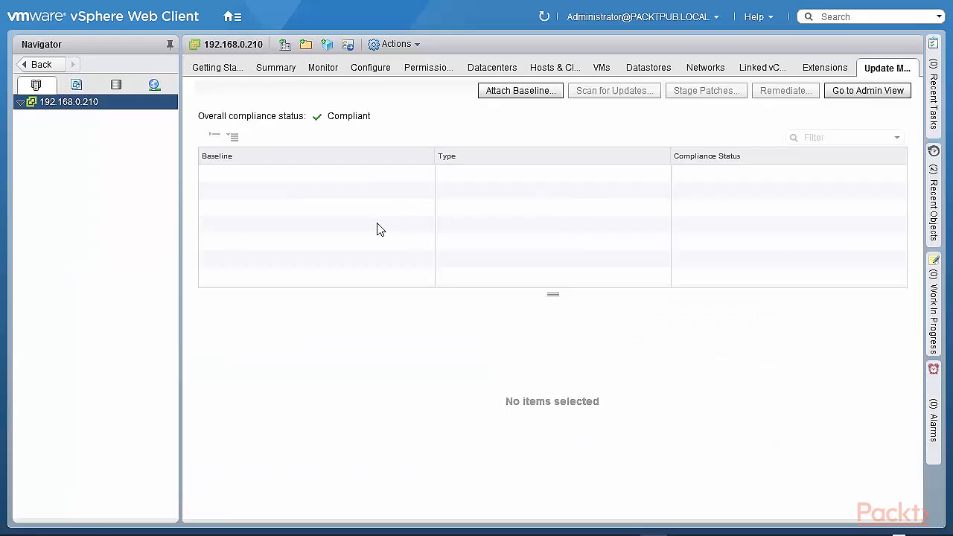